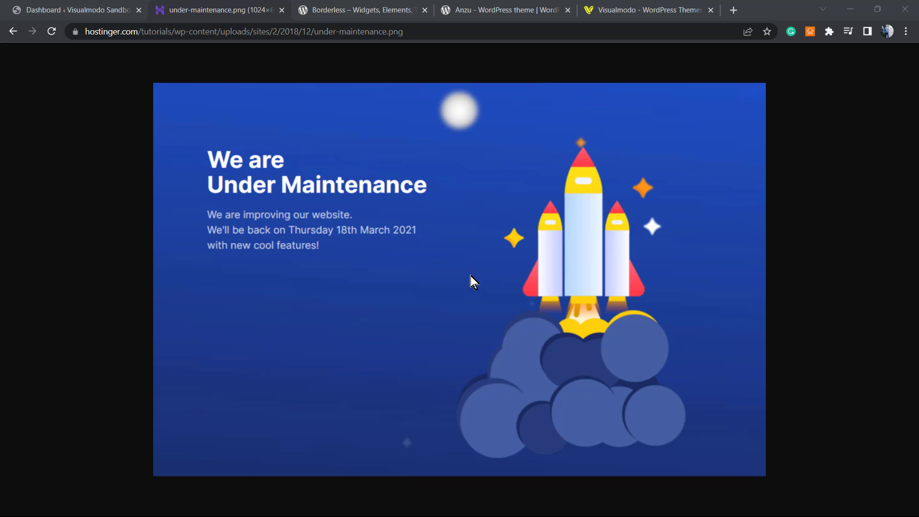
mouse_move(414, 287)
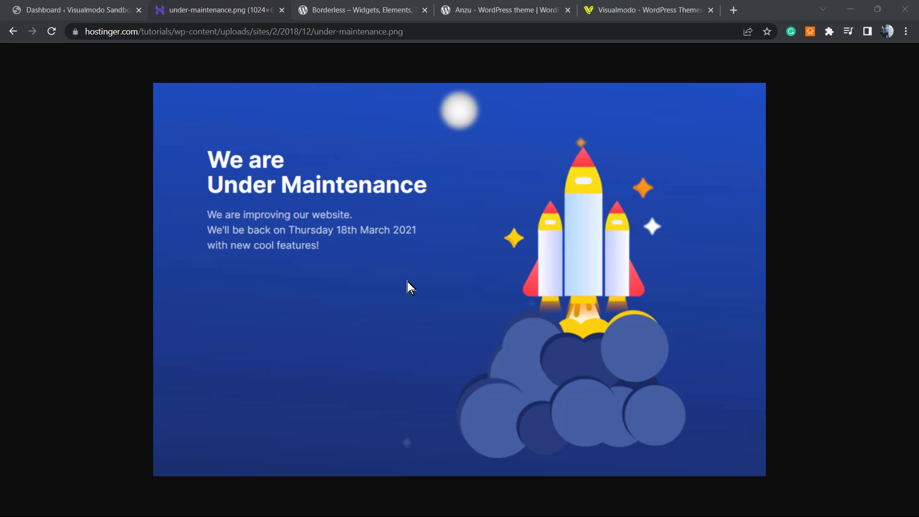
mouse_move(396, 288)
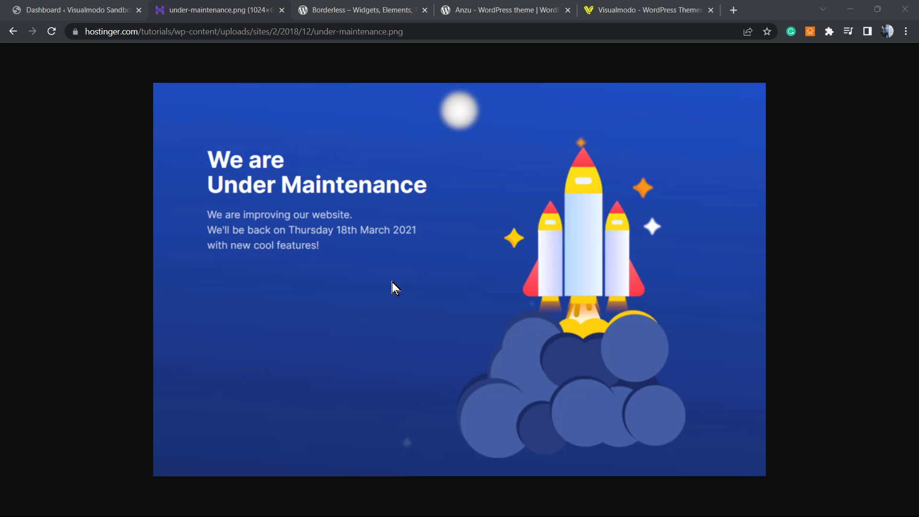
mouse_move(430, 298)
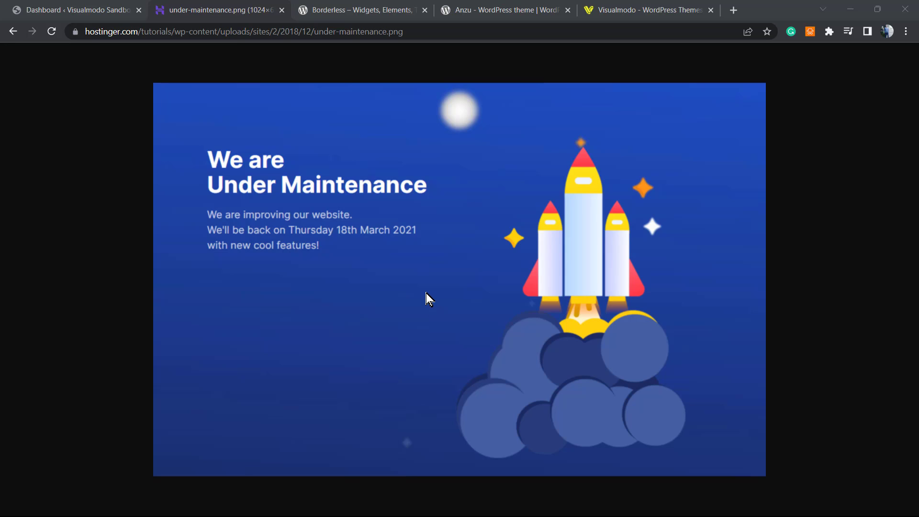
mouse_move(505, 148)
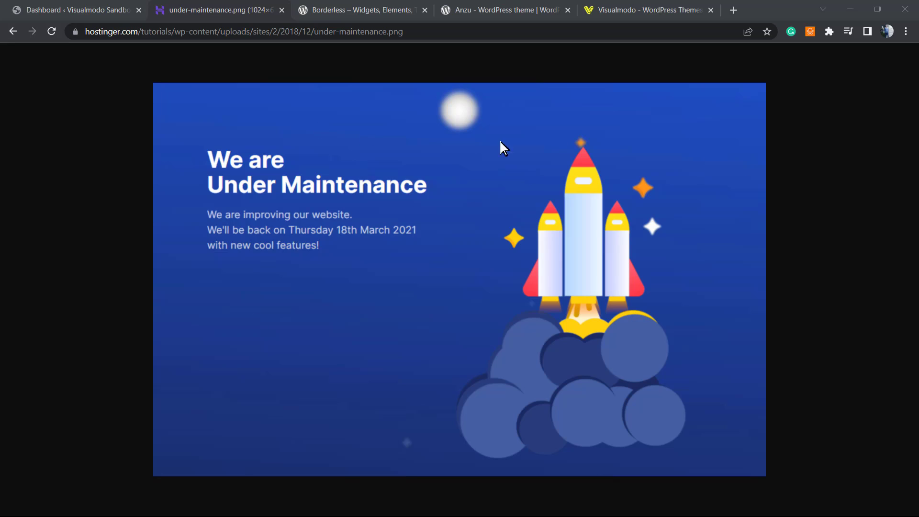
mouse_move(359, 427)
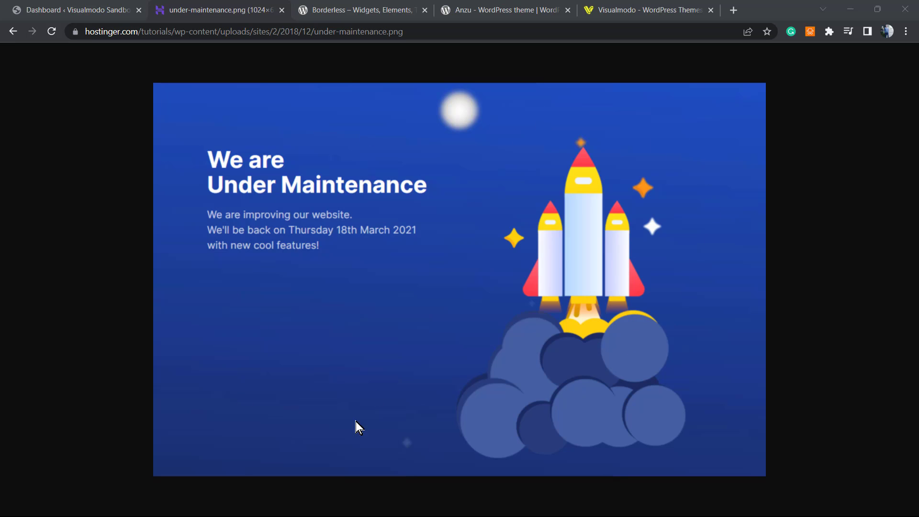
mouse_move(324, 427)
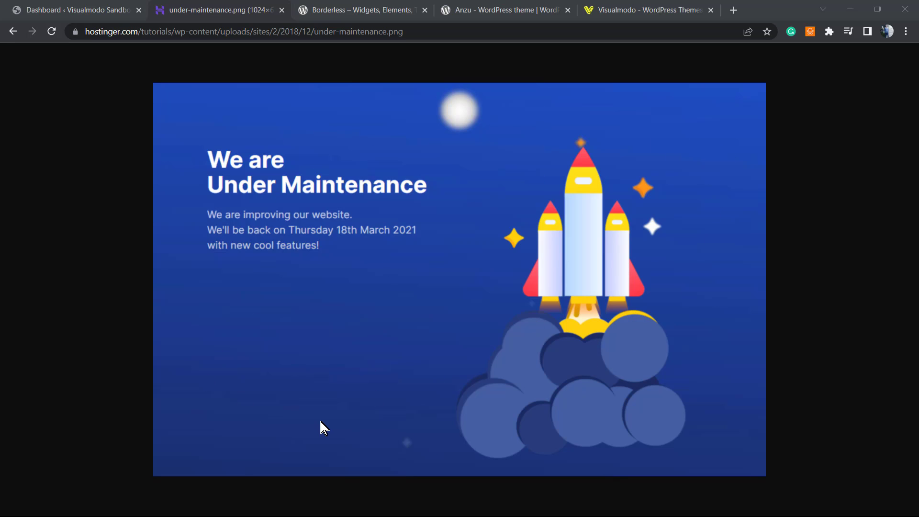
mouse_move(351, 386)
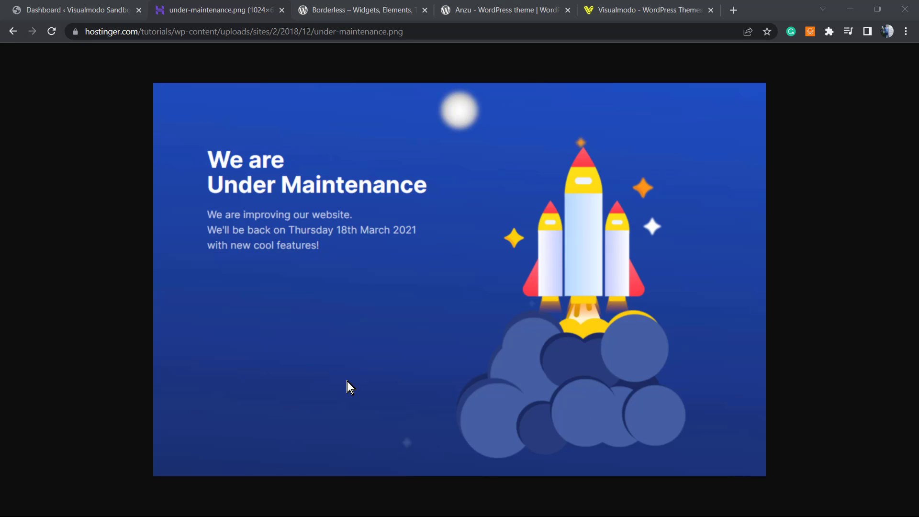
mouse_move(580, 315)
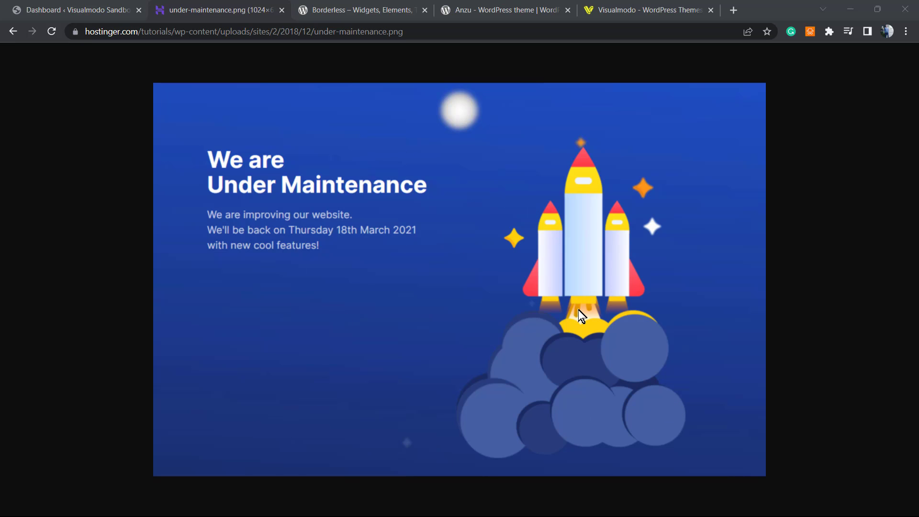
mouse_move(544, 311)
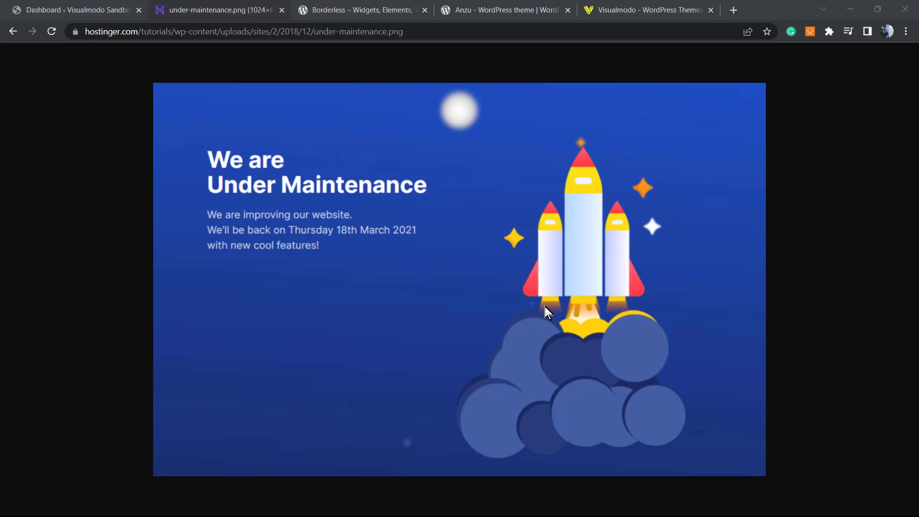
mouse_move(536, 312)
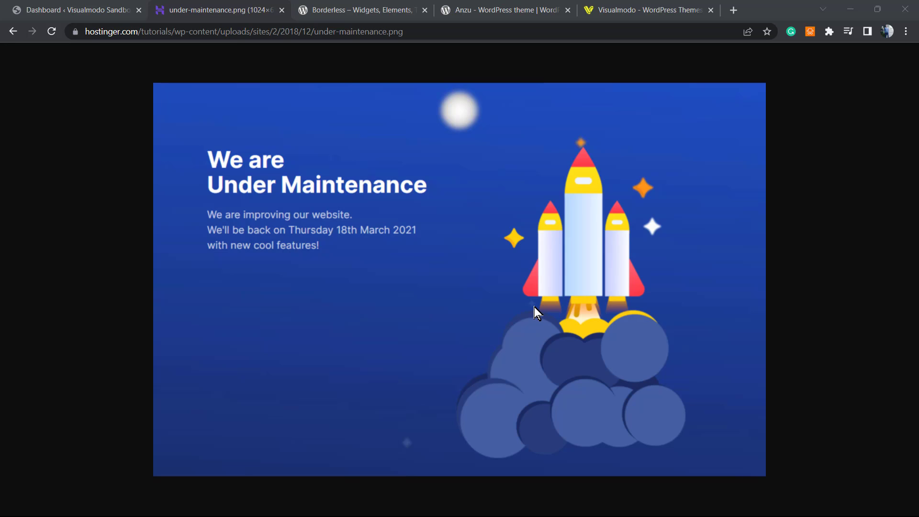
mouse_move(547, 335)
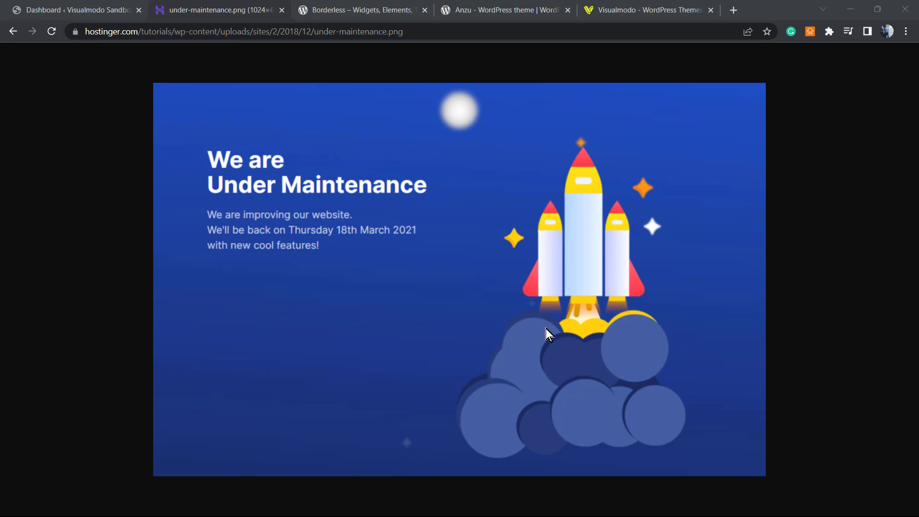
Close the sample maintenance image and go to Plugins > Add New.
left_click(70, 9)
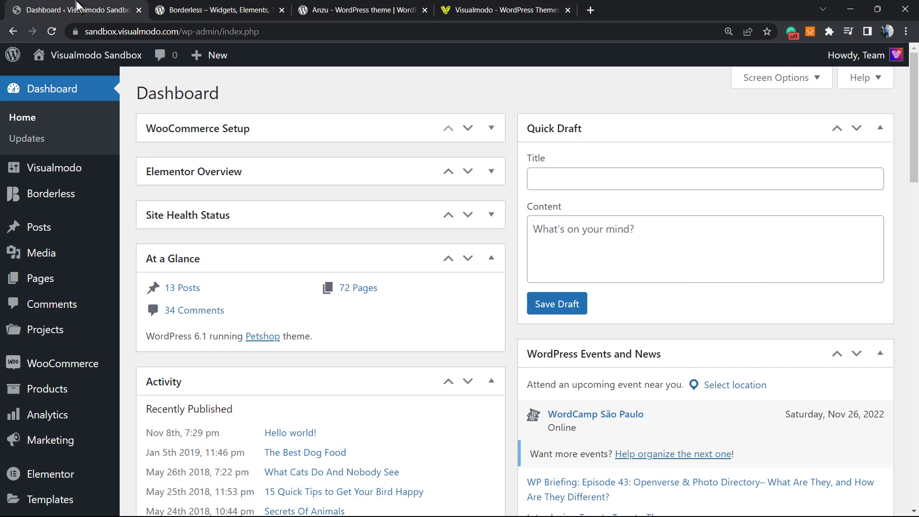
mouse_move(284, 270)
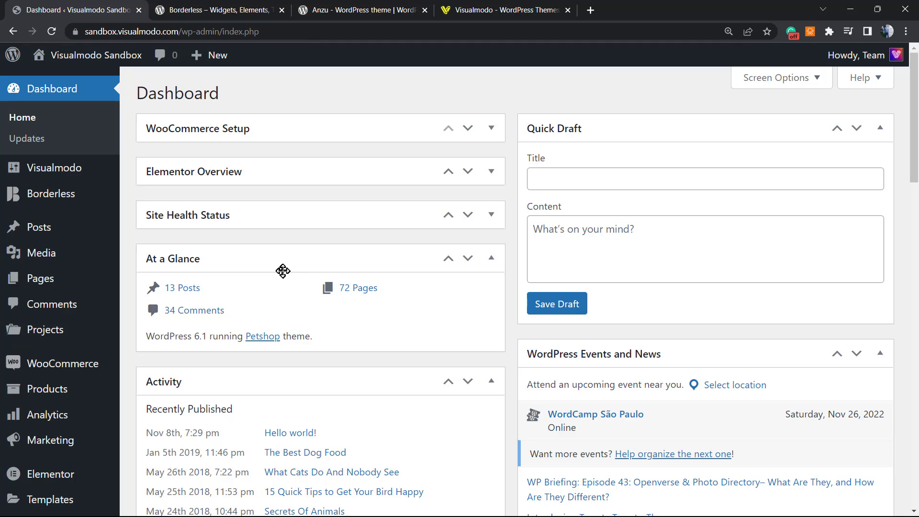
mouse_move(267, 292)
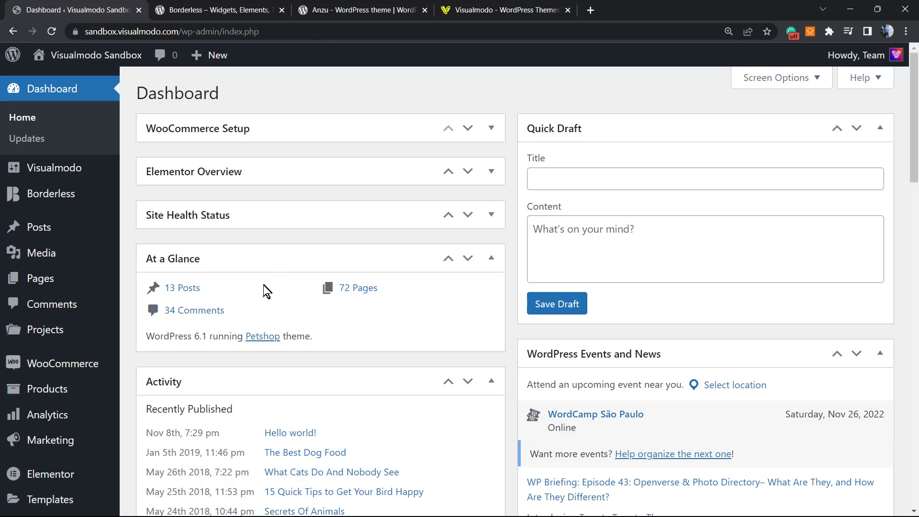
mouse_move(260, 305)
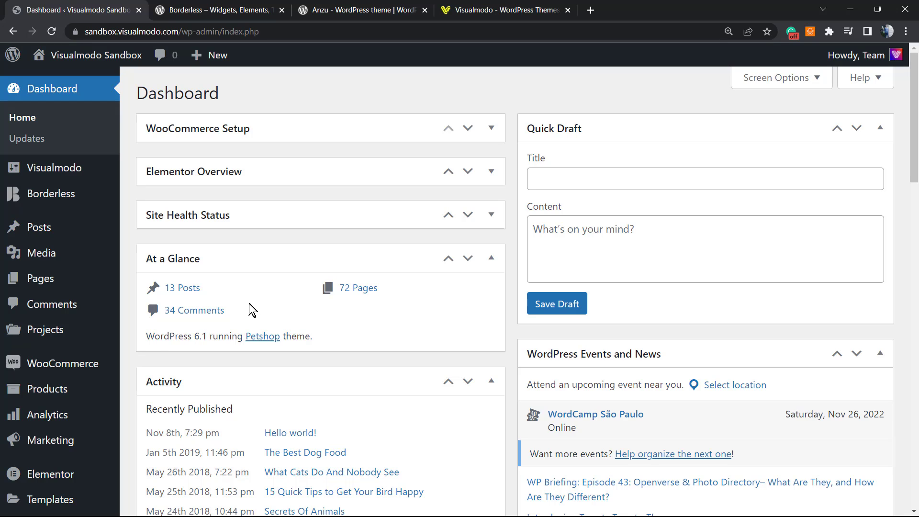
mouse_move(283, 313)
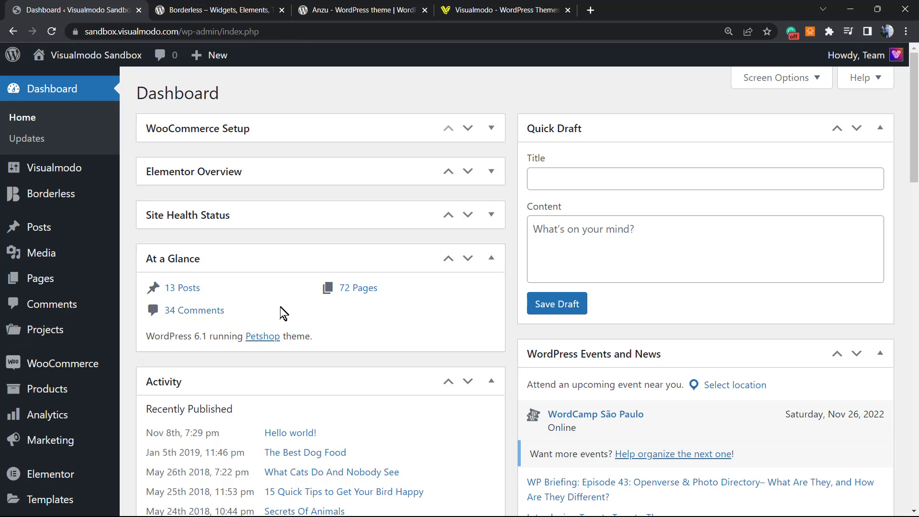
mouse_move(219, 247)
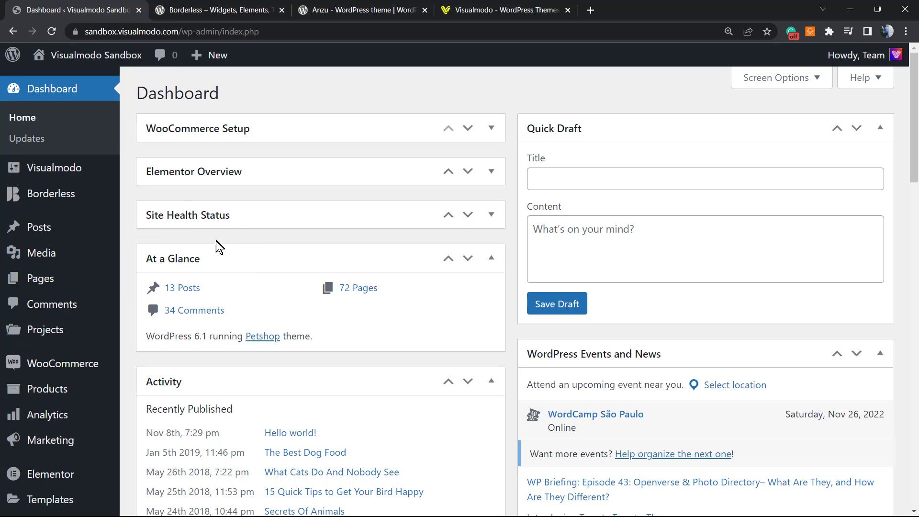
mouse_move(220, 258)
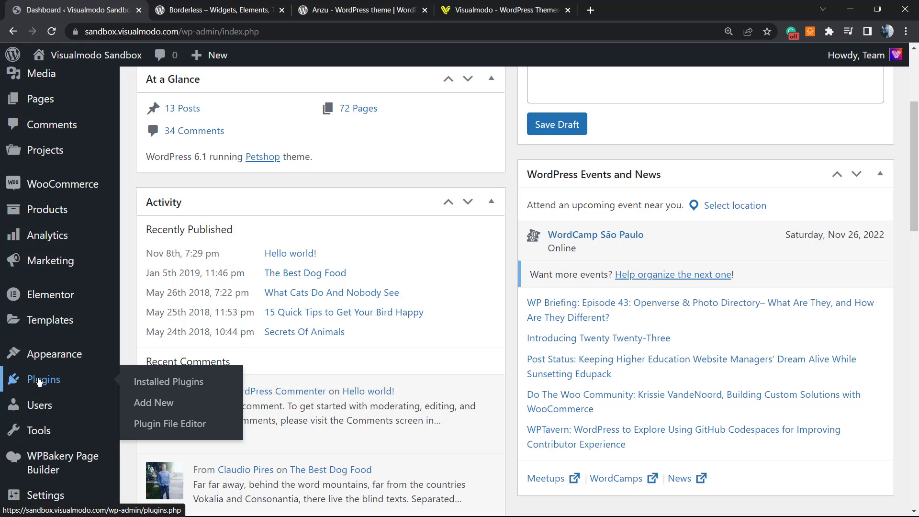
mouse_move(153, 402)
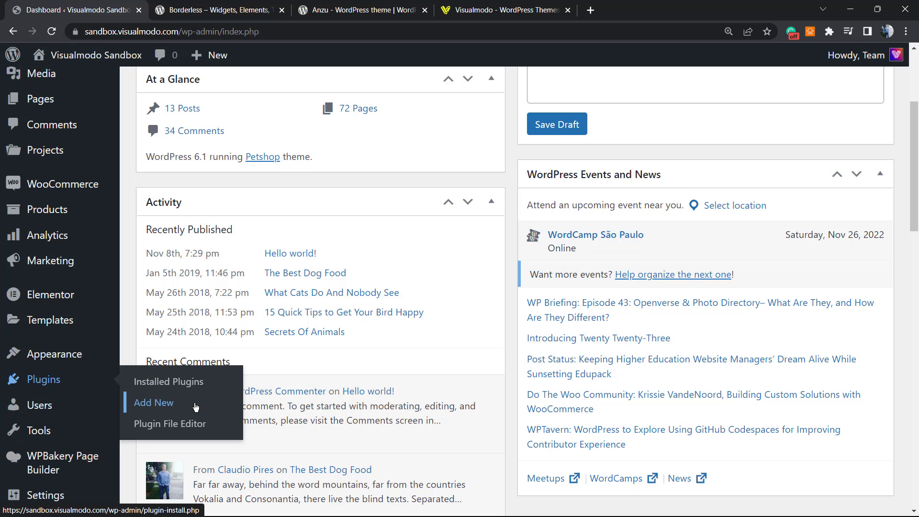
left_click(154, 403)
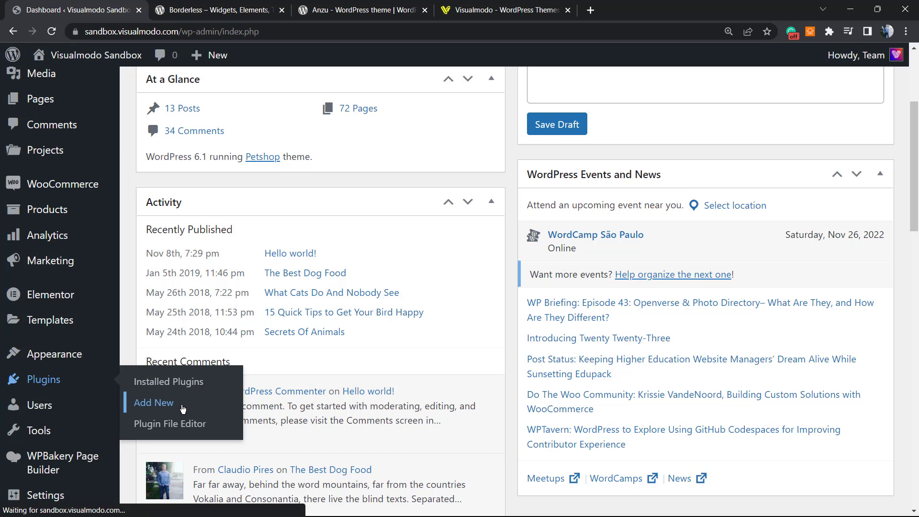
Search the plugin directory for 'seedprod' and install Website Builder by SeedProd.
left_click(153, 402)
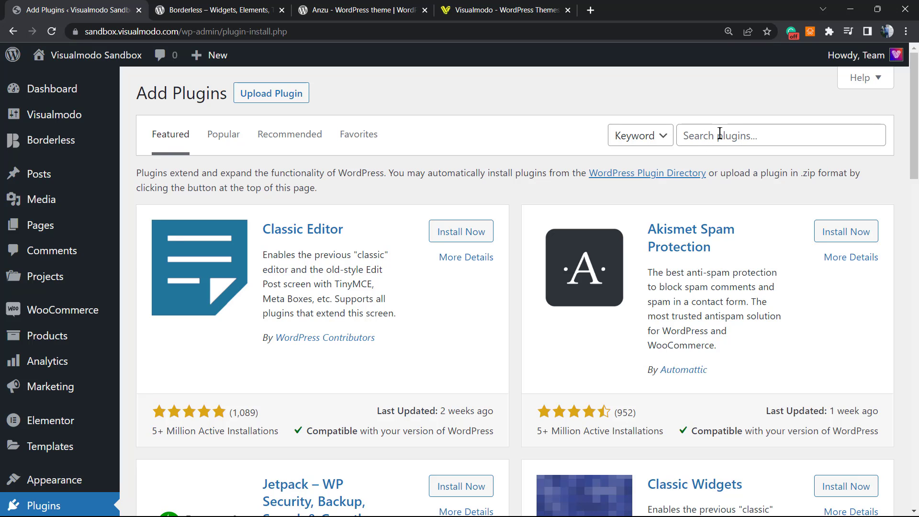
type("seedprod")
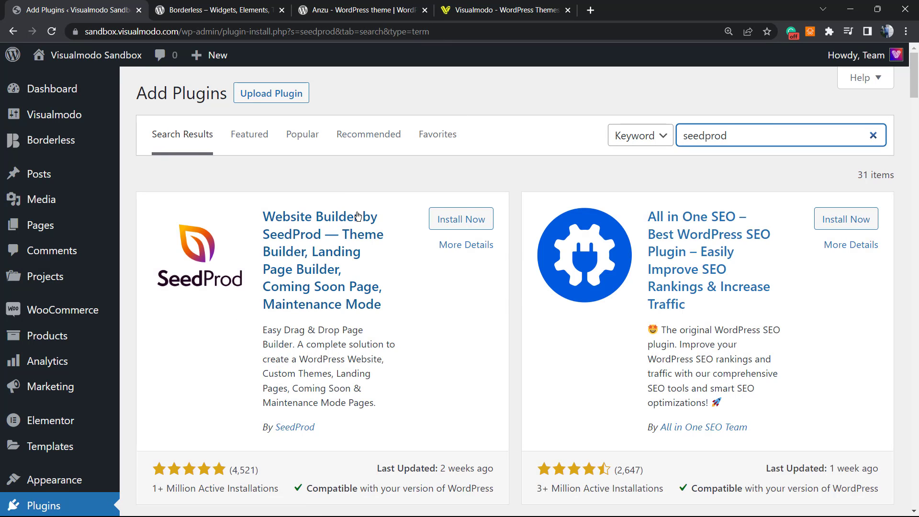
mouse_move(306, 215)
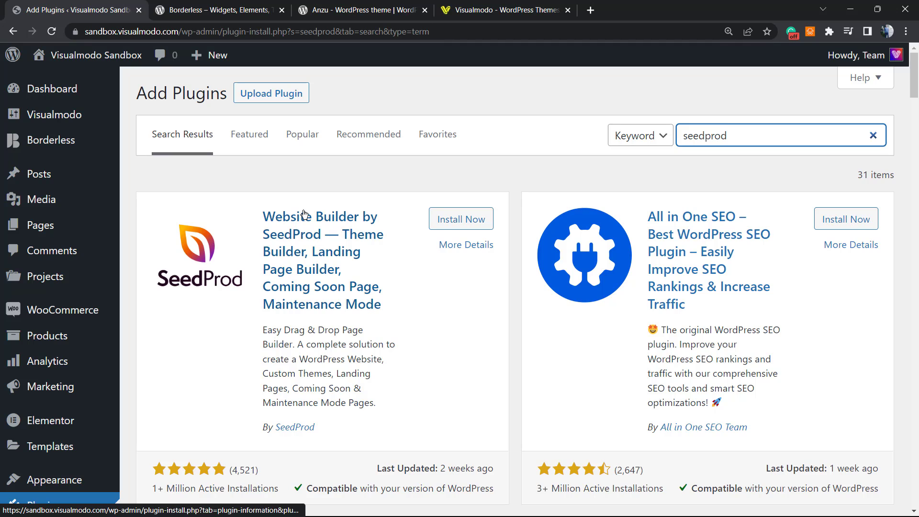
mouse_move(421, 312)
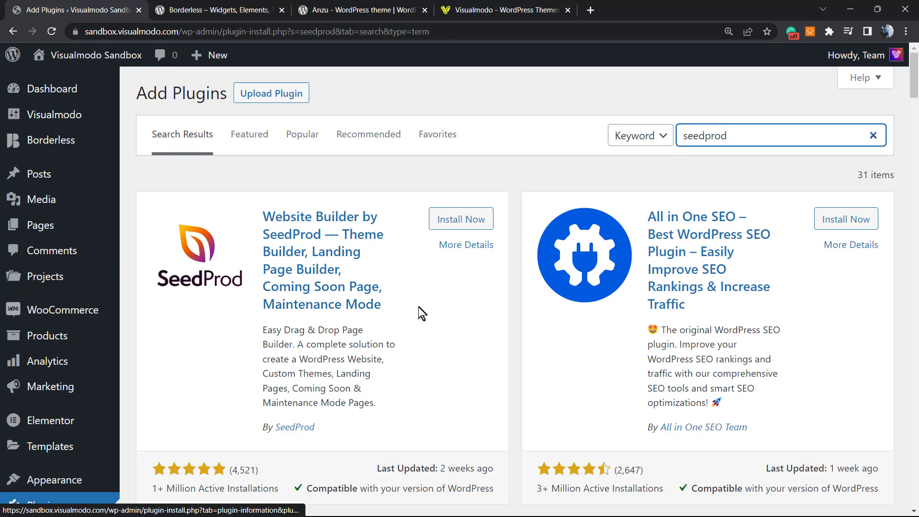
left_click(461, 218)
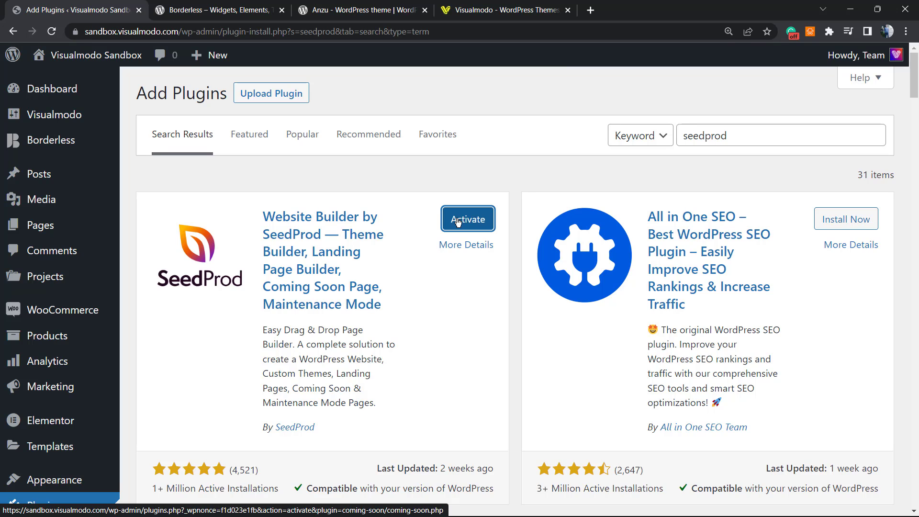
Activate SeedProd and head to its Settings from the Plugins list.
left_click(467, 218)
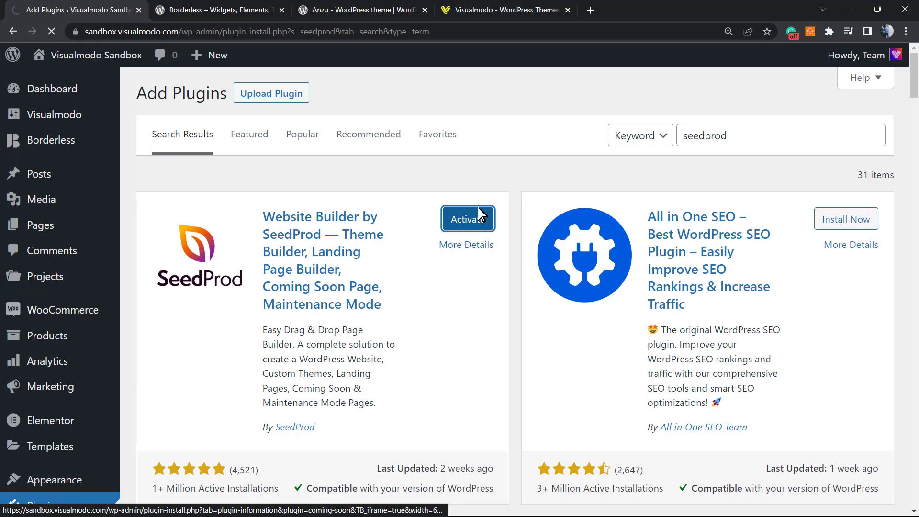
mouse_move(368, 335)
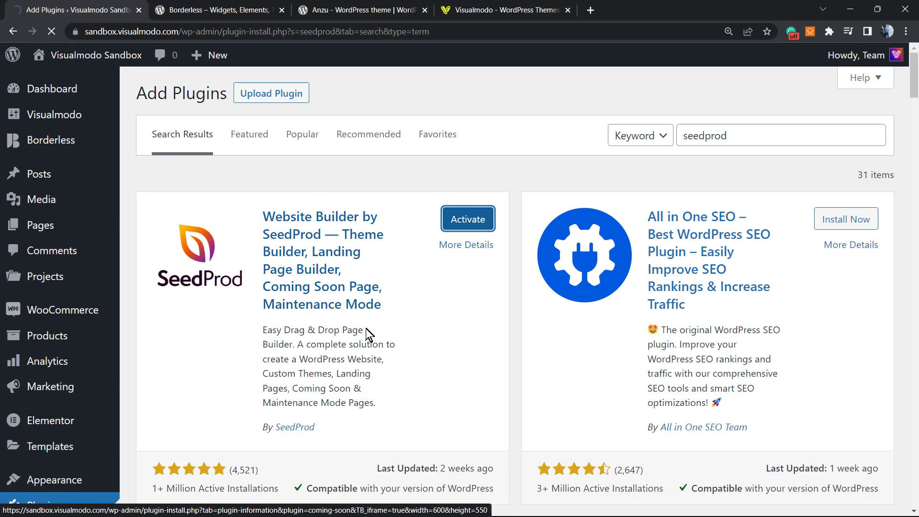
left_click(467, 218)
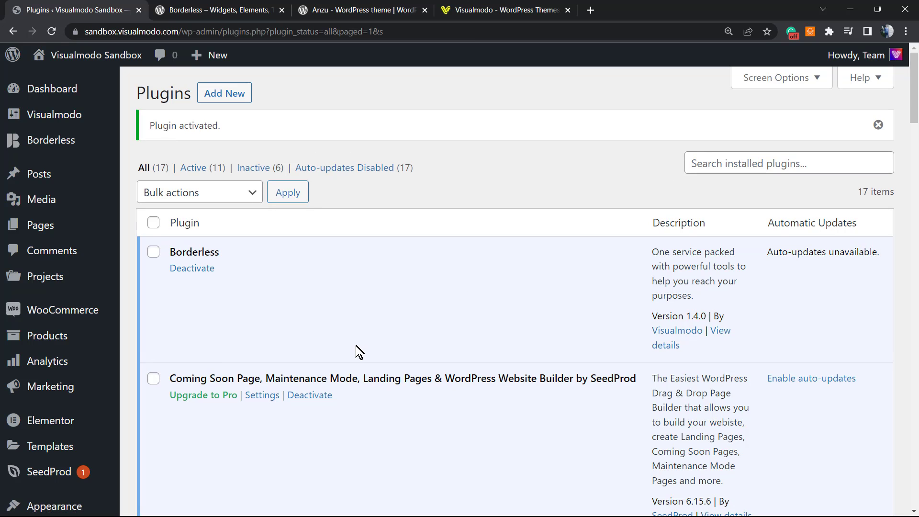
scroll("down", 3)
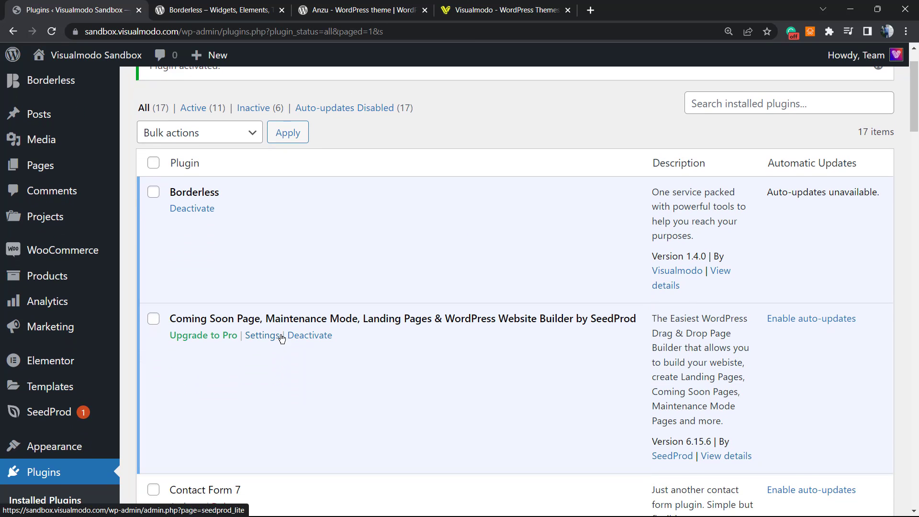
mouse_move(346, 318)
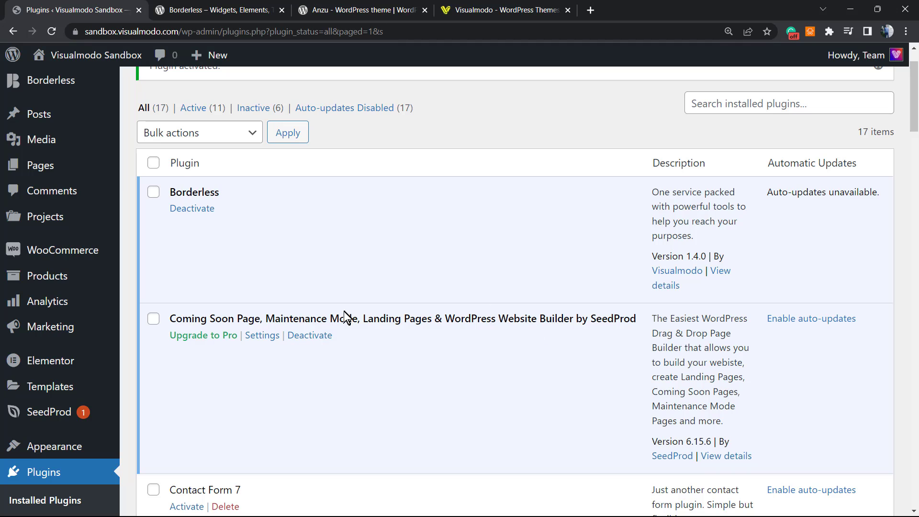
mouse_move(424, 235)
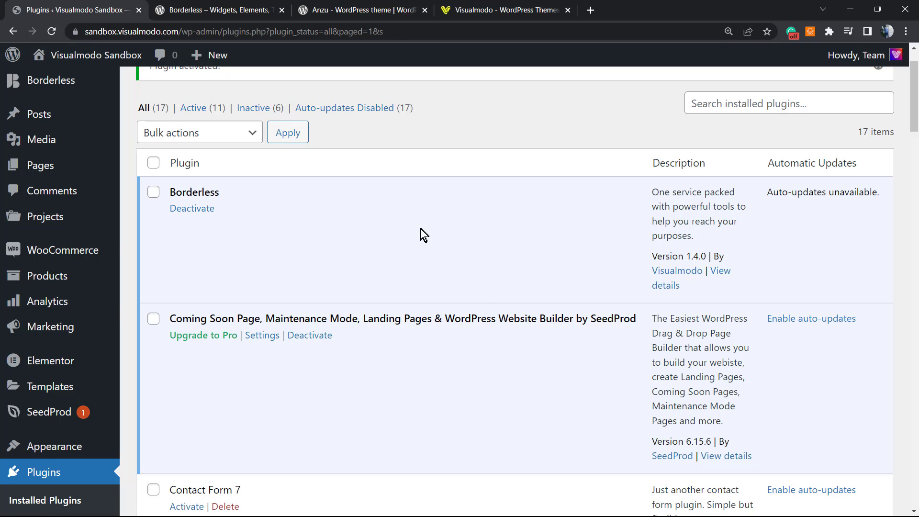
mouse_move(262, 335)
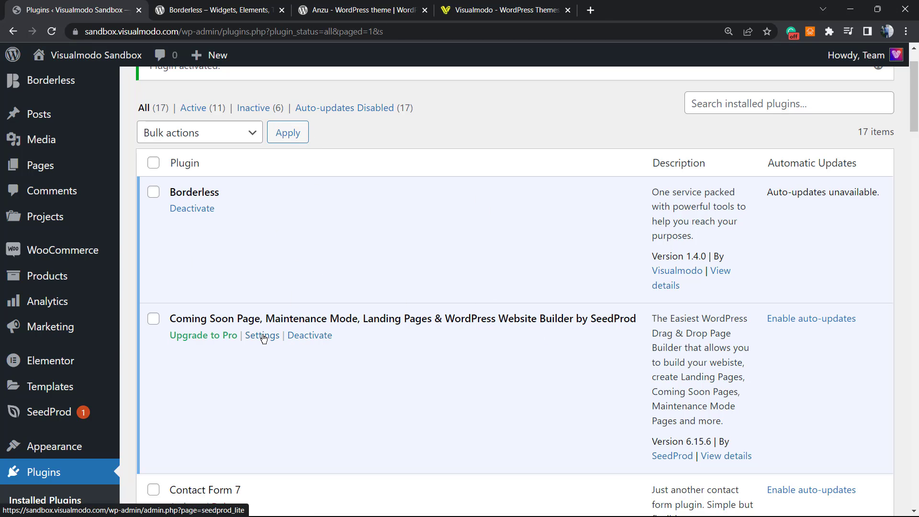
left_click(263, 335)
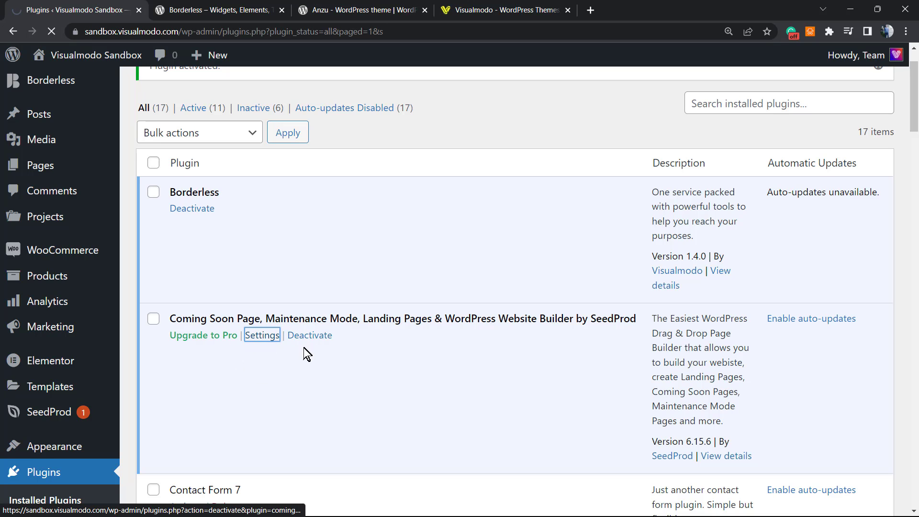
Get started with SeedProd, return to the WordPress tab and go to SeedProd > Setup.
left_click(262, 335)
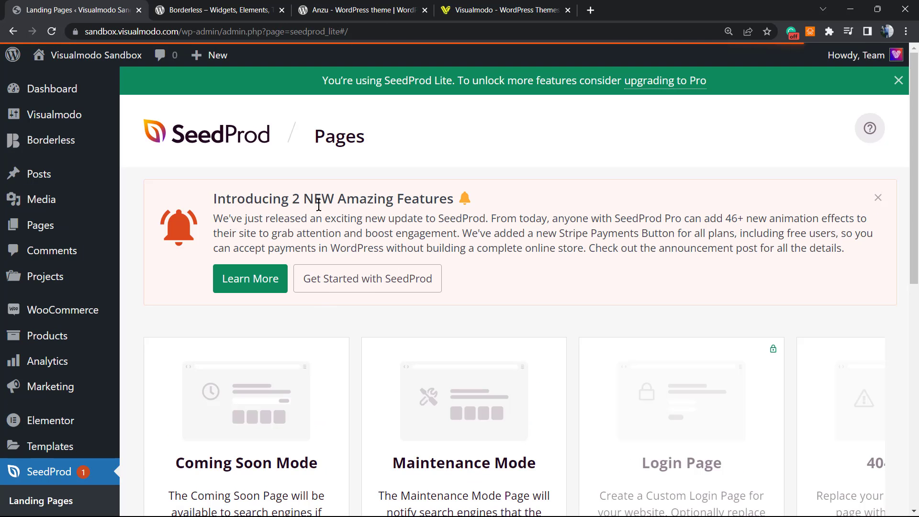
mouse_move(325, 277)
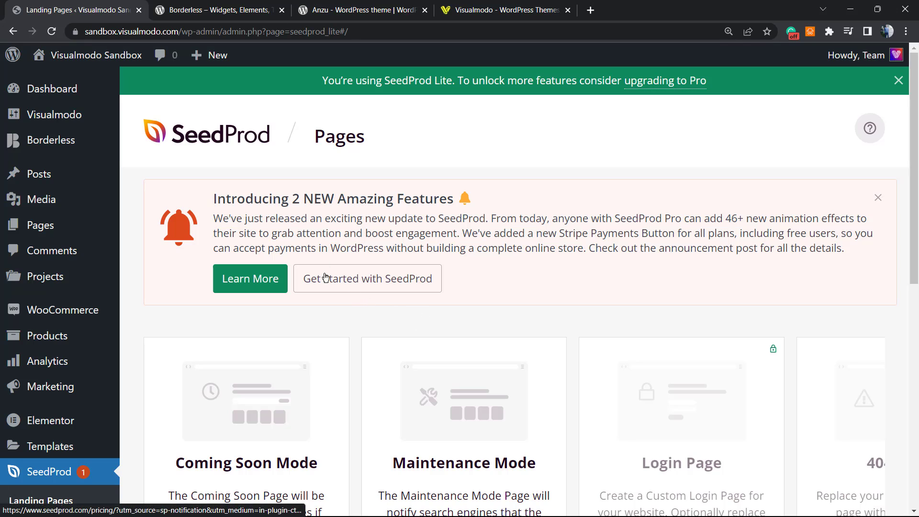
mouse_move(349, 230)
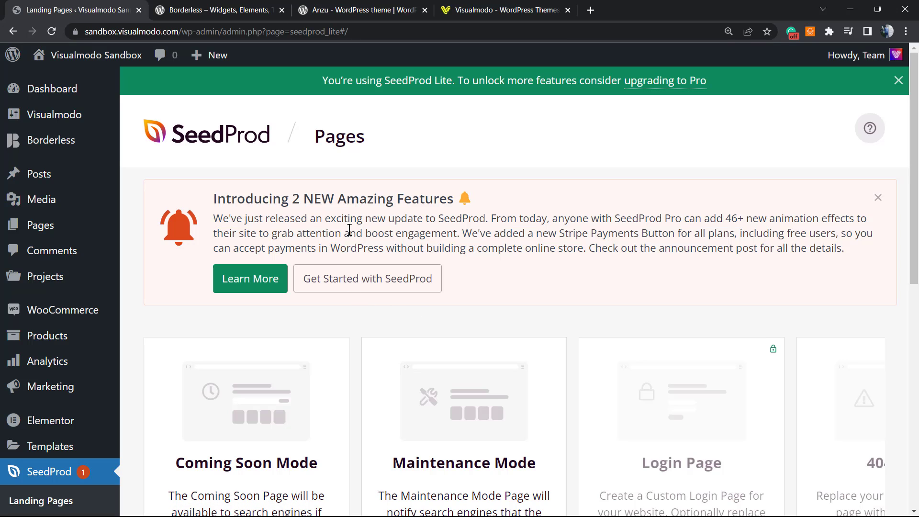
mouse_move(406, 205)
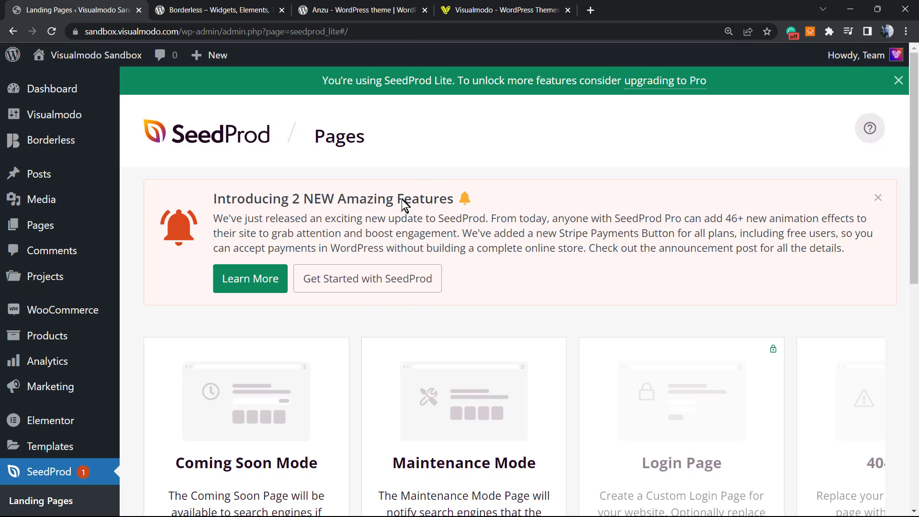
mouse_move(337, 88)
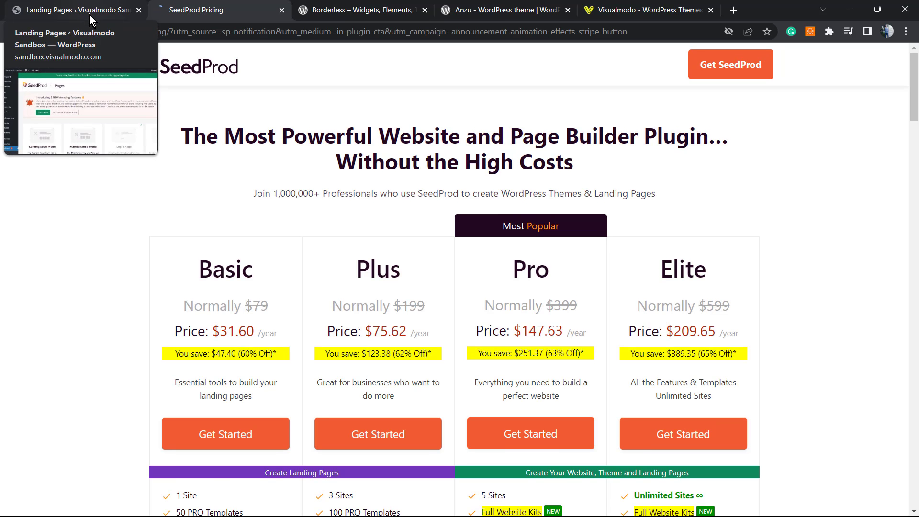
left_click(73, 9)
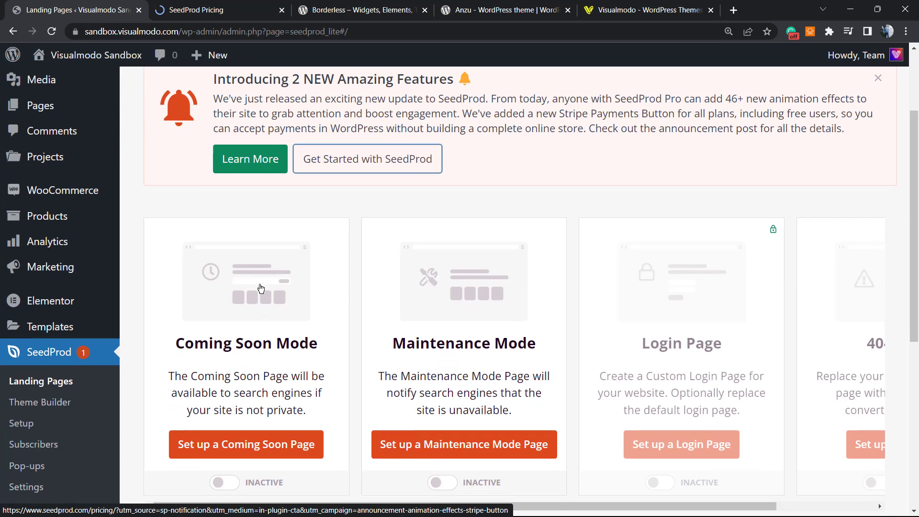
scroll("down", 3)
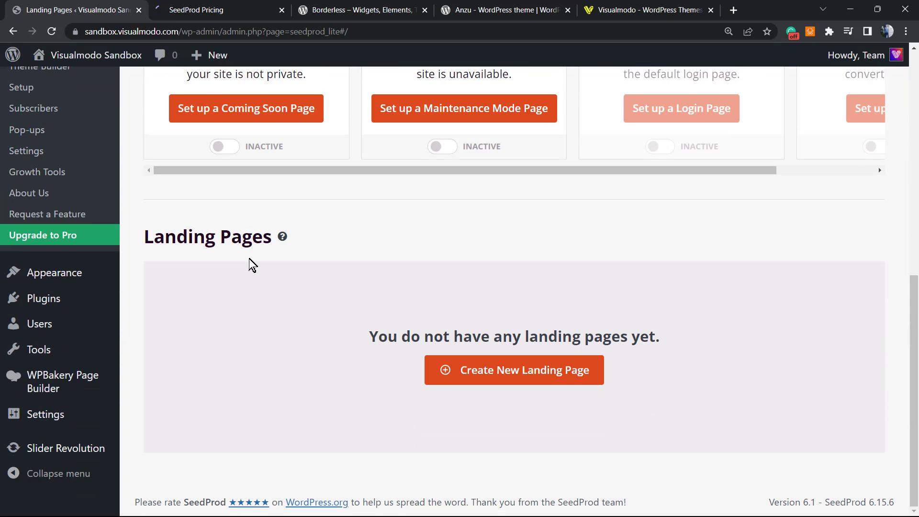
scroll("up", 3)
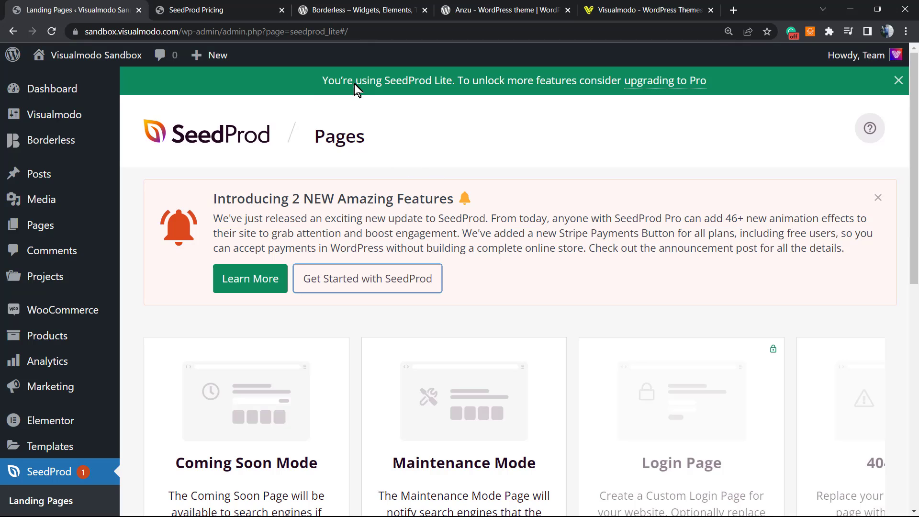
mouse_move(337, 85)
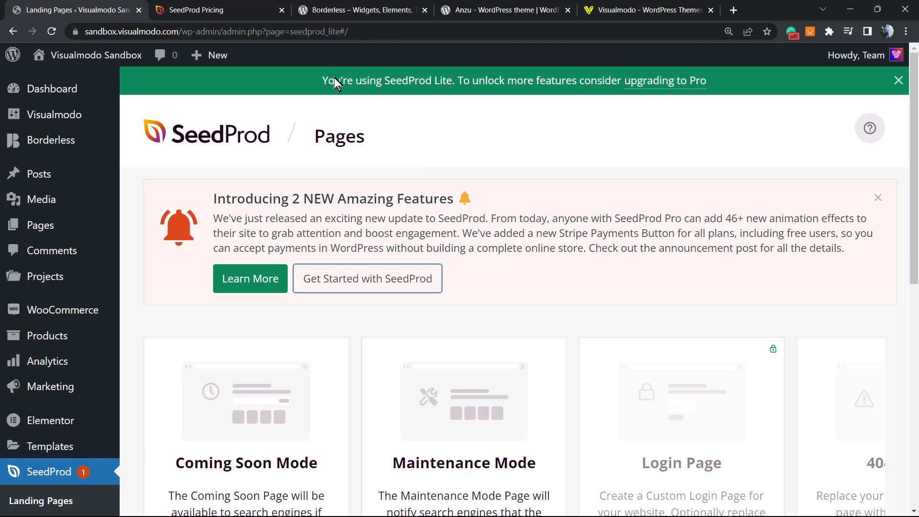
left_click(367, 278)
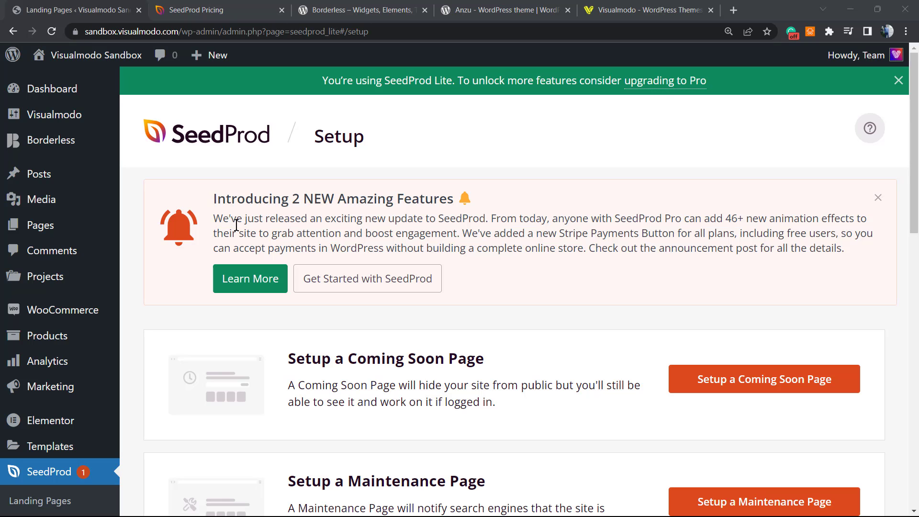
mouse_move(221, 225)
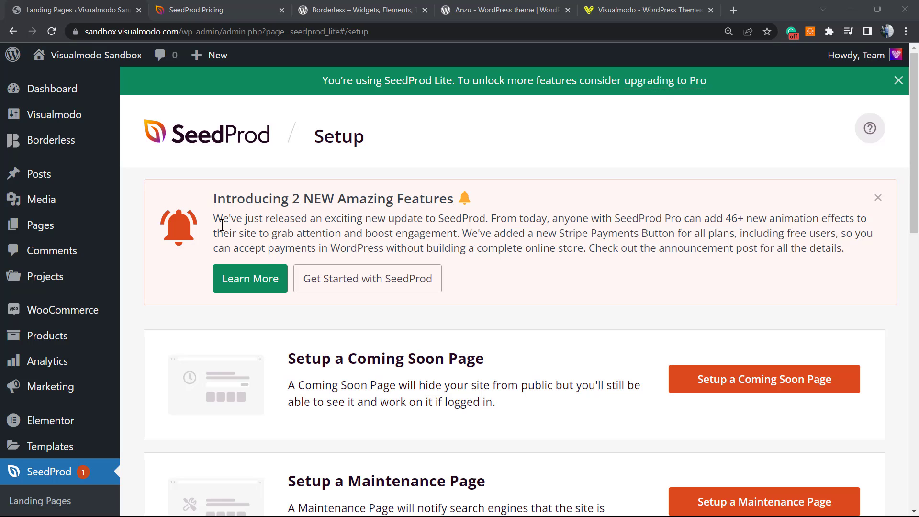
Scroll through the Setup page's coming soon, maintenance and landing page options.
scroll("down", 3)
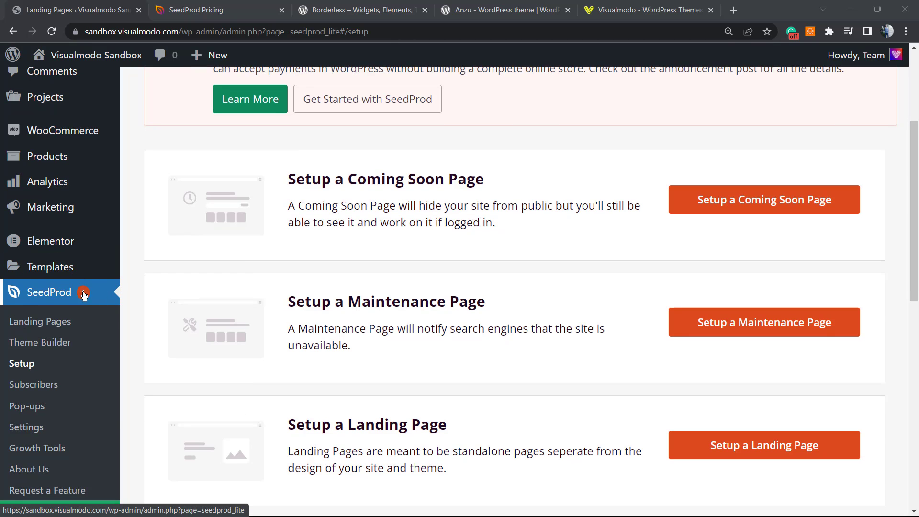
mouse_move(40, 321)
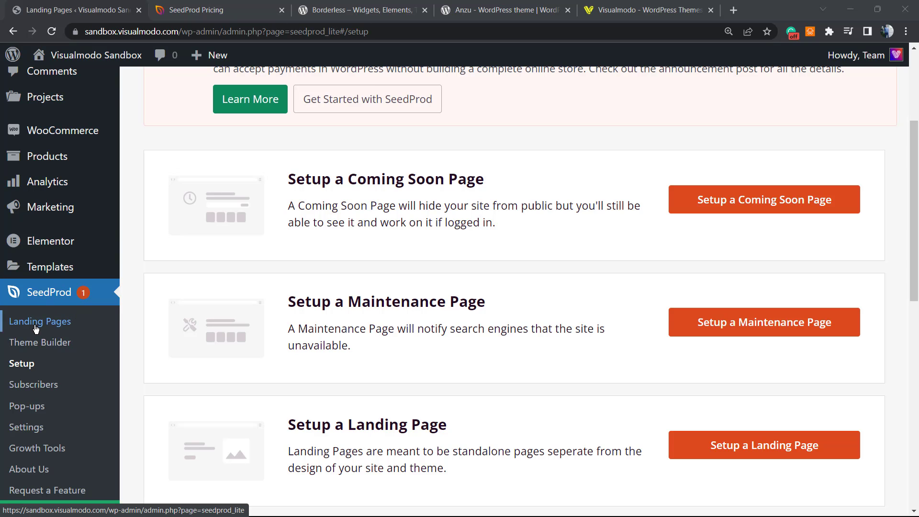
mouse_move(22, 364)
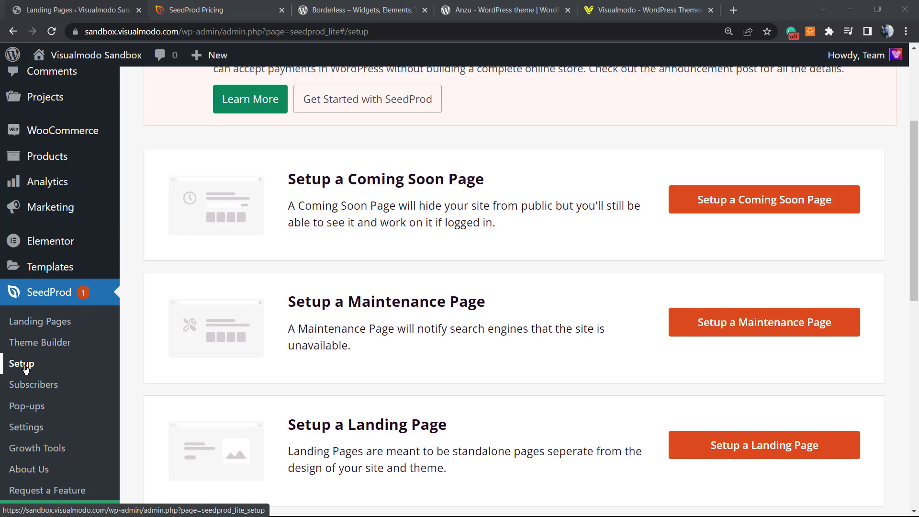
scroll("up", 3)
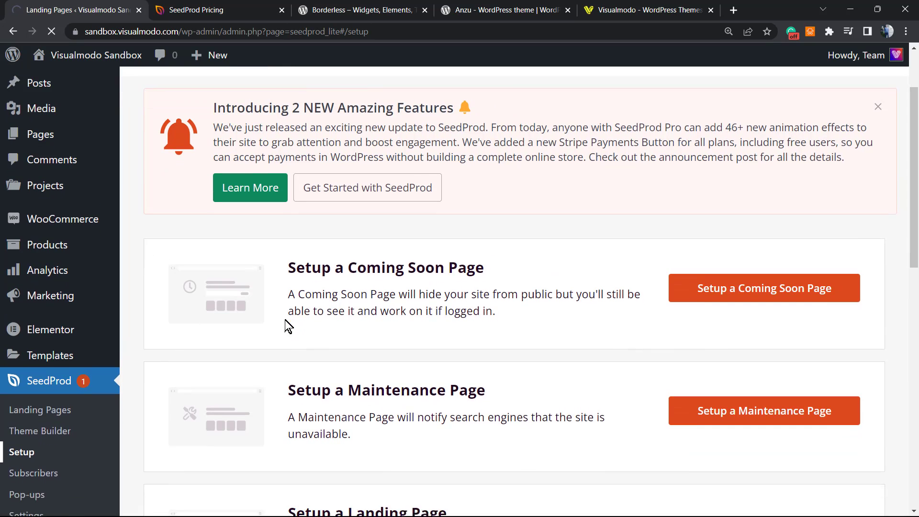
scroll("down", 3)
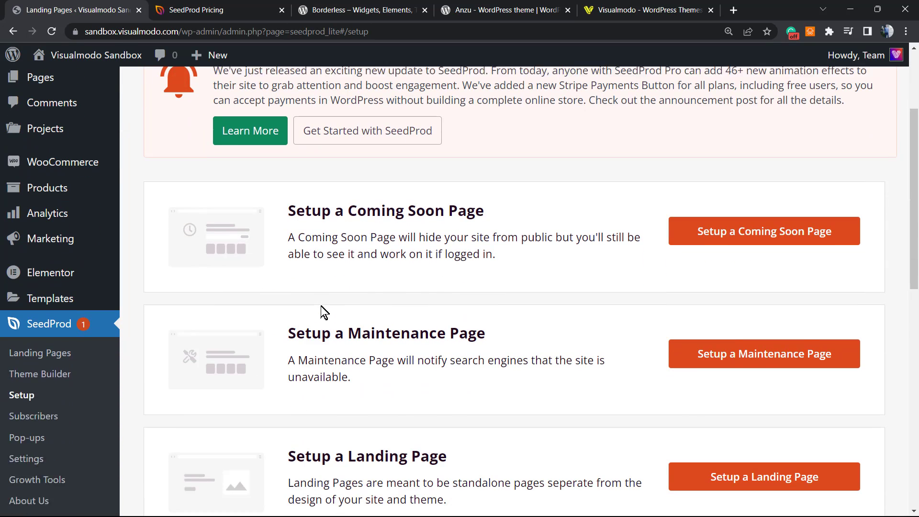
scroll("down", 3)
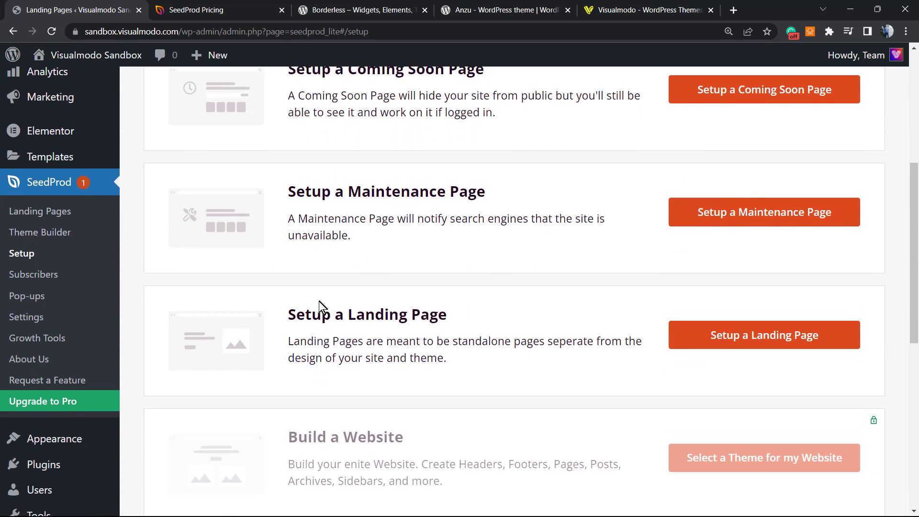
scroll("up", 3)
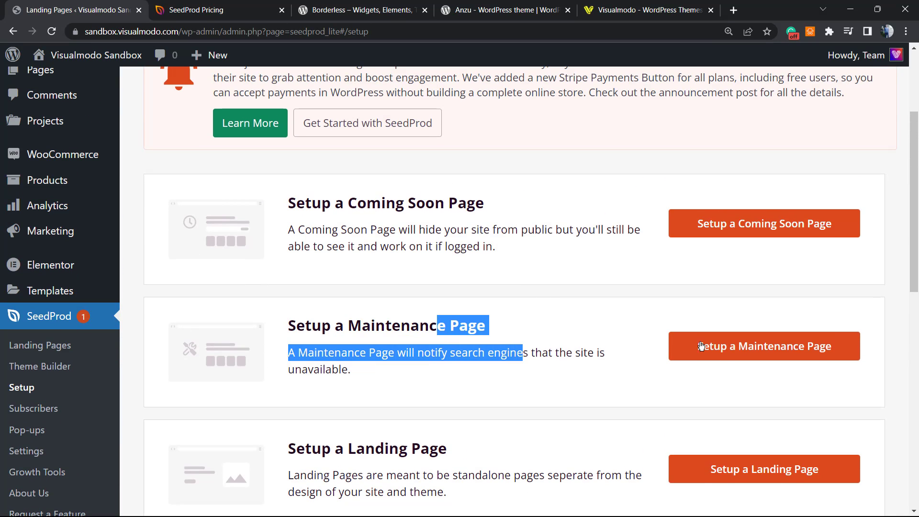
left_click(764, 346)
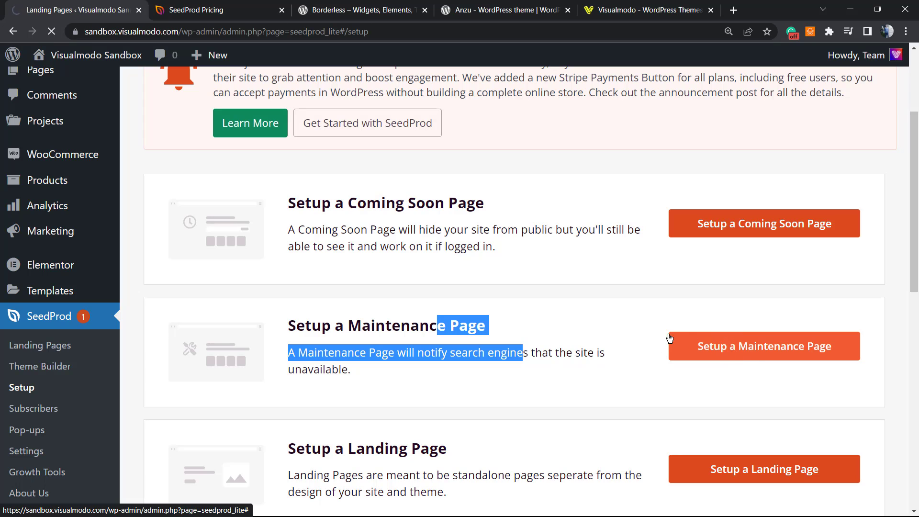
left_click(763, 345)
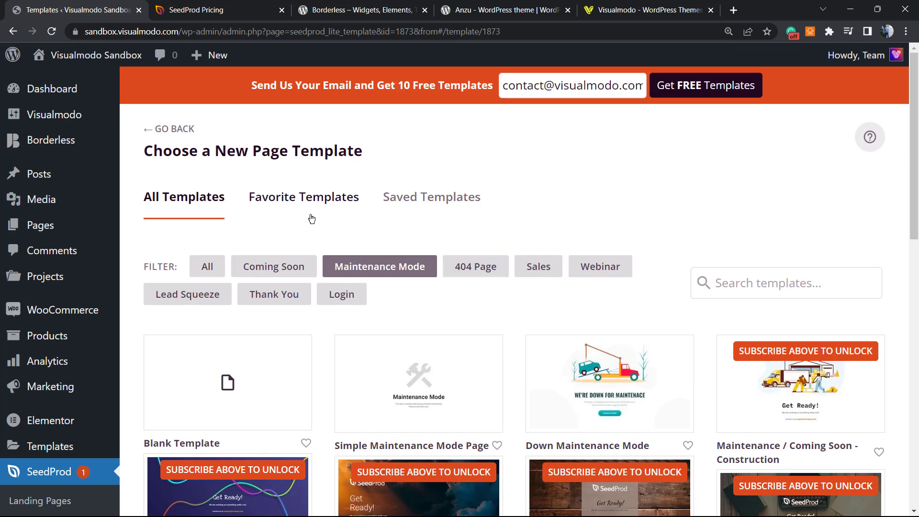
scroll("down", 3)
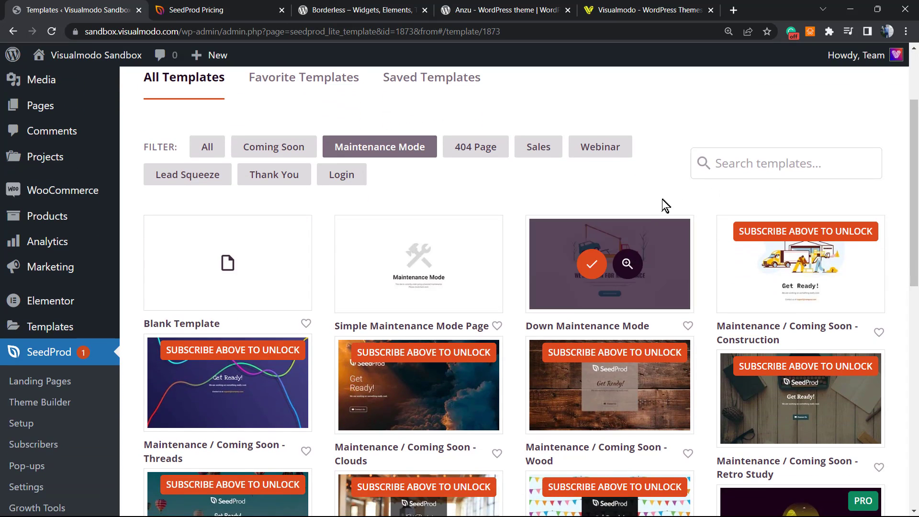
scroll("down", 3)
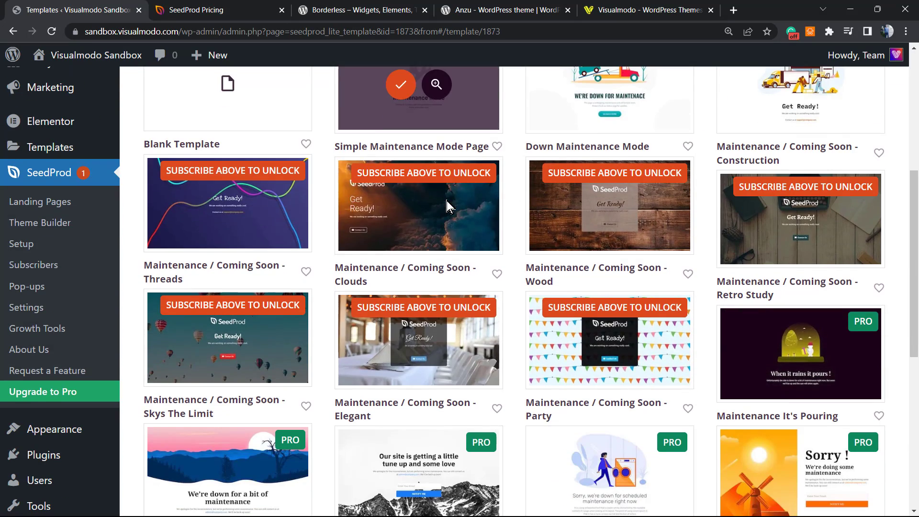
scroll("down", 3)
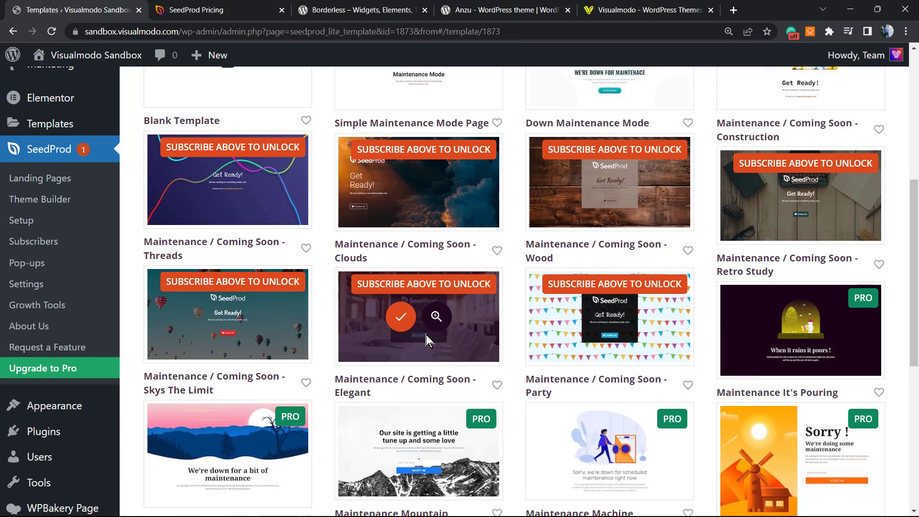
scroll("down", 3)
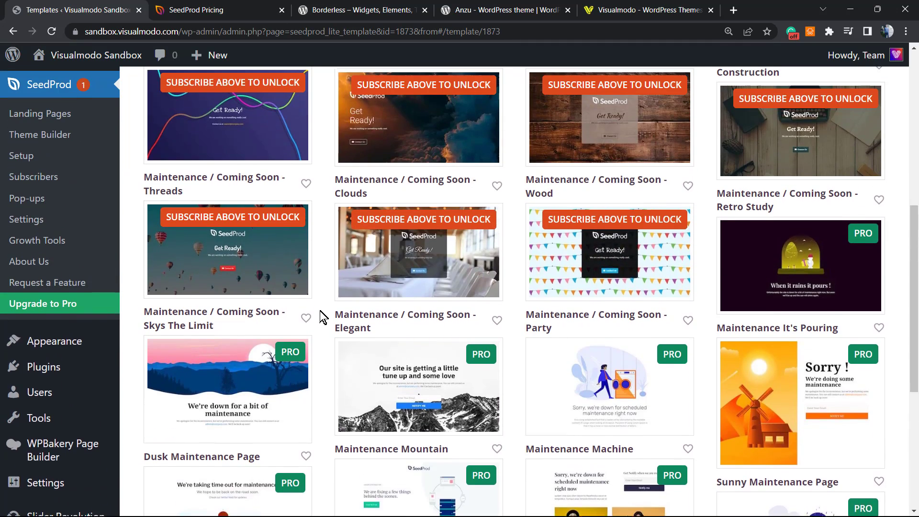
scroll("up", 3)
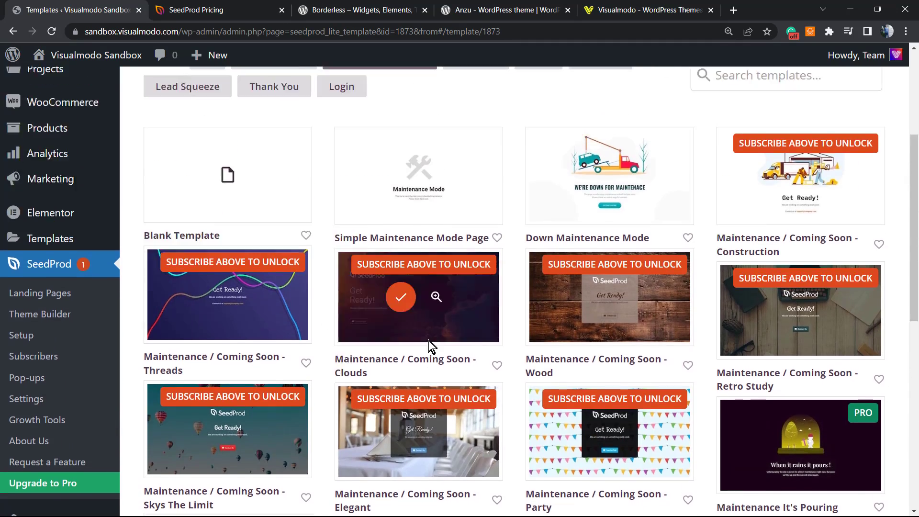
scroll("up", 3)
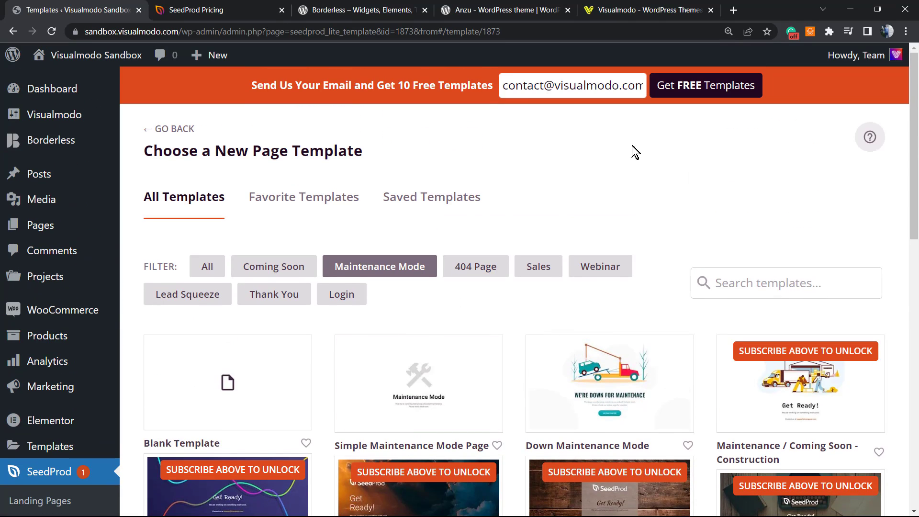
mouse_move(570, 113)
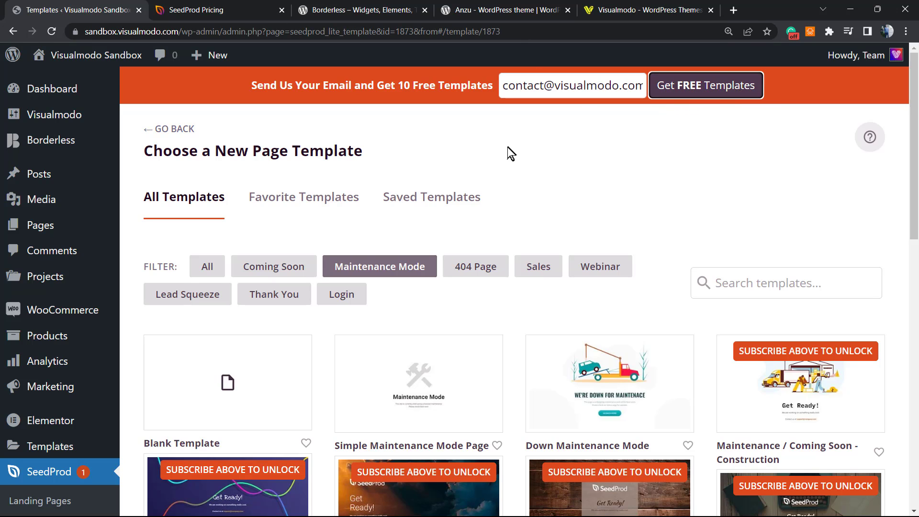
Follow 'Get FREE Templates' to seedprod.com/free-templates in a new tab.
left_click(706, 86)
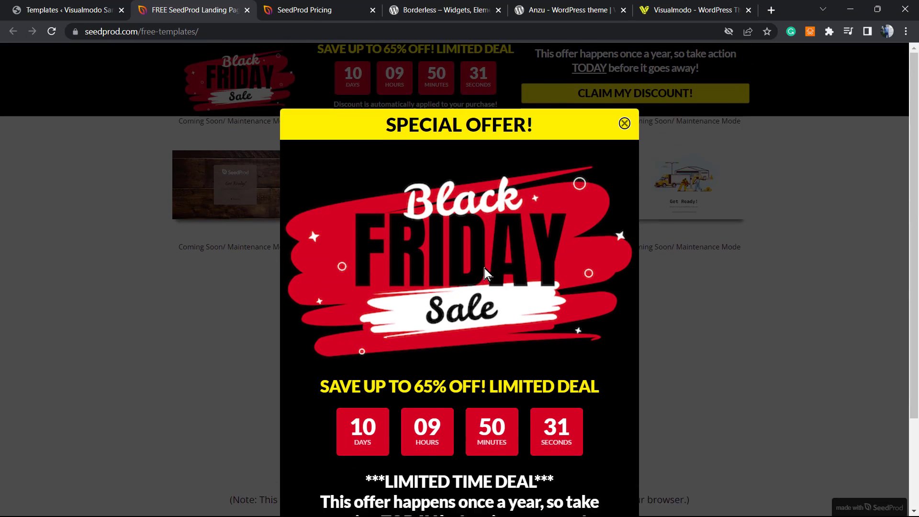
Back in WordPress, browse the unlocked templates and start from Down Maintenance Mode.
left_click(623, 123)
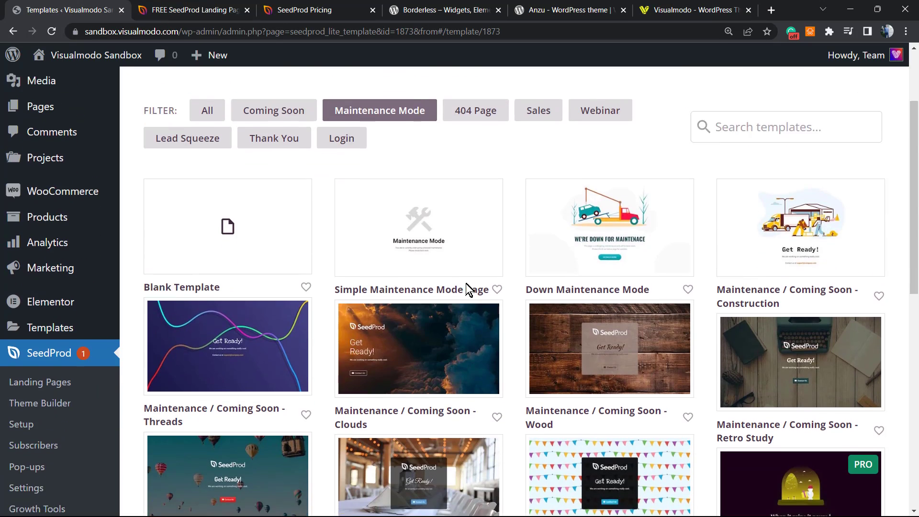
scroll("down", 3)
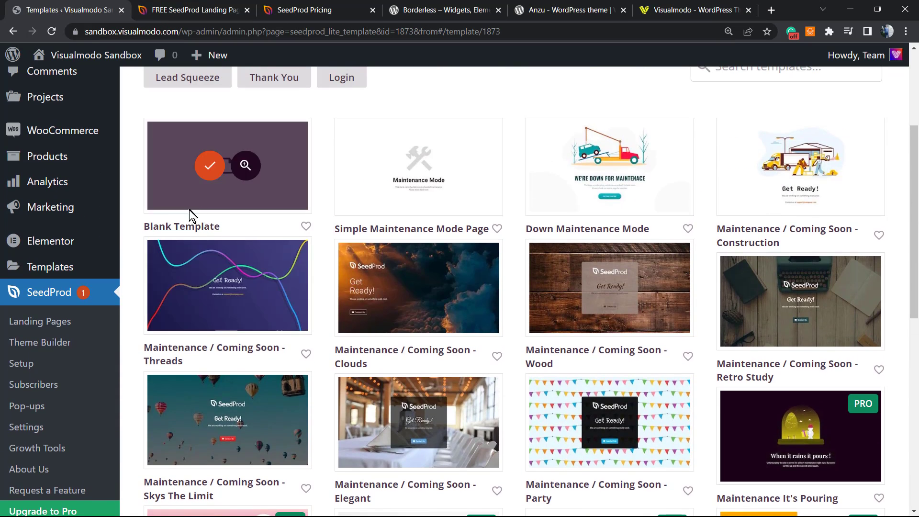
scroll("up", 3)
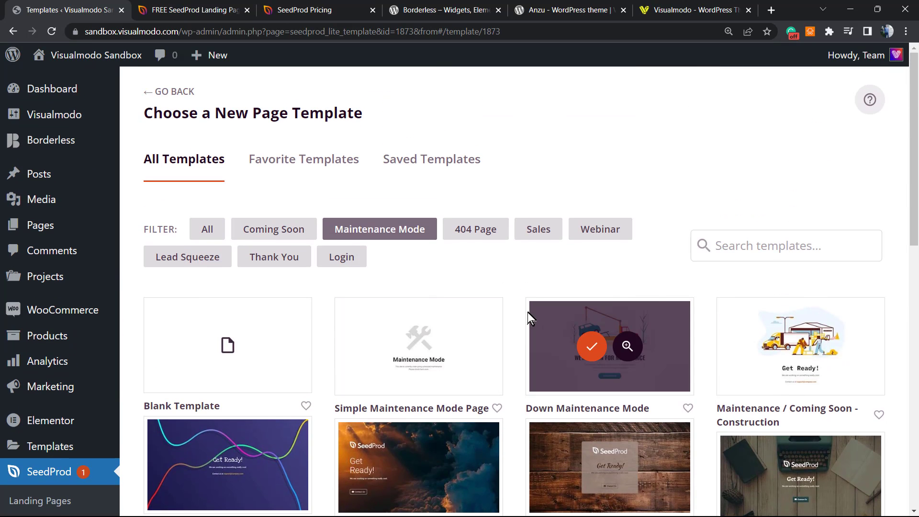
scroll("down", 3)
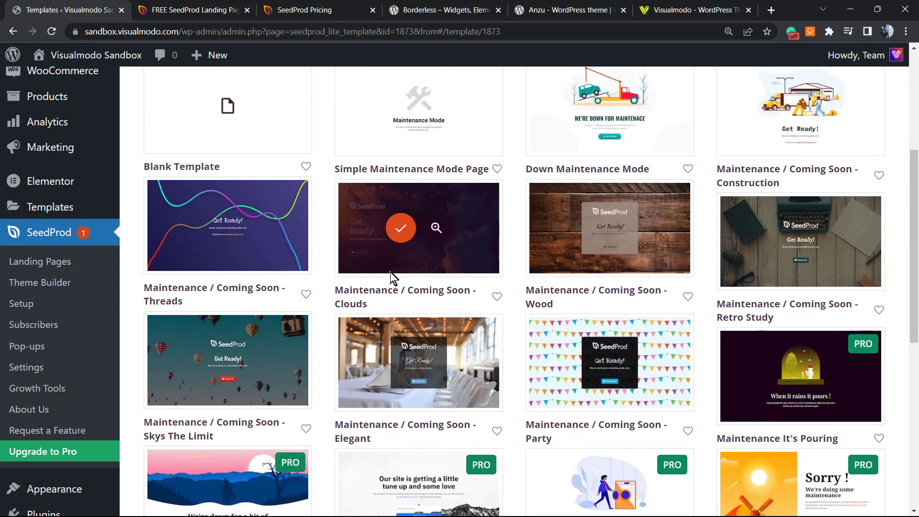
scroll("down", 3)
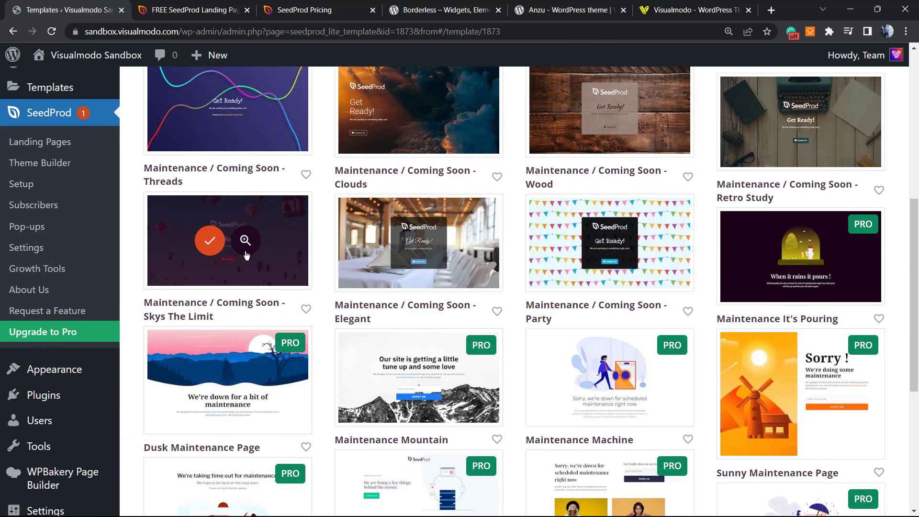
scroll("up", 3)
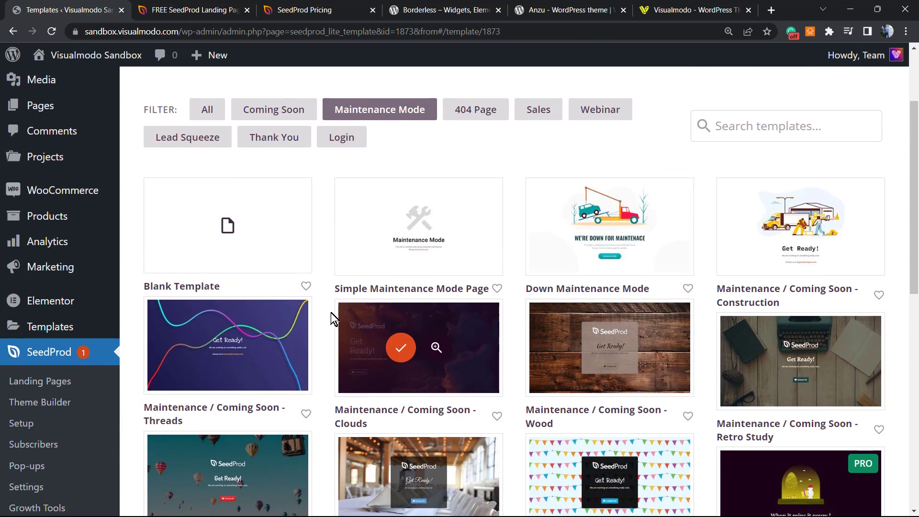
mouse_move(398, 364)
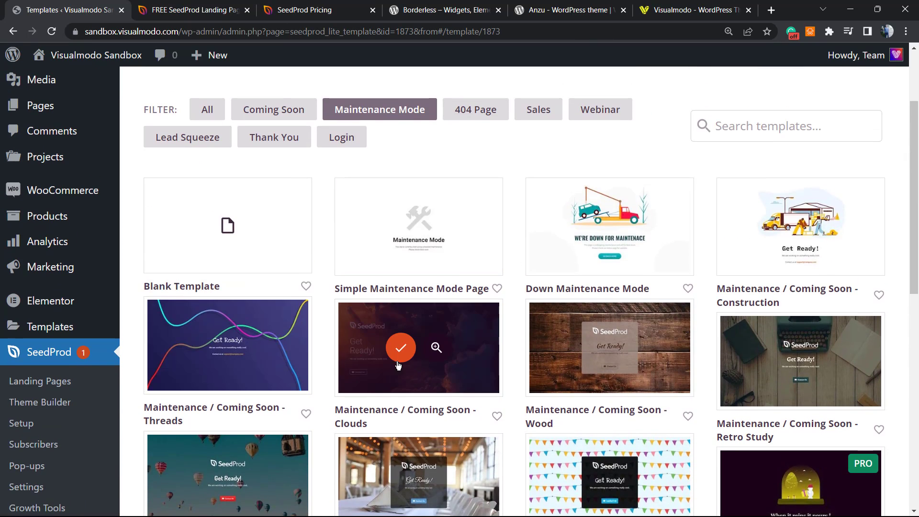
mouse_move(605, 246)
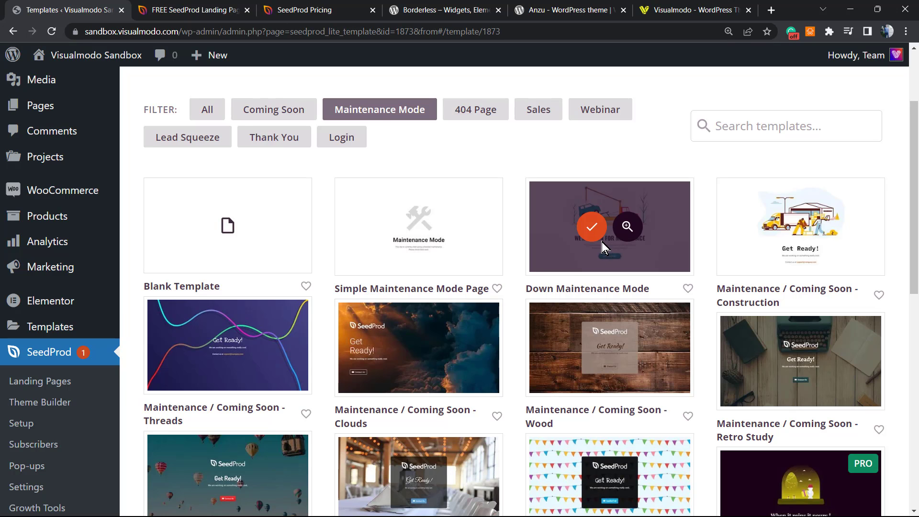
mouse_move(592, 232)
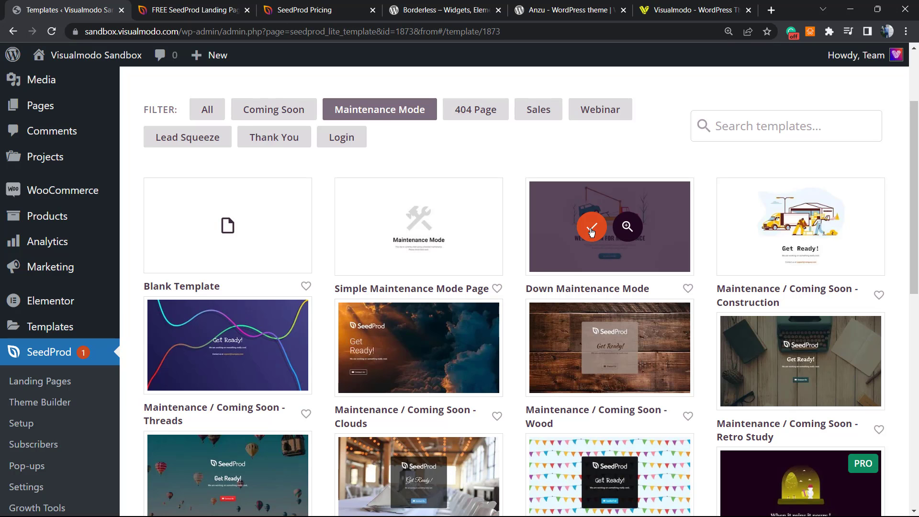
left_click(592, 227)
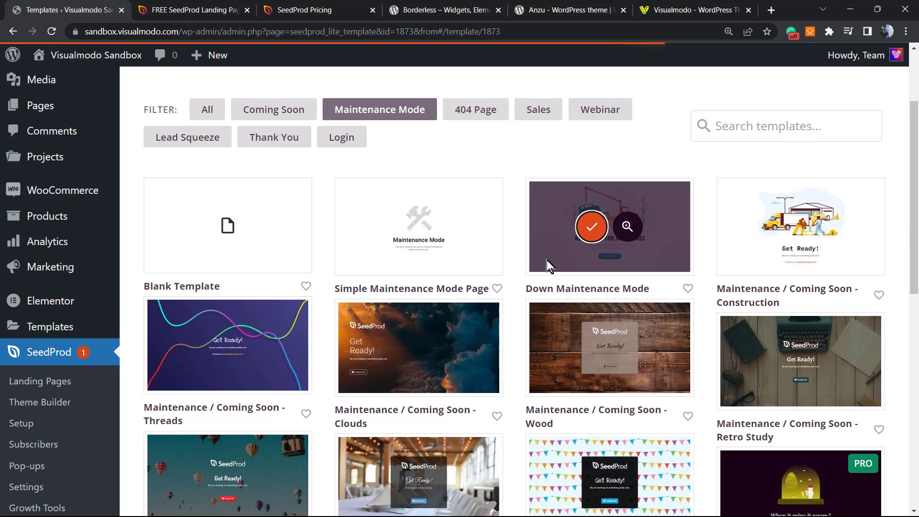
left_click(592, 226)
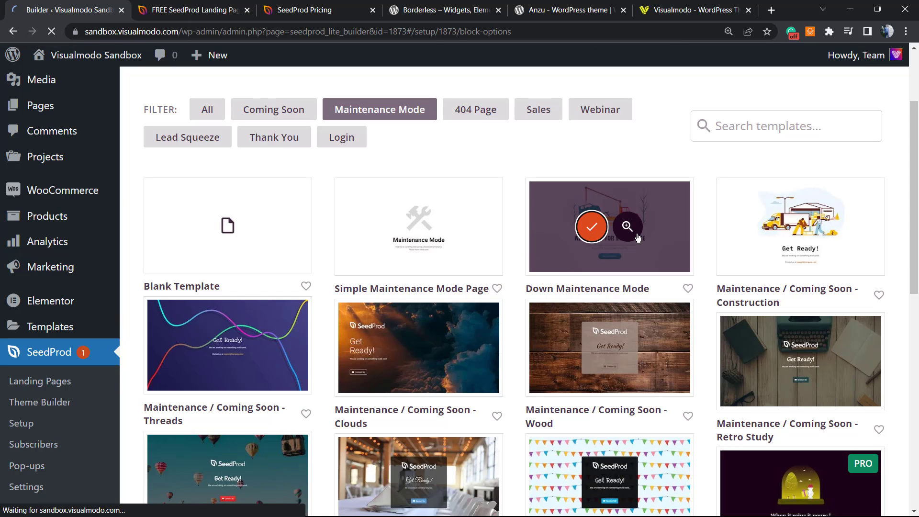
left_click(592, 227)
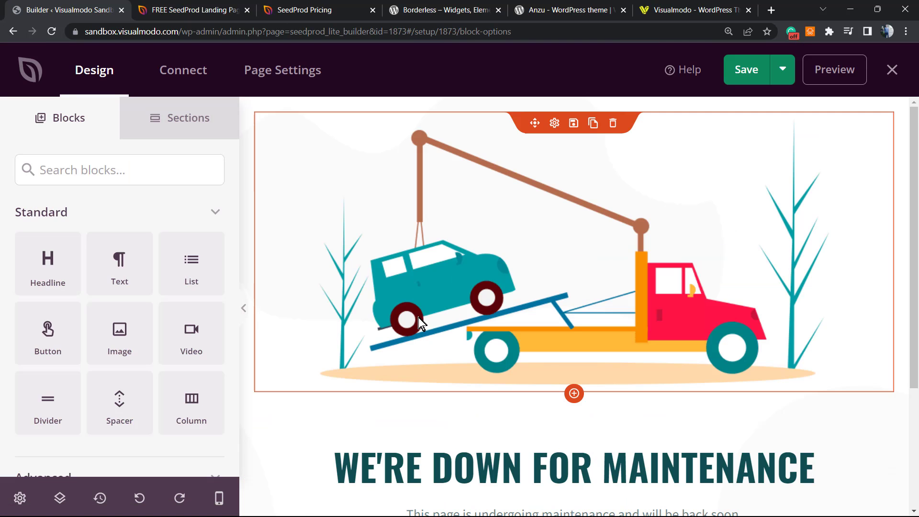
scroll("down", 3)
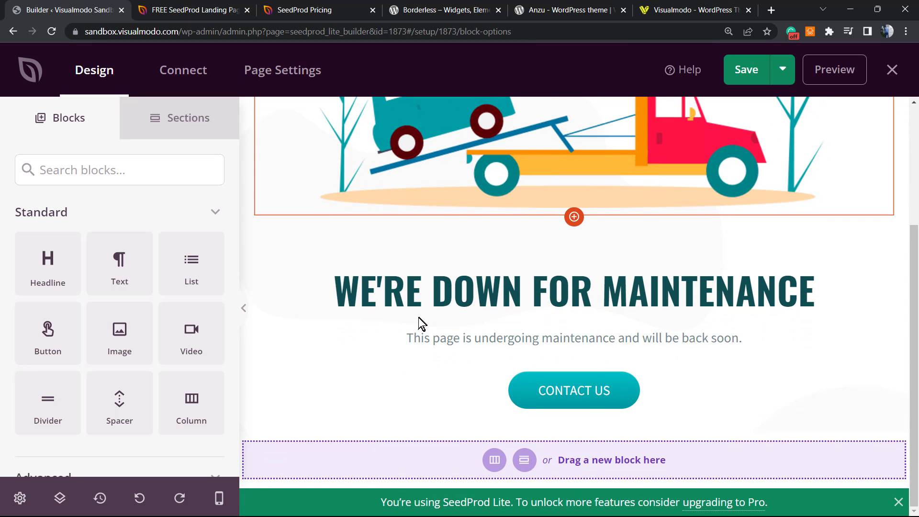
scroll("up", 3)
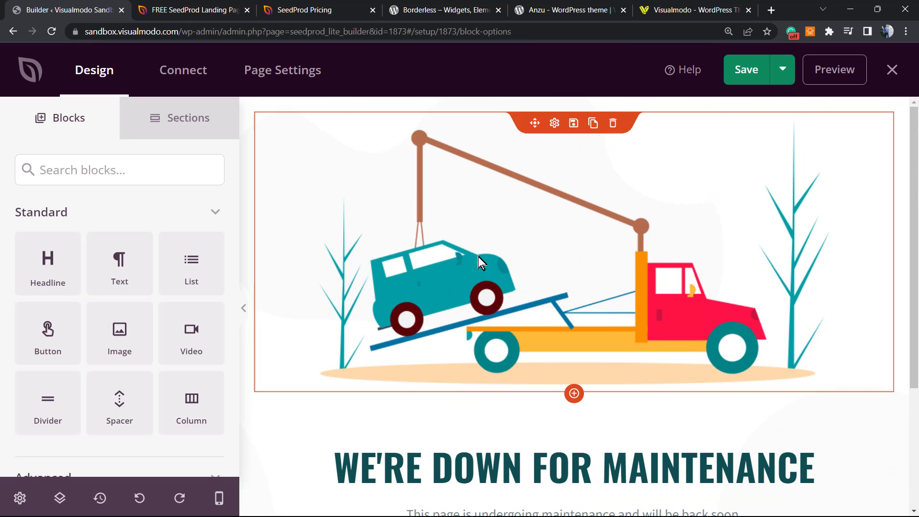
scroll("down", 3)
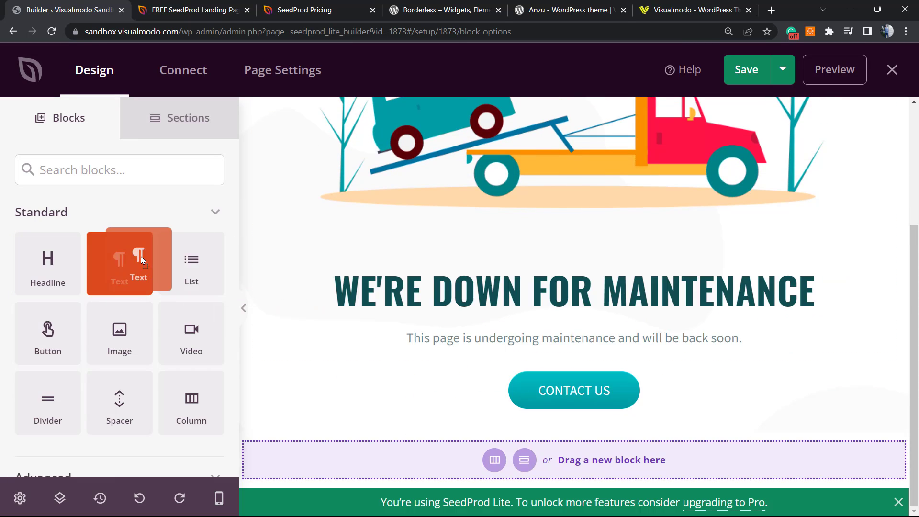
scroll("down", 3)
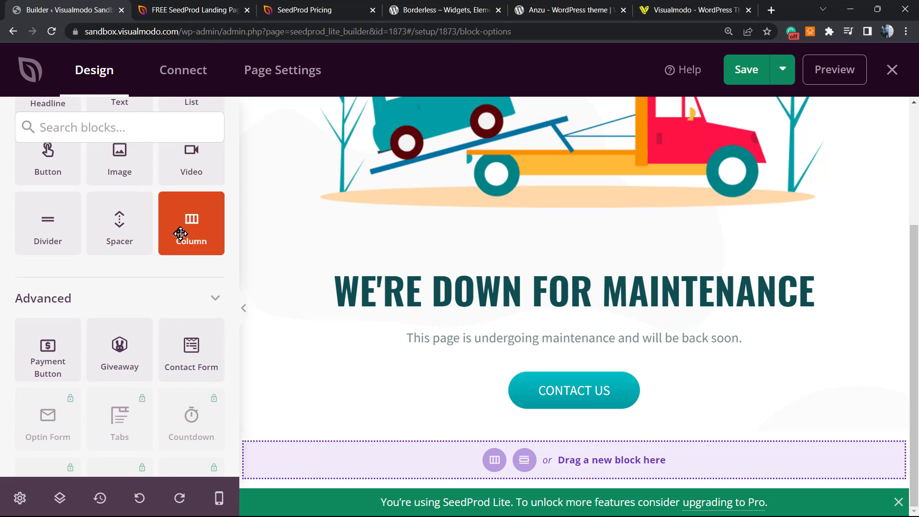
left_click(573, 389)
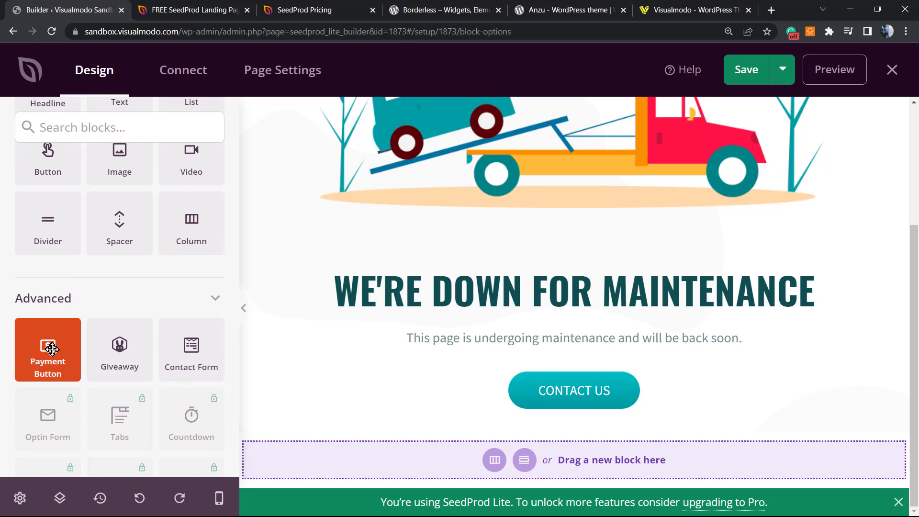
scroll("up", 3)
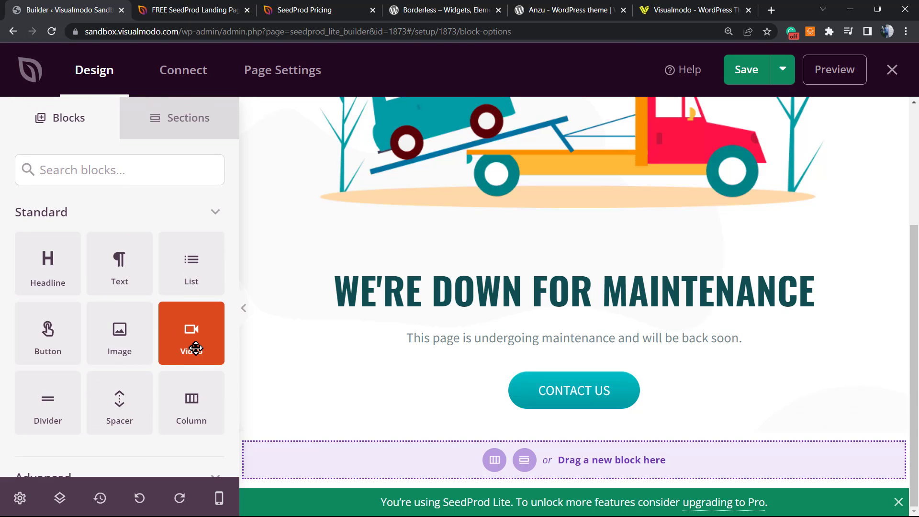
mouse_move(228, 304)
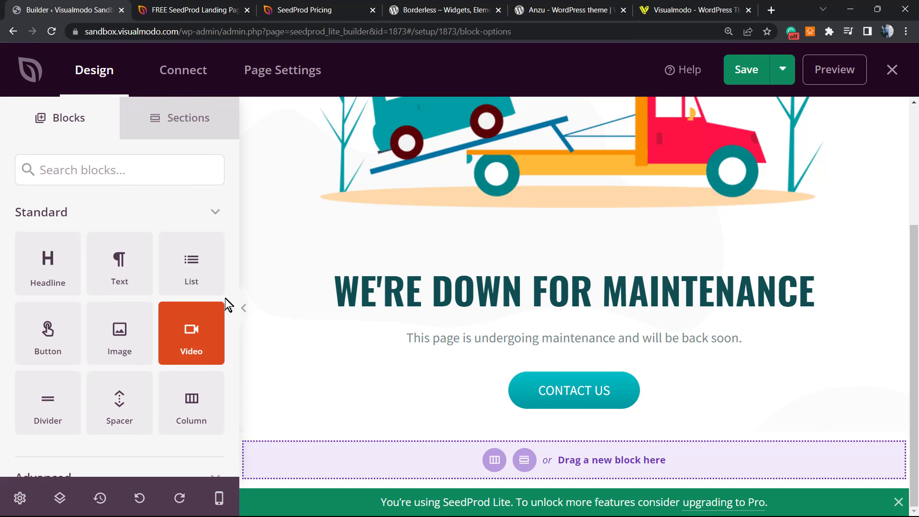
left_click(573, 389)
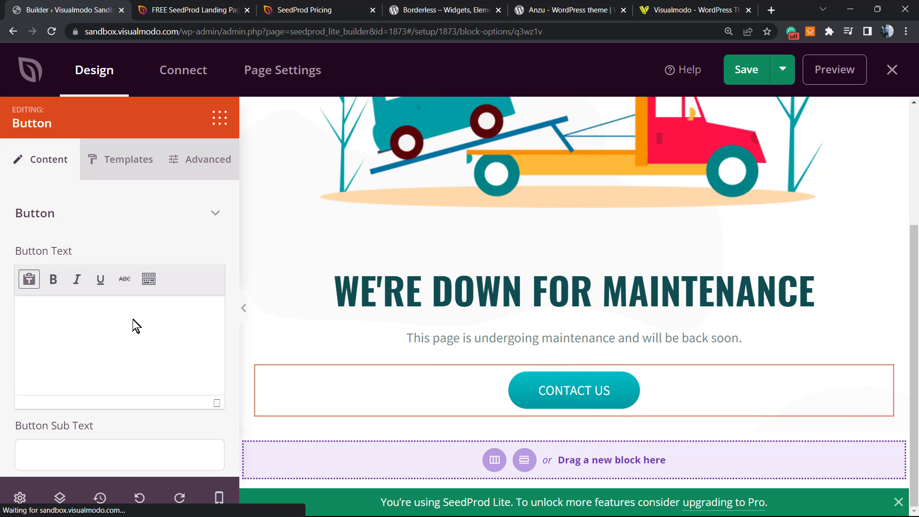
double_click(49, 308)
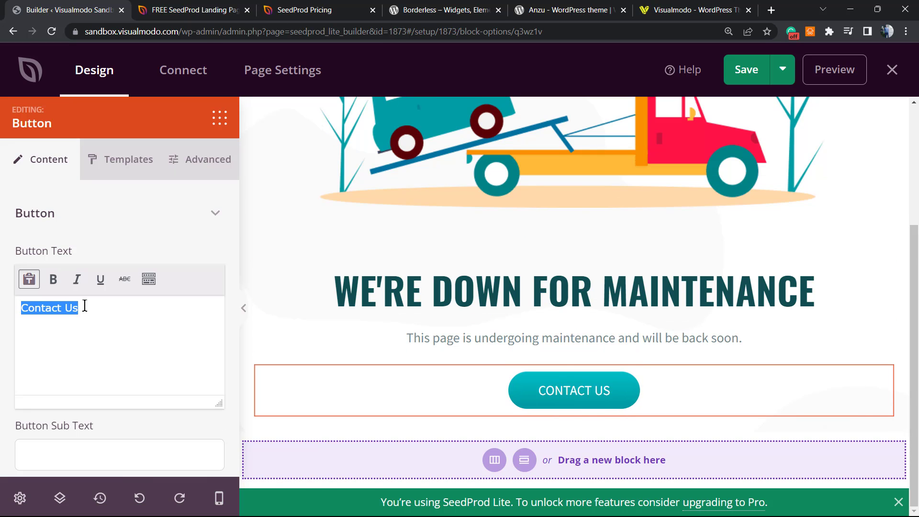
scroll("down", 3)
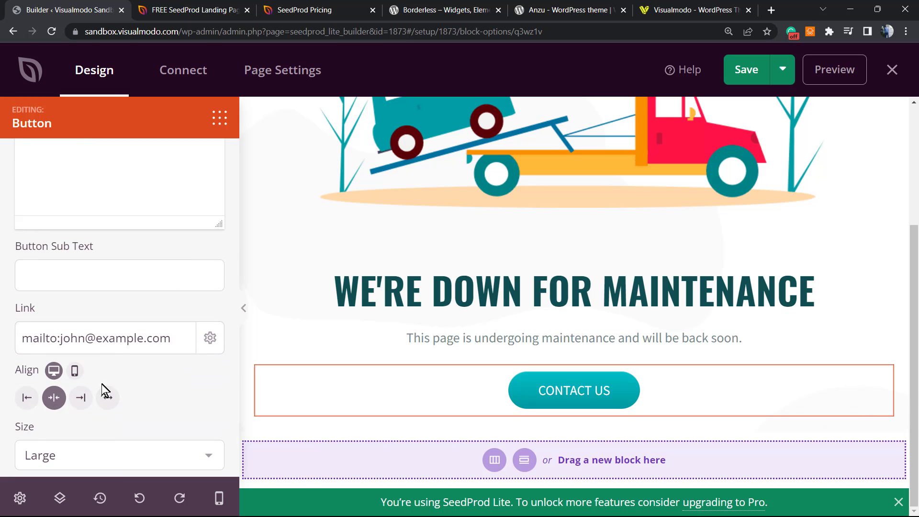
triple_click(97, 278)
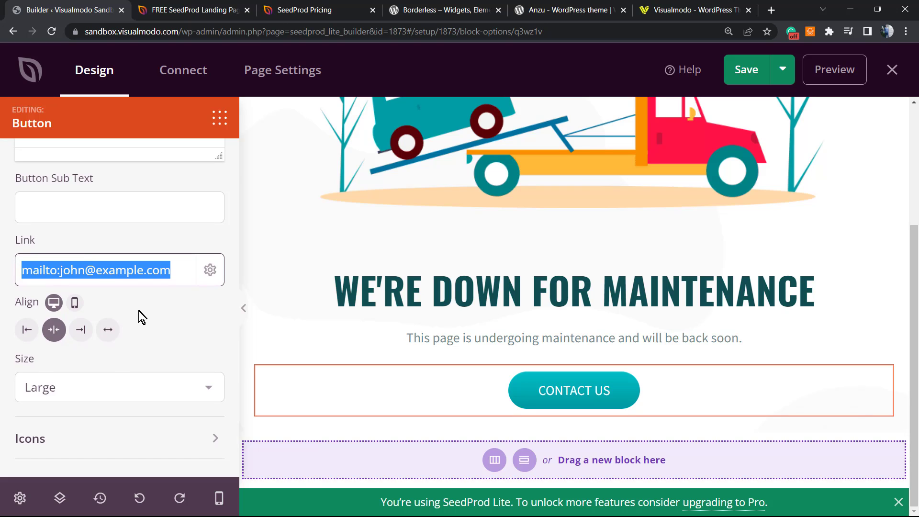
mouse_move(551, 409)
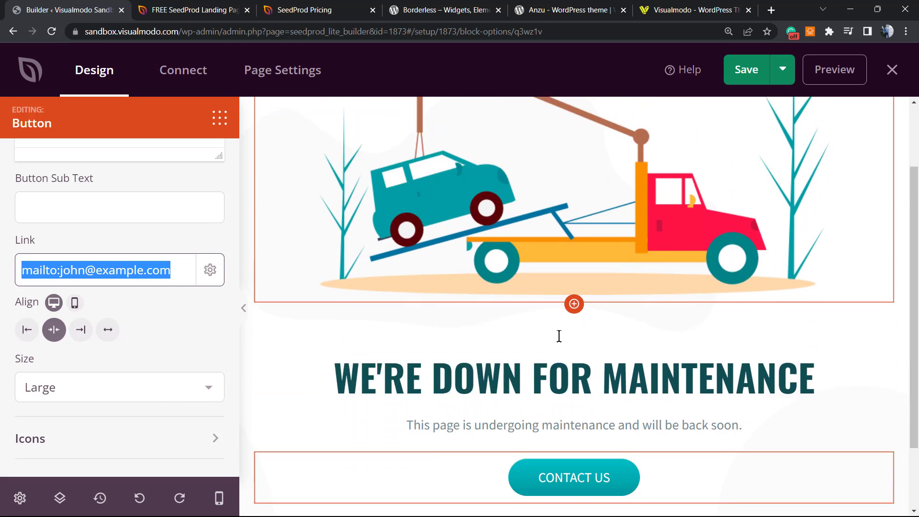
Select the tow-truck image block and review its Templates and Content settings.
left_click(475, 303)
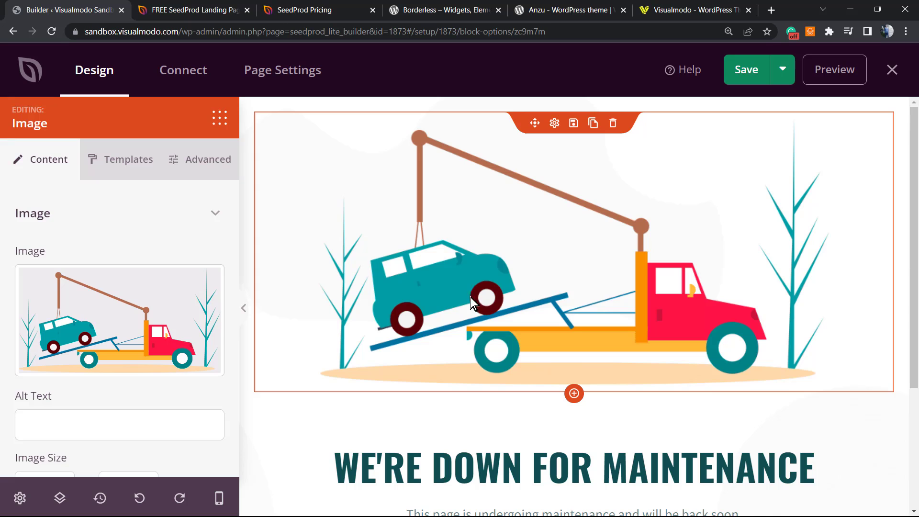
scroll("down", 3)
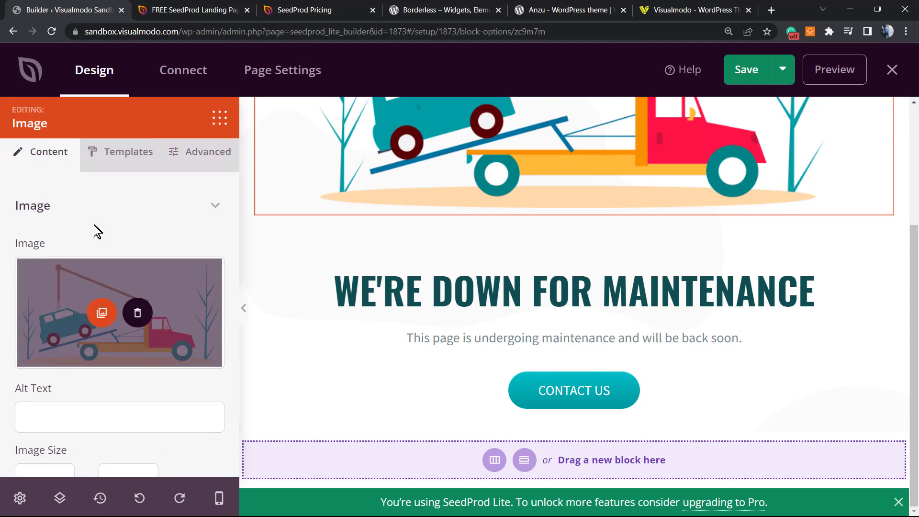
left_click(128, 152)
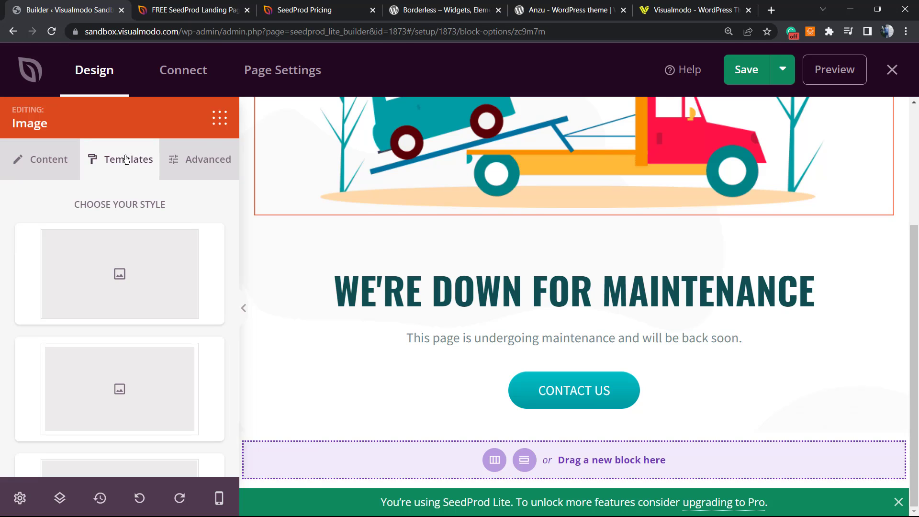
scroll("down", 3)
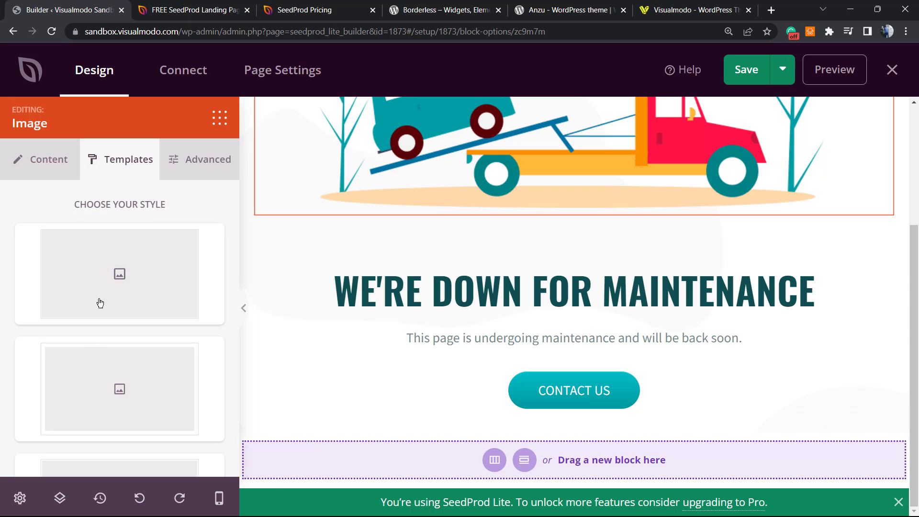
scroll("up", 3)
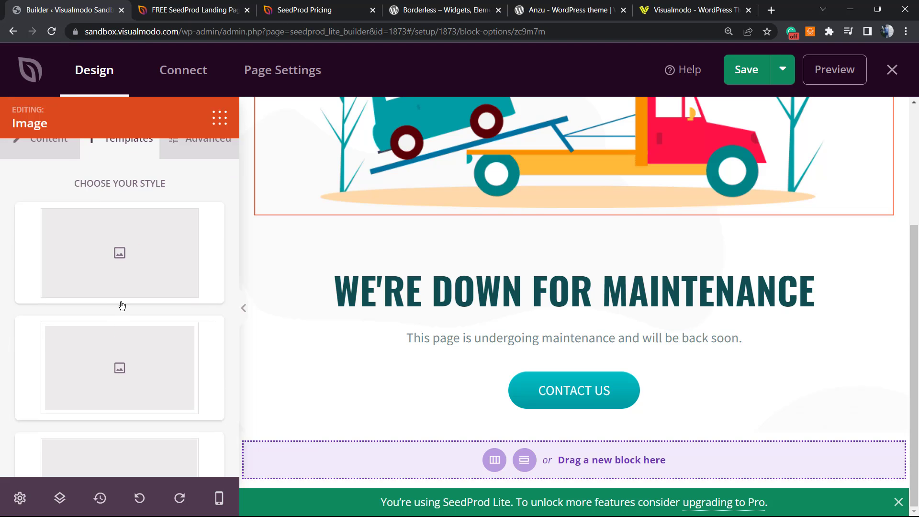
left_click(47, 159)
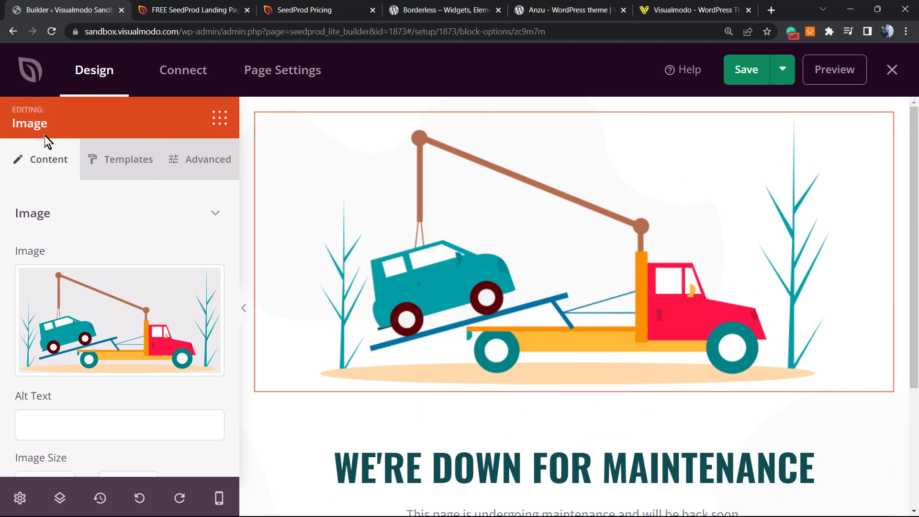
mouse_move(220, 133)
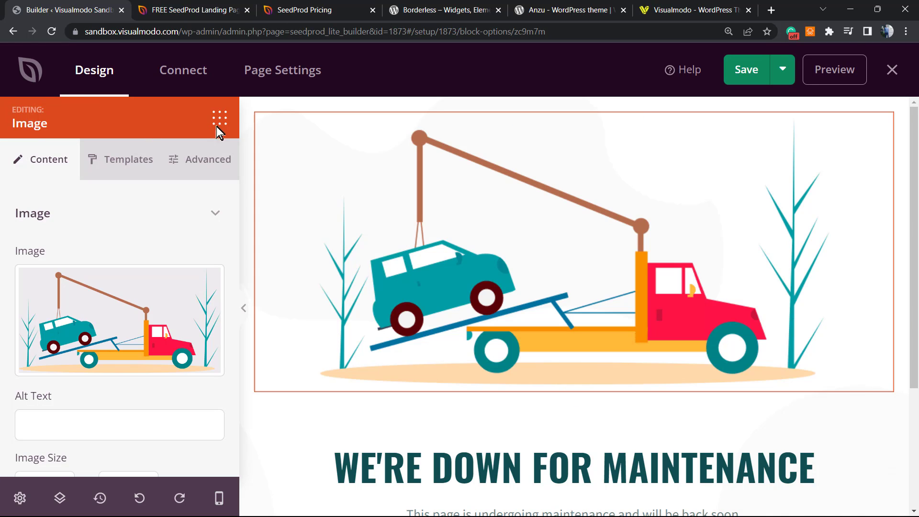
Browse the Standard, Advanced, WooCommerce and Widgets blocks in the block library.
left_click(220, 116)
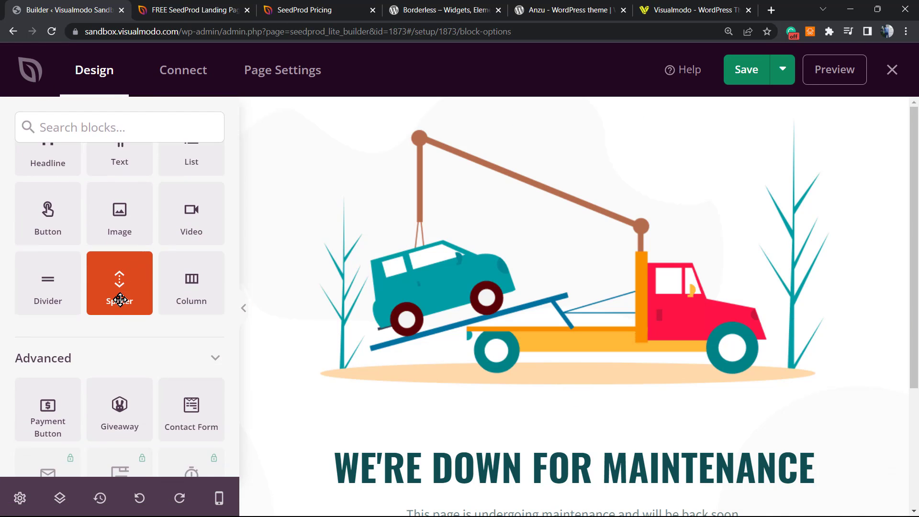
scroll("down", 3)
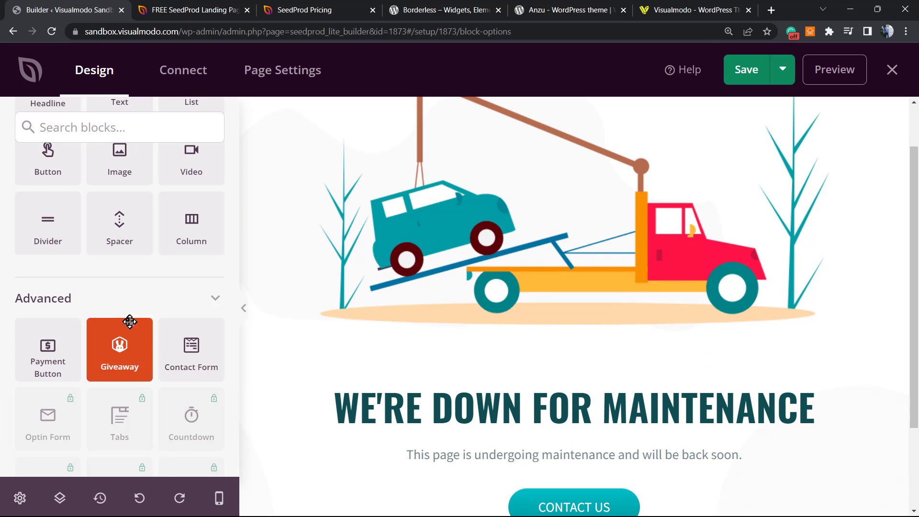
scroll("down", 3)
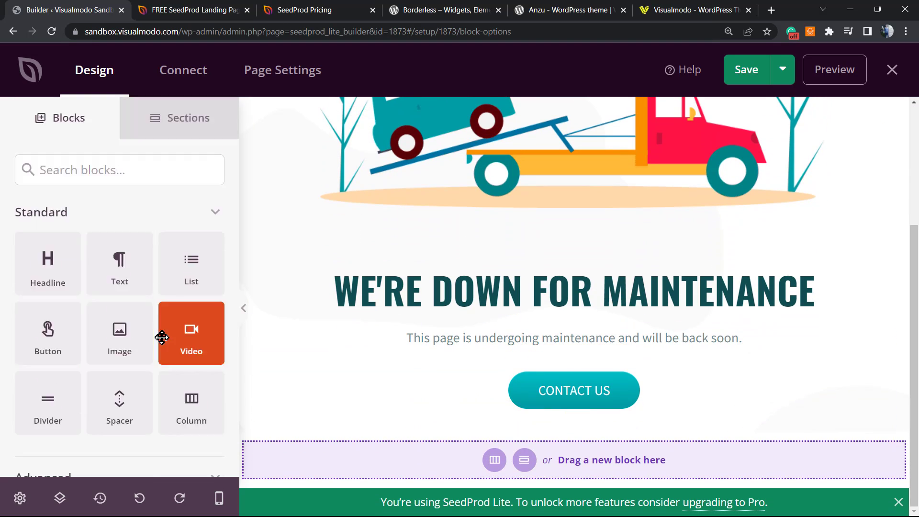
mouse_move(48, 333)
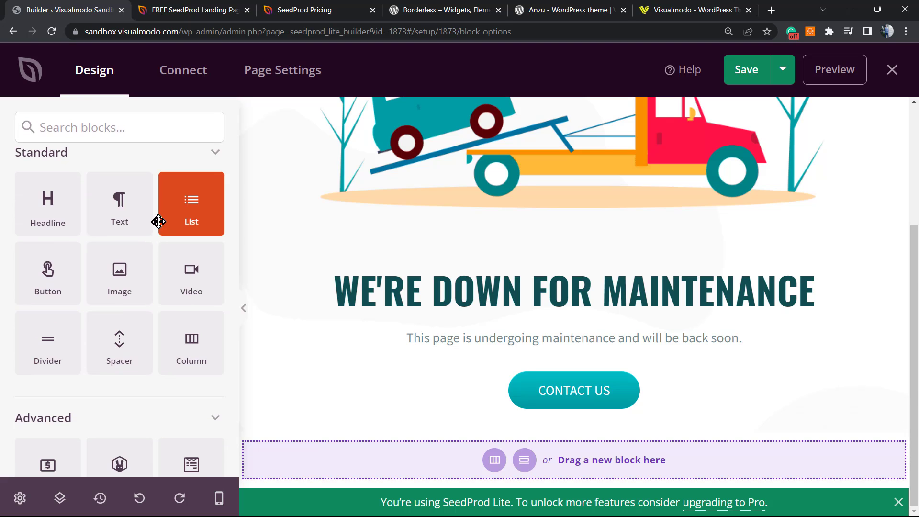
scroll("down", 3)
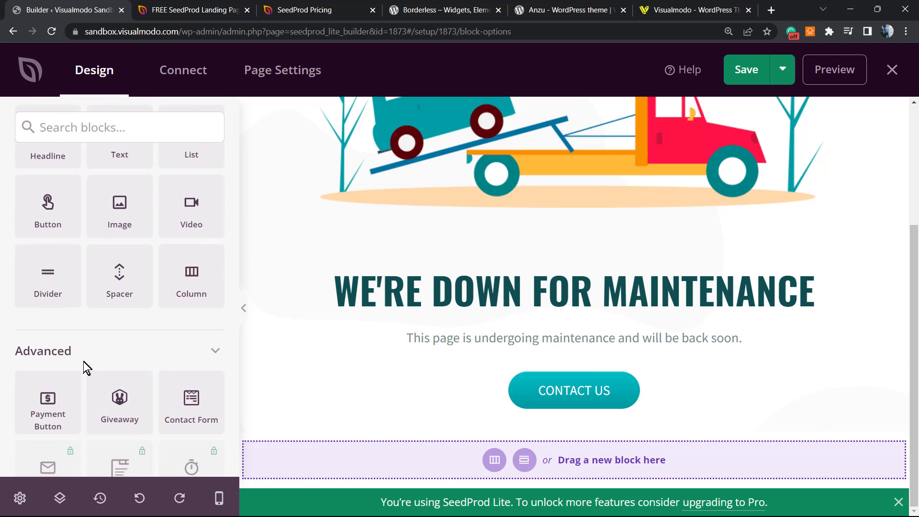
scroll("down", 3)
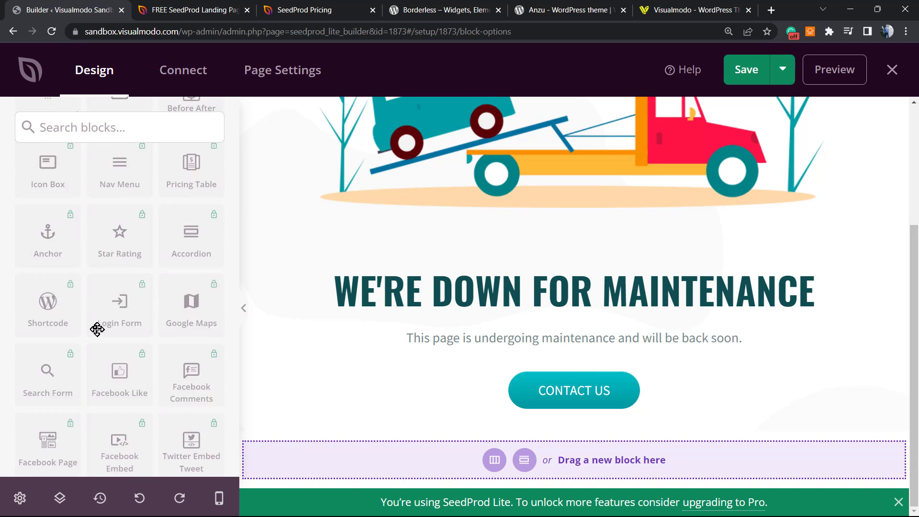
scroll("down", 3)
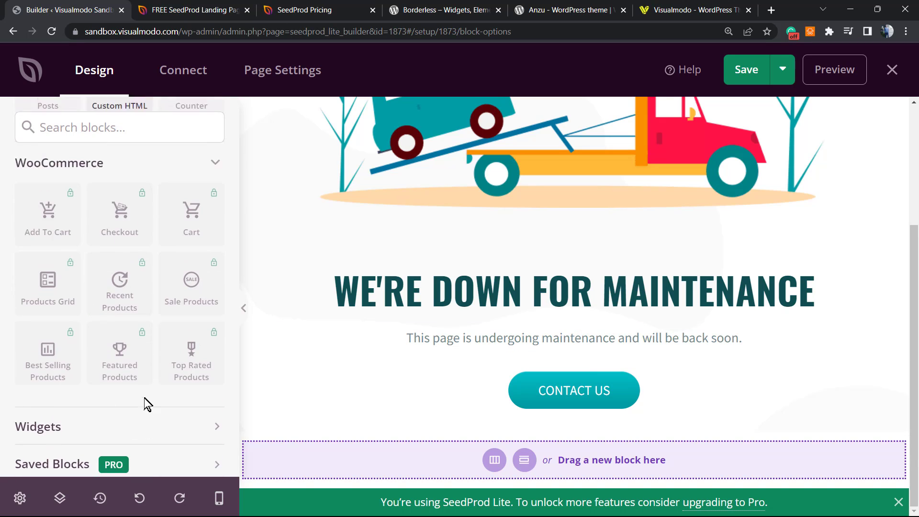
scroll("up", 3)
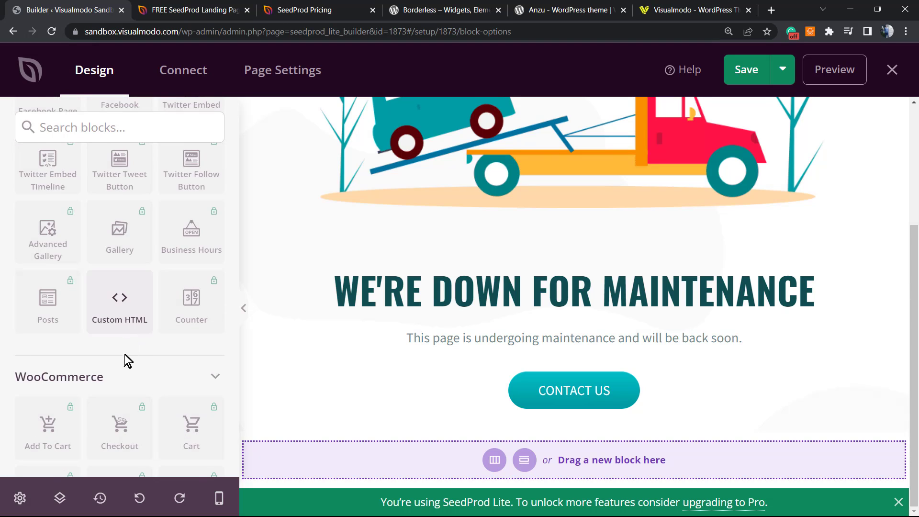
scroll("up", 3)
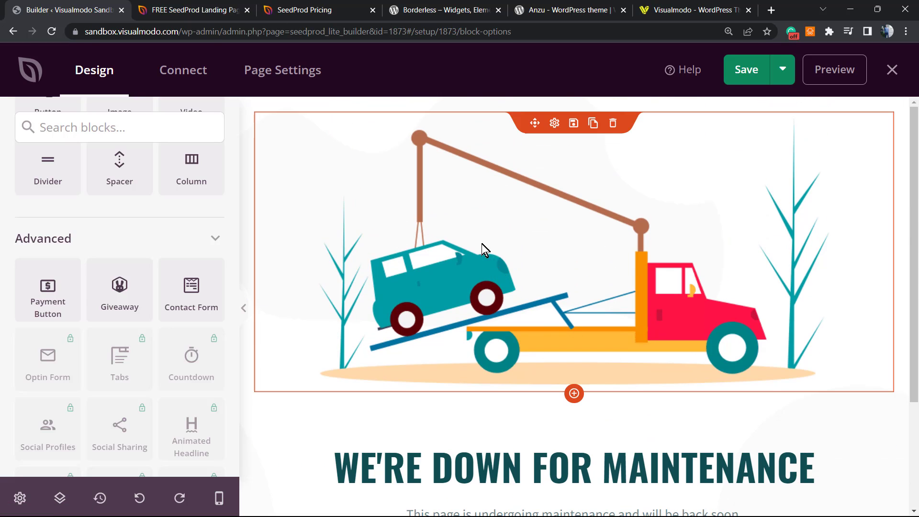
scroll("down", 3)
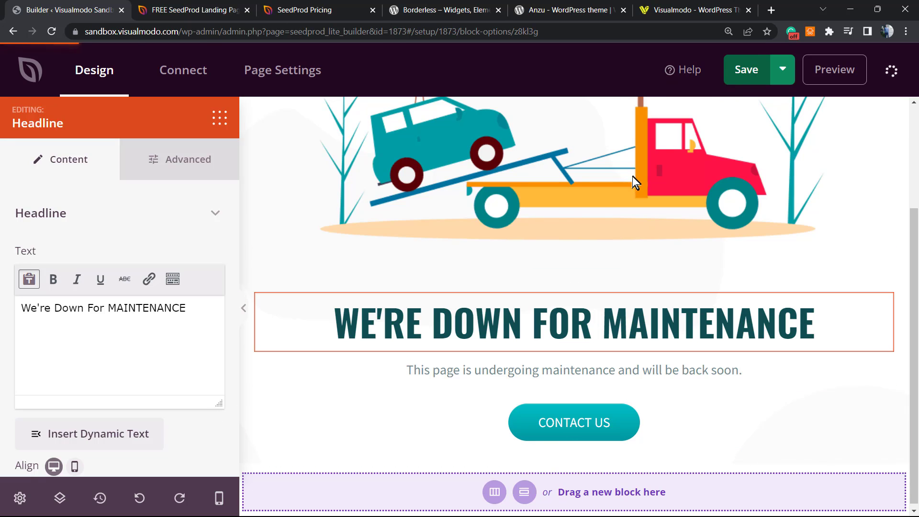
Select the headline, save the maintenance page and show the Save options.
left_click(745, 69)
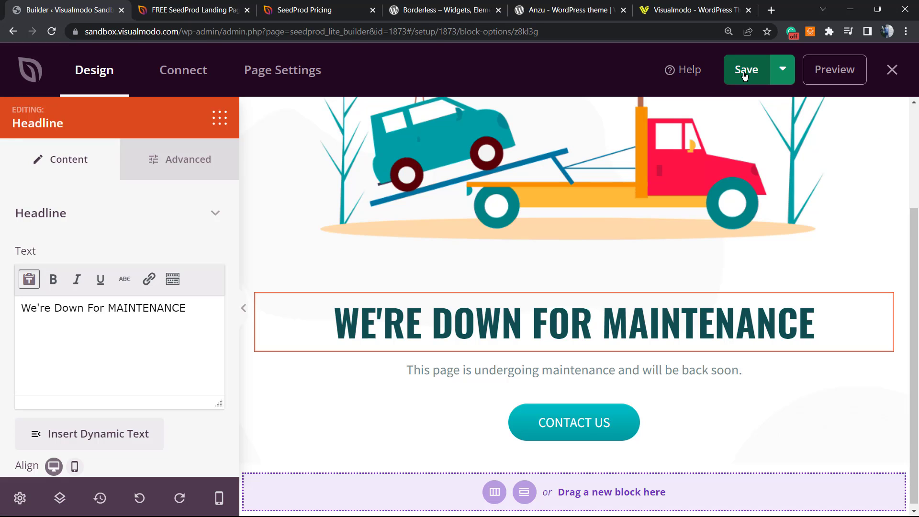
left_click(746, 69)
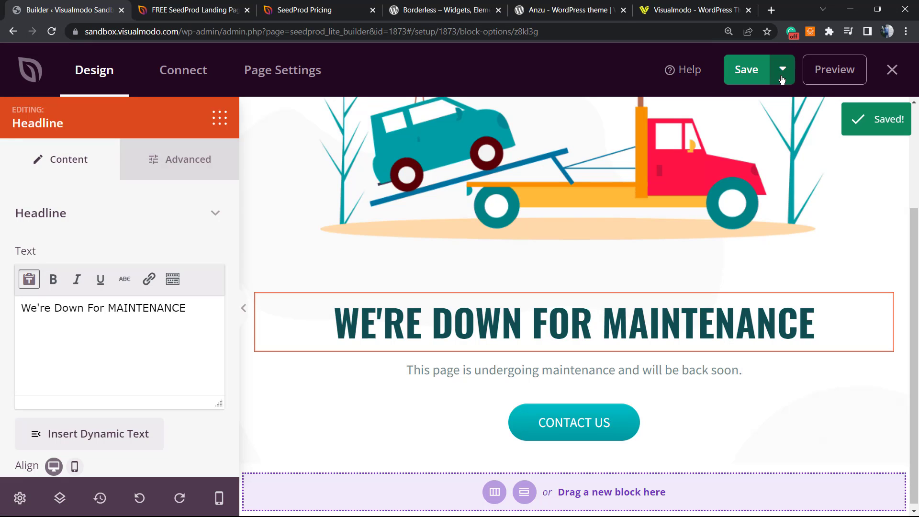
left_click(783, 69)
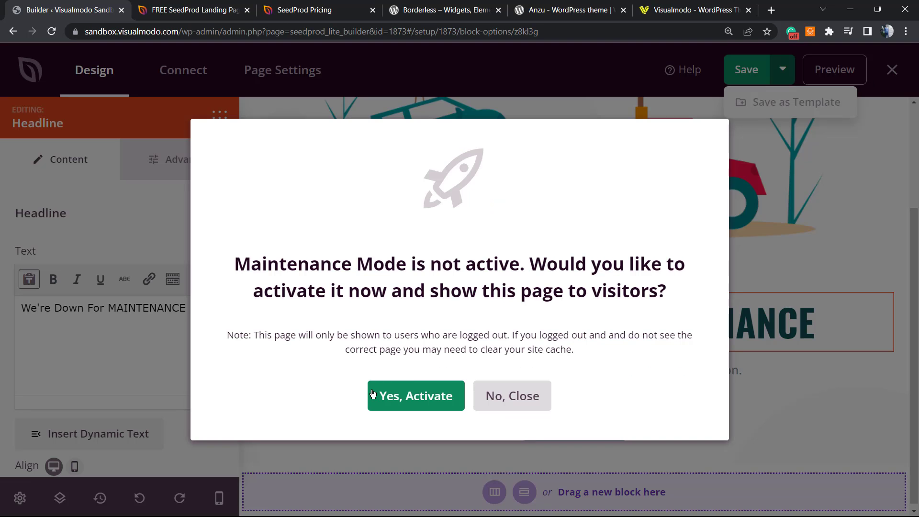
mouse_move(445, 260)
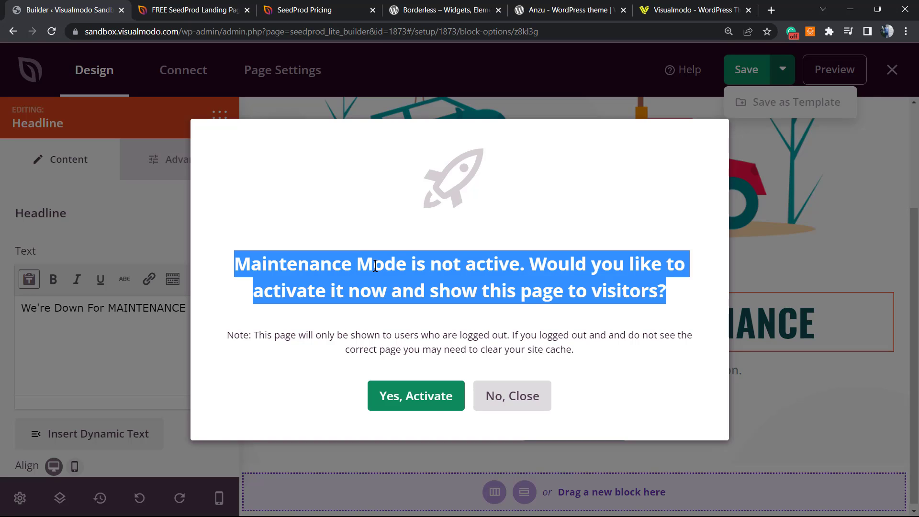
mouse_move(459, 262)
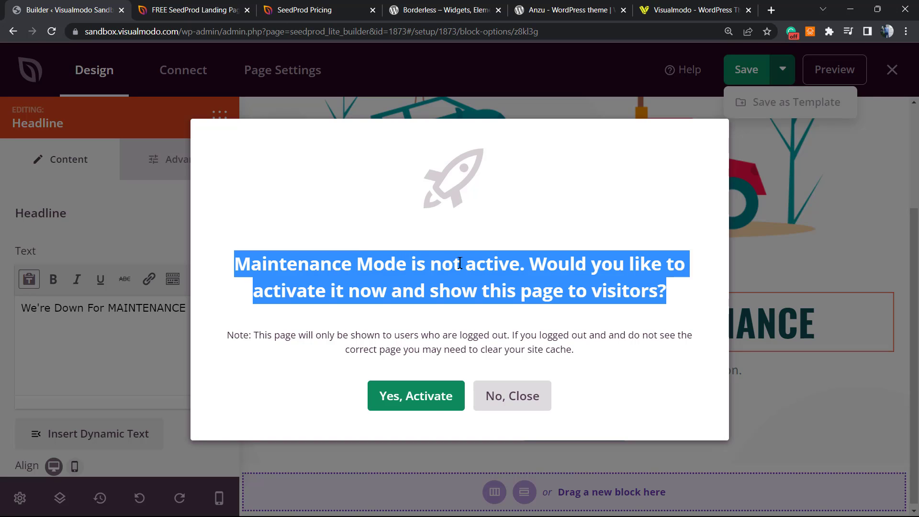
mouse_move(299, 293)
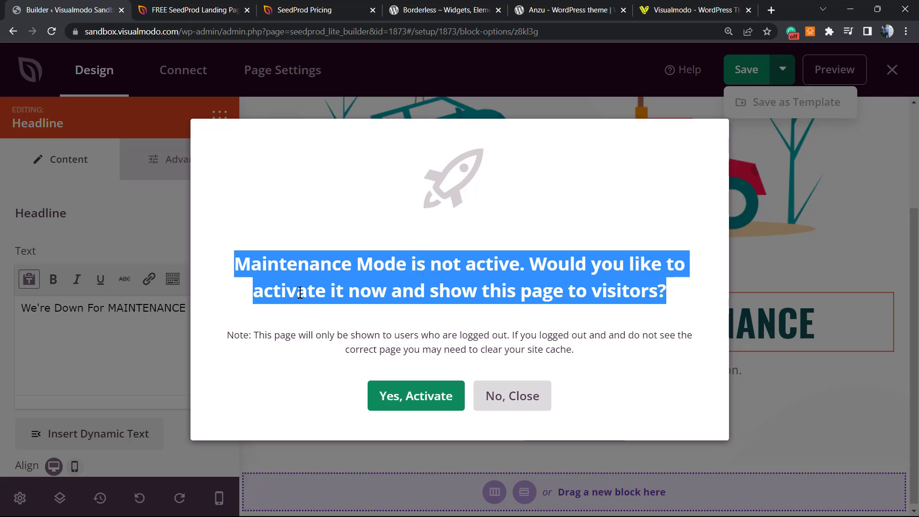
mouse_move(388, 290)
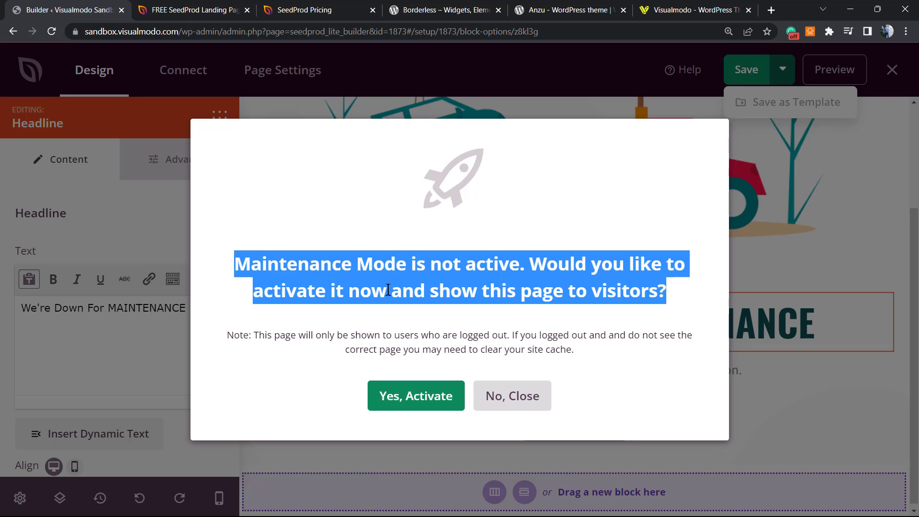
Confirm 'Yes, Activate' to enable Maintenance Mode for logged-out visitors.
left_click(415, 396)
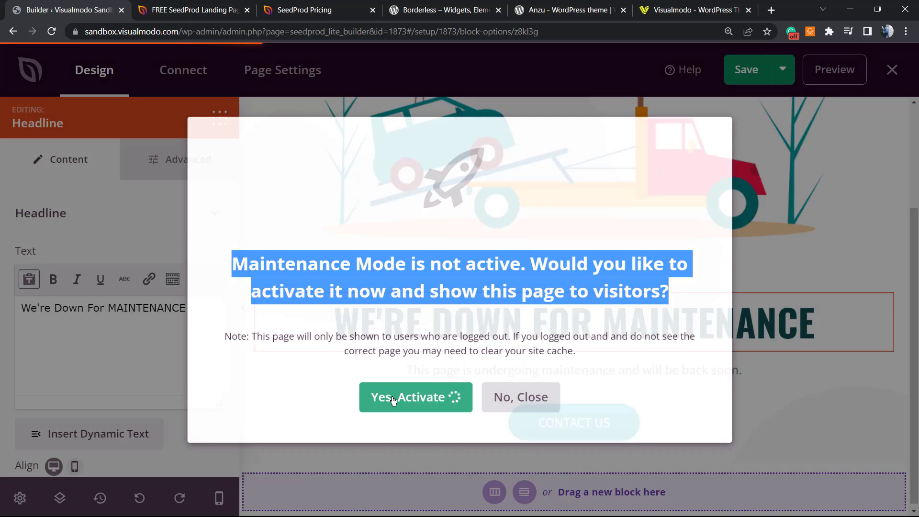
left_click(414, 397)
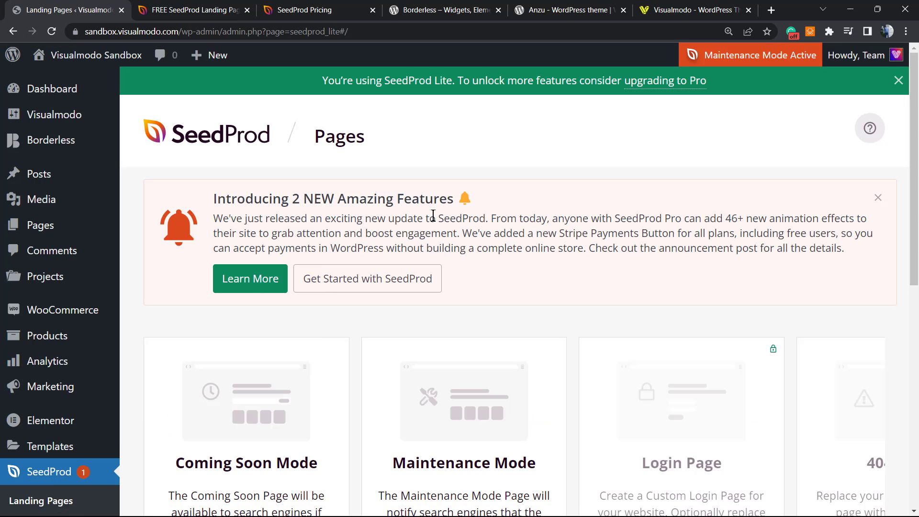
mouse_move(414, 223)
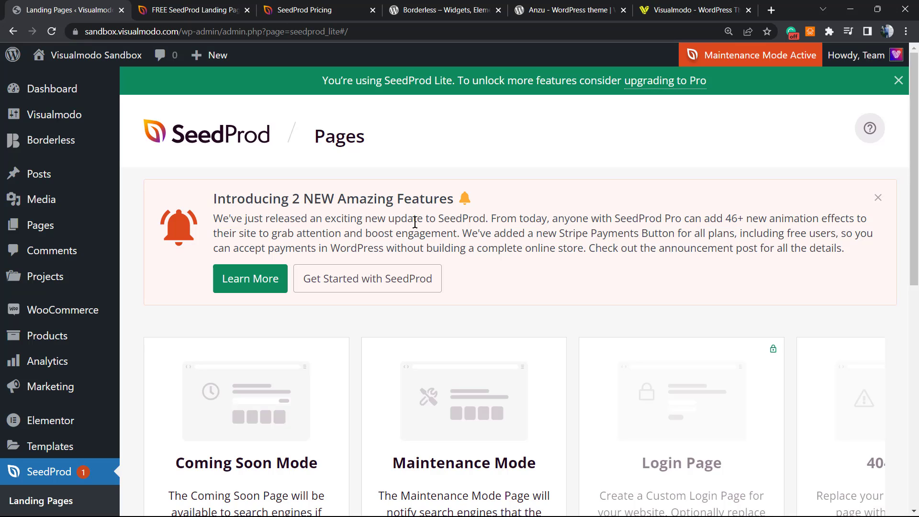
mouse_move(377, 178)
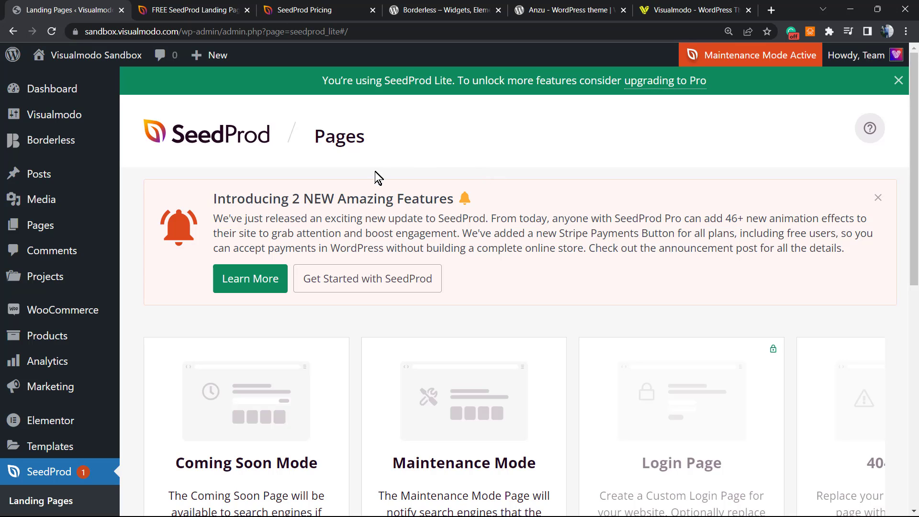
scroll("down", 3)
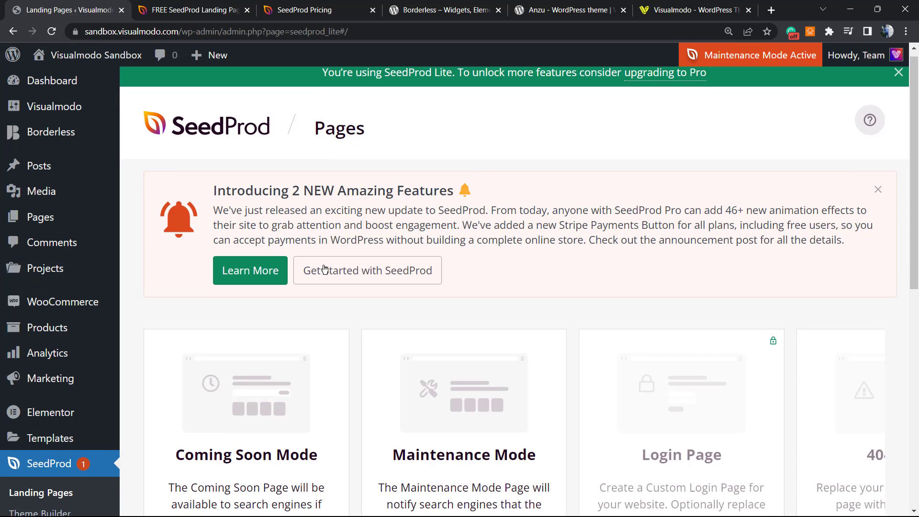
scroll("down", 3)
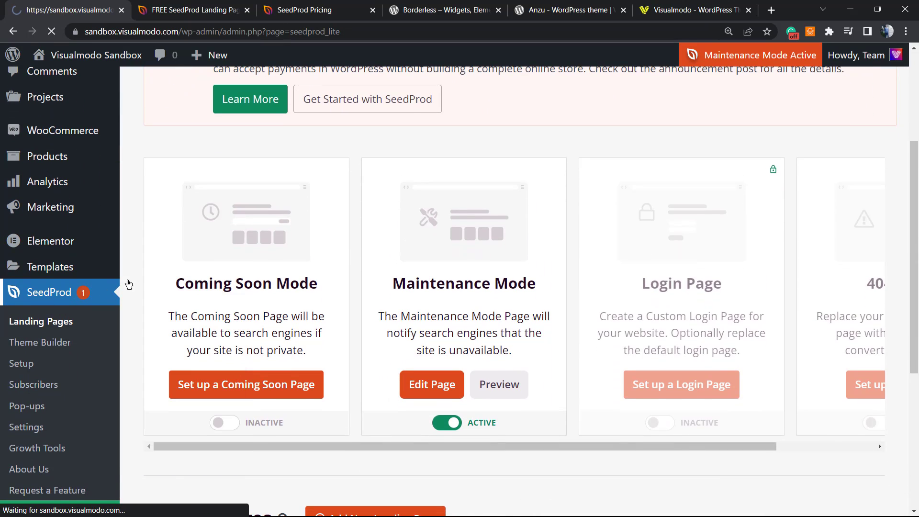
scroll("down", 3)
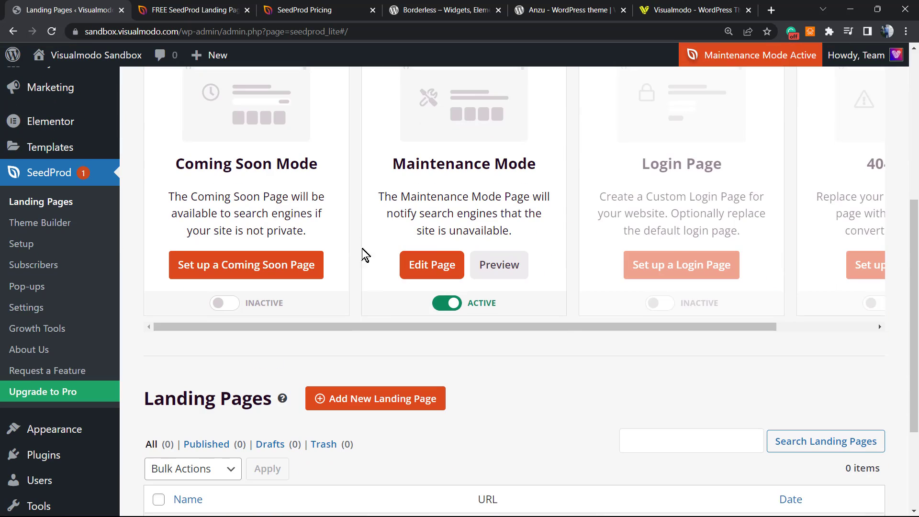
scroll("up", 3)
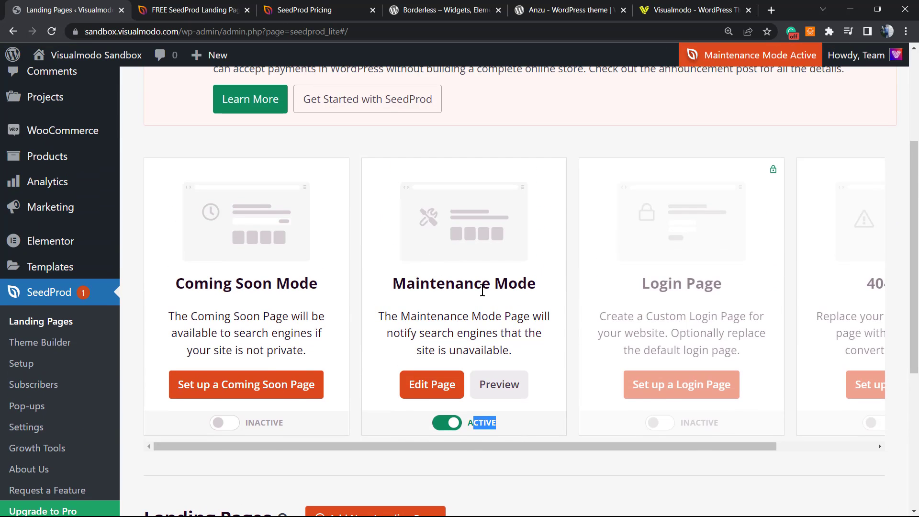
scroll("down", 3)
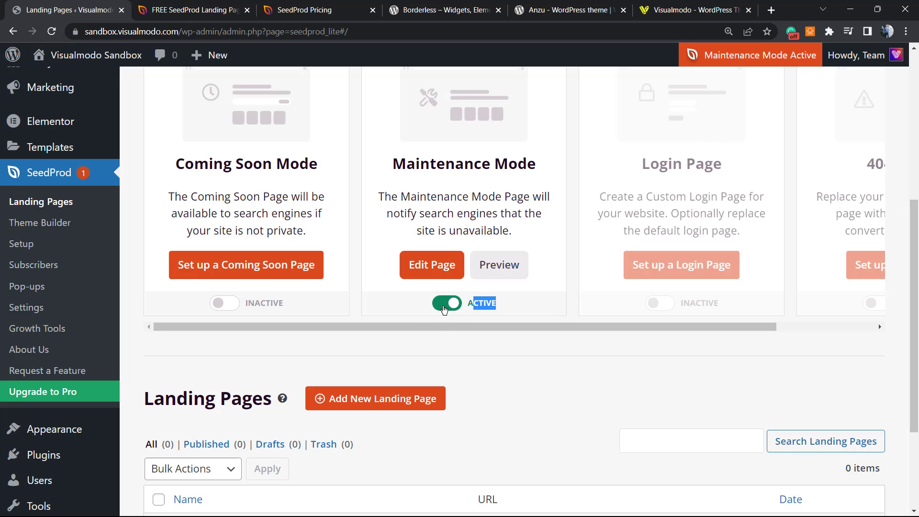
mouse_move(441, 325)
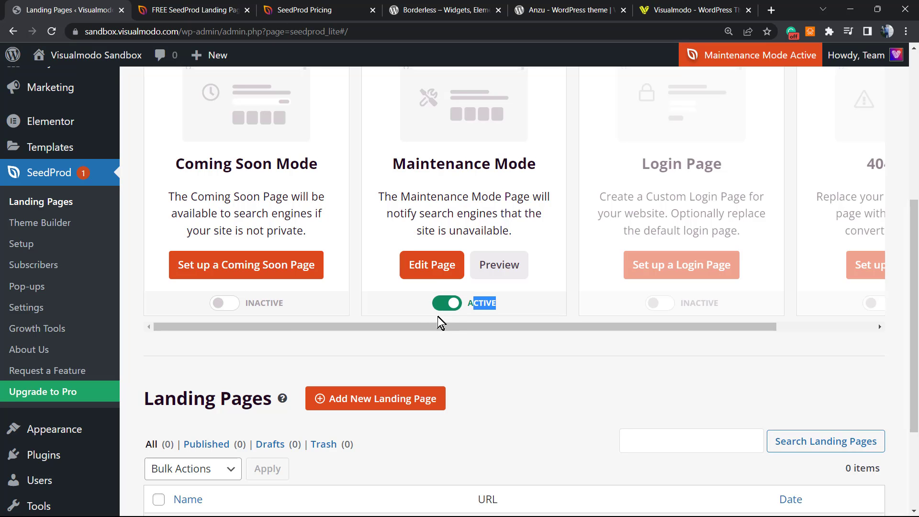
scroll("up", 3)
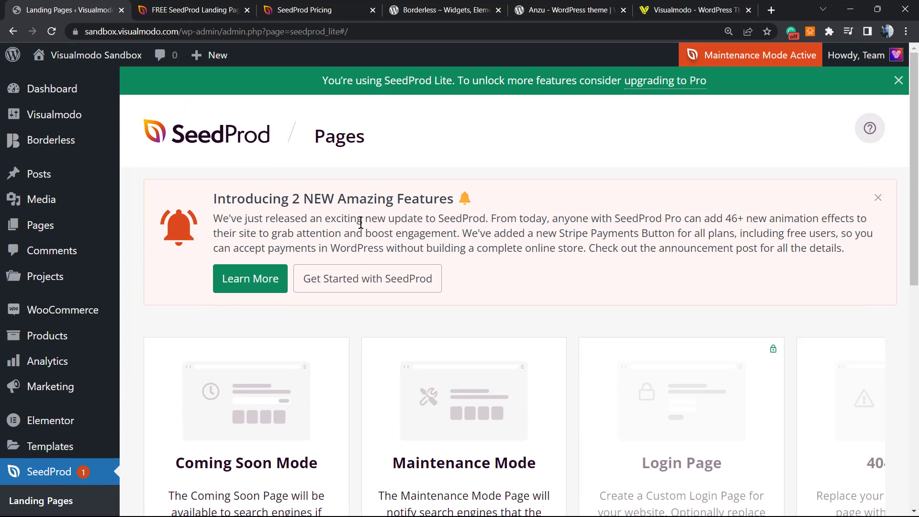
mouse_move(625, 117)
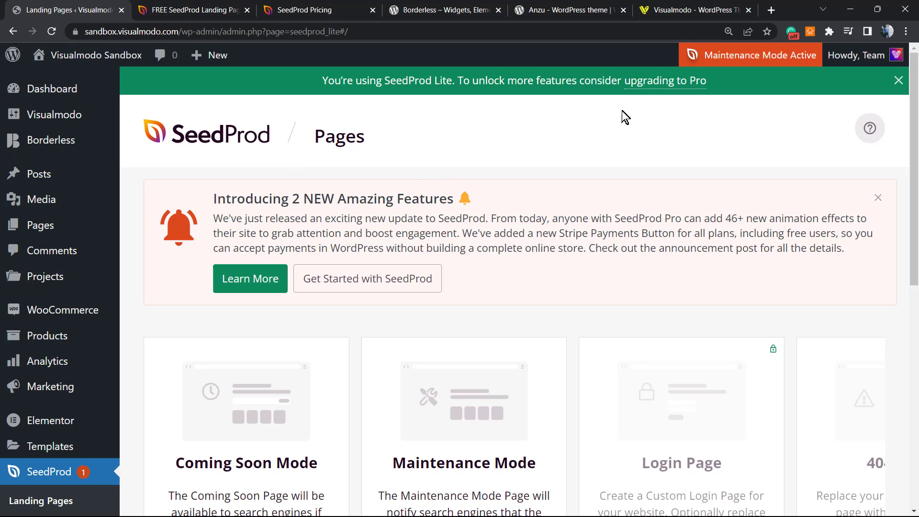
mouse_move(408, 96)
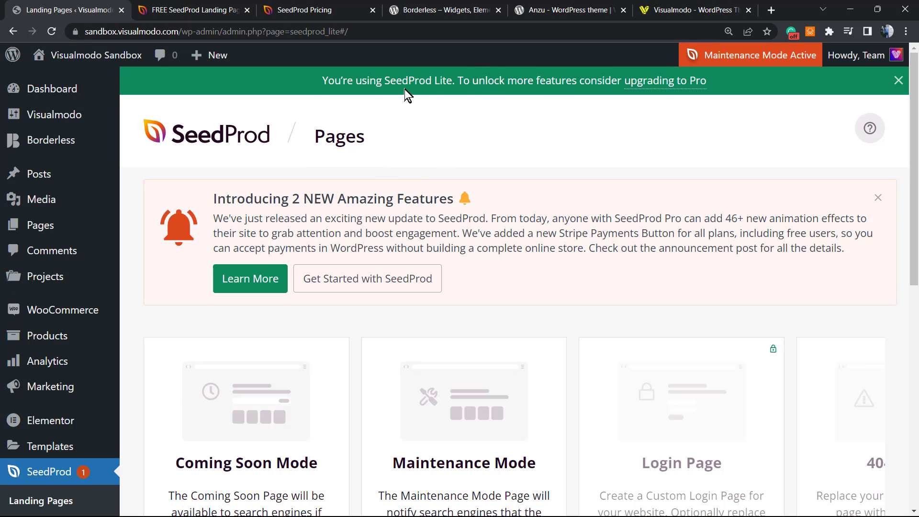
mouse_move(368, 91)
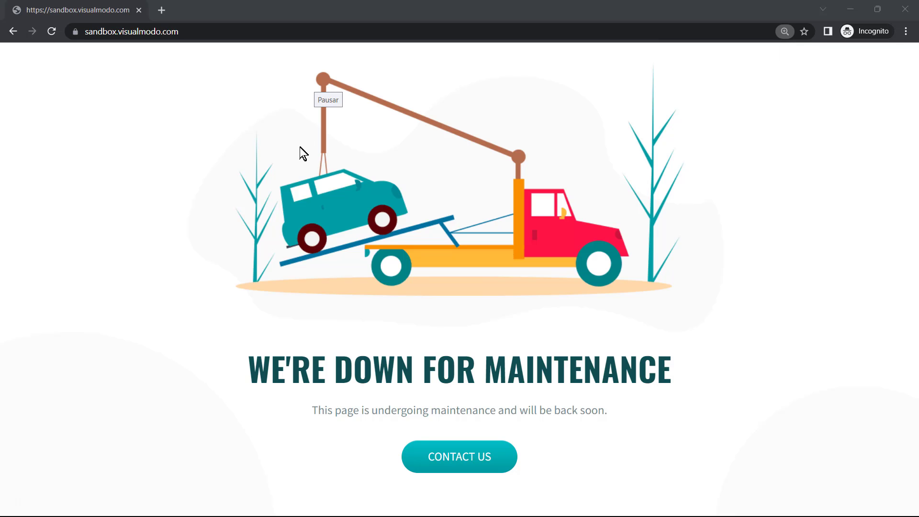
mouse_move(435, 242)
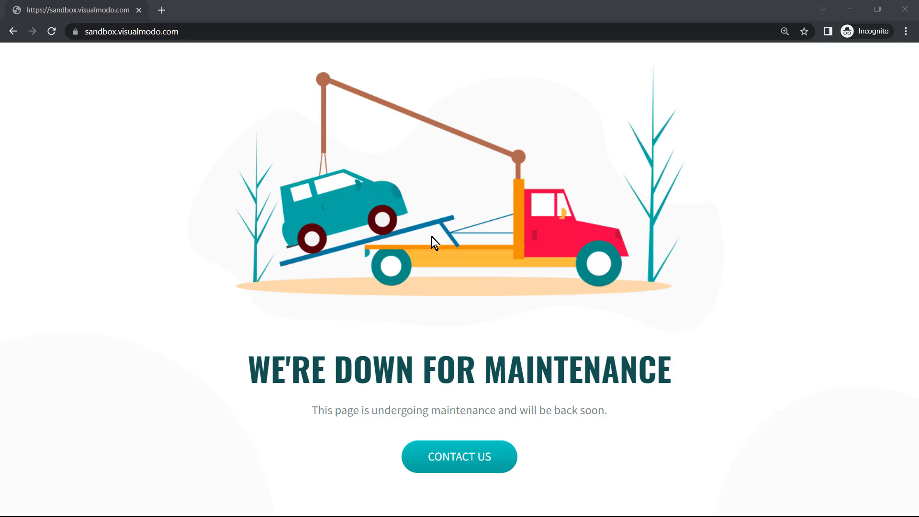
mouse_move(362, 270)
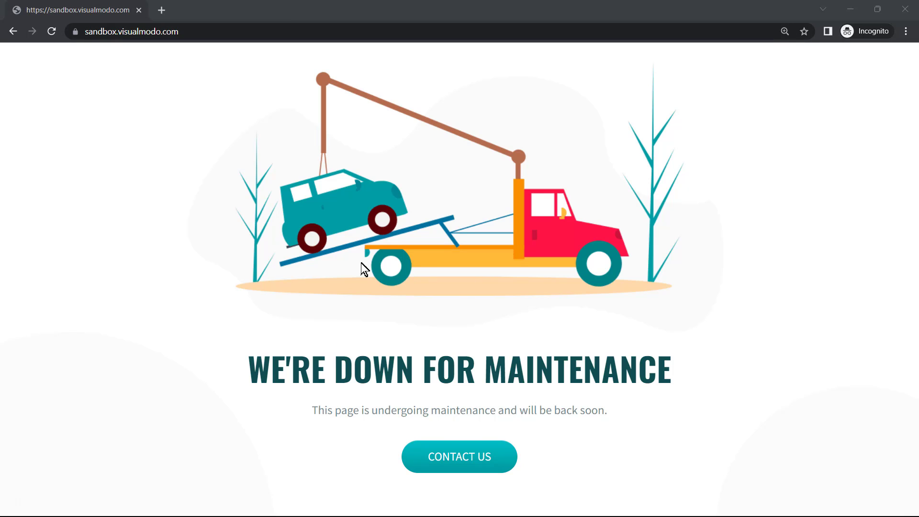
mouse_move(174, 463)
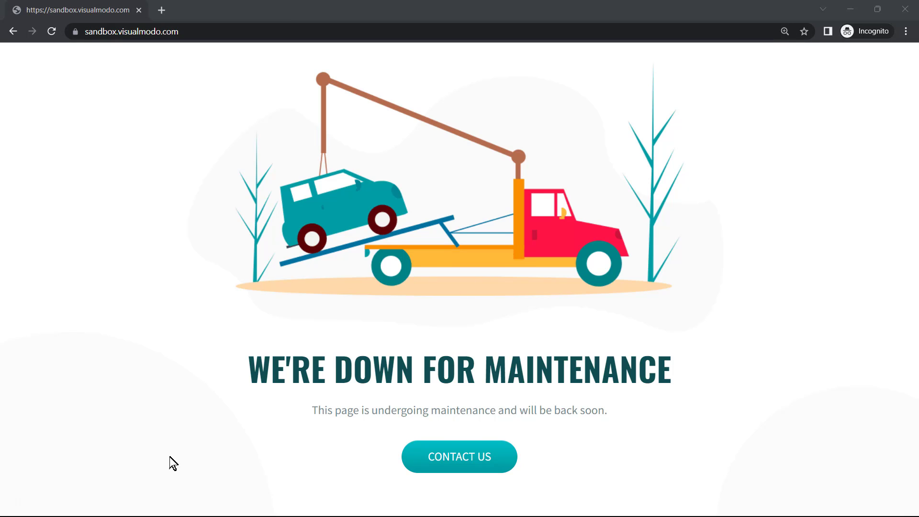
mouse_move(419, 417)
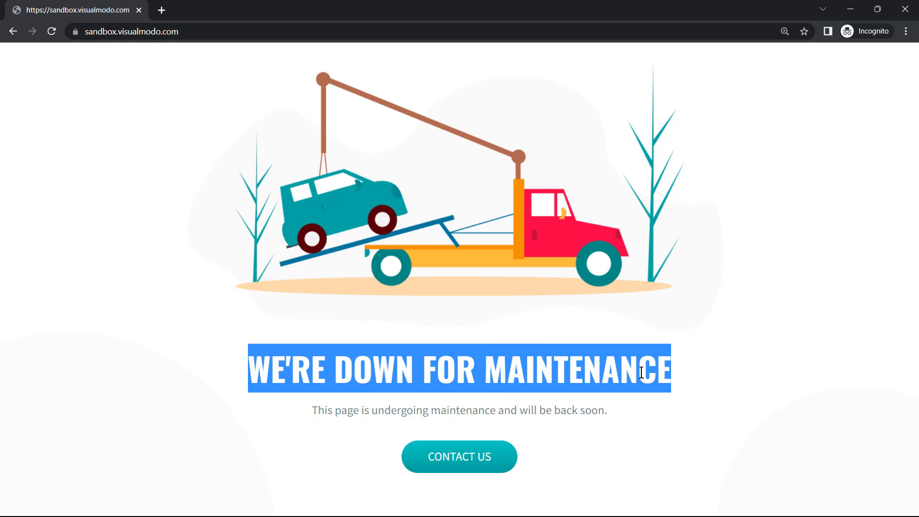
mouse_move(348, 113)
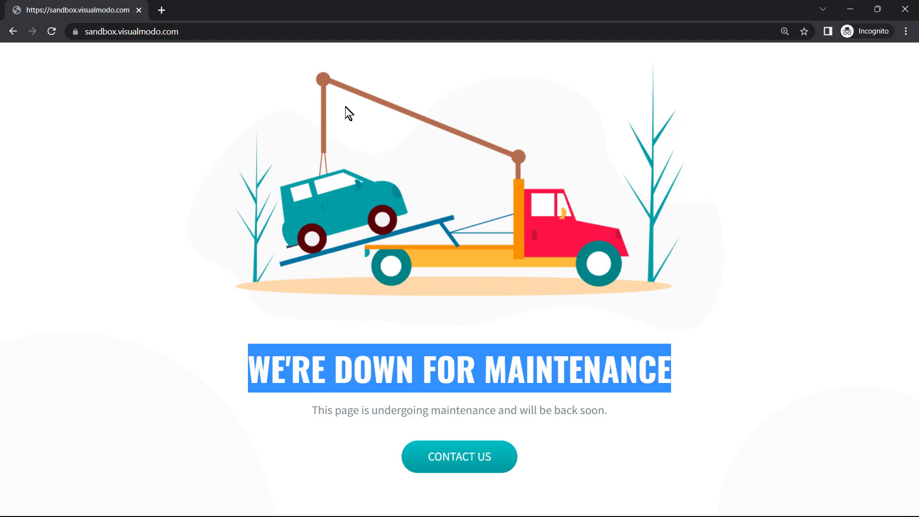
mouse_move(361, 98)
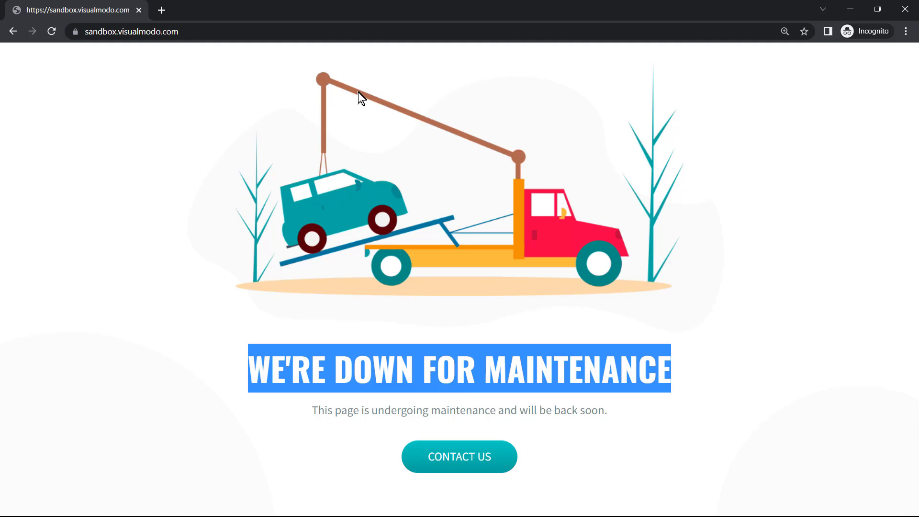
mouse_move(348, 105)
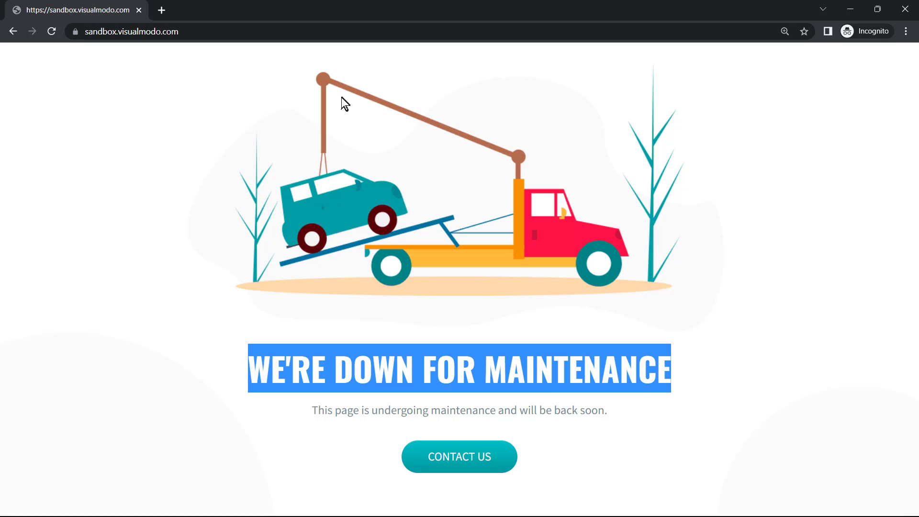
mouse_move(362, 82)
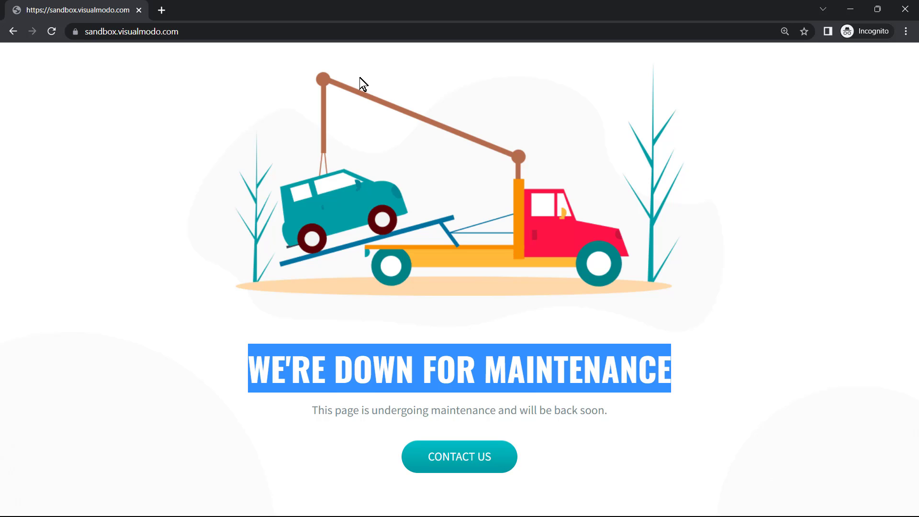
mouse_move(312, 88)
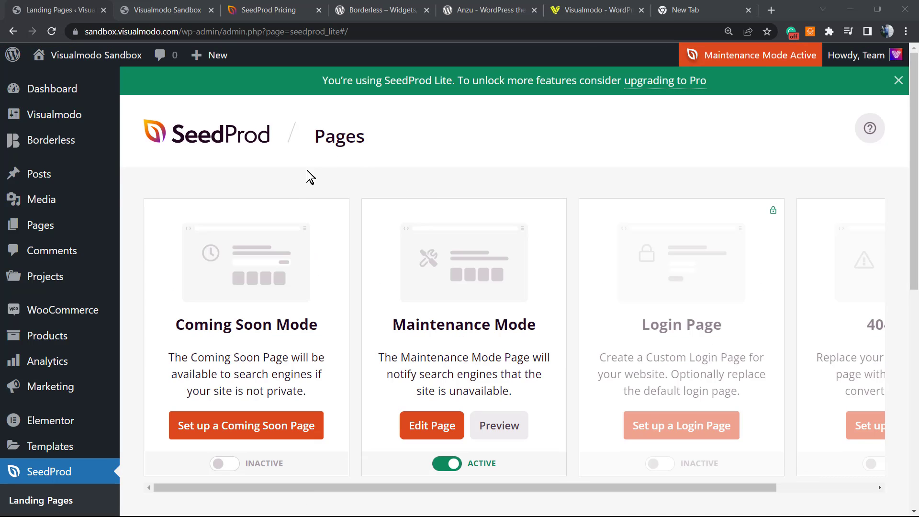
mouse_move(440, 194)
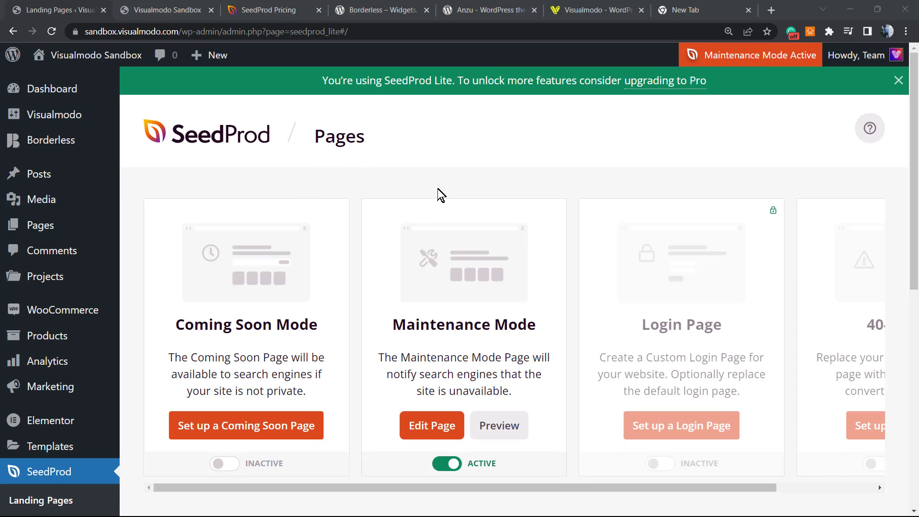
mouse_move(422, 188)
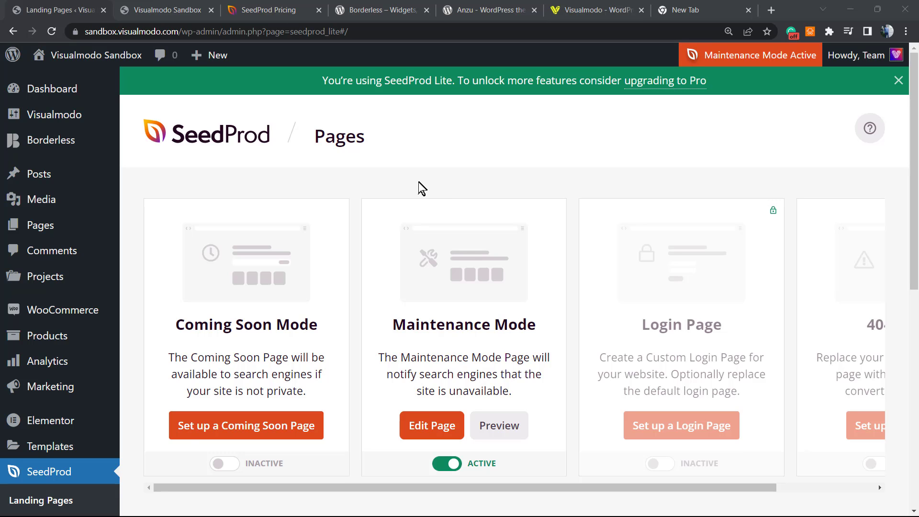
Highlight the words Borderless and Toolkit in the plugin's title on its listing page.
left_click(378, 10)
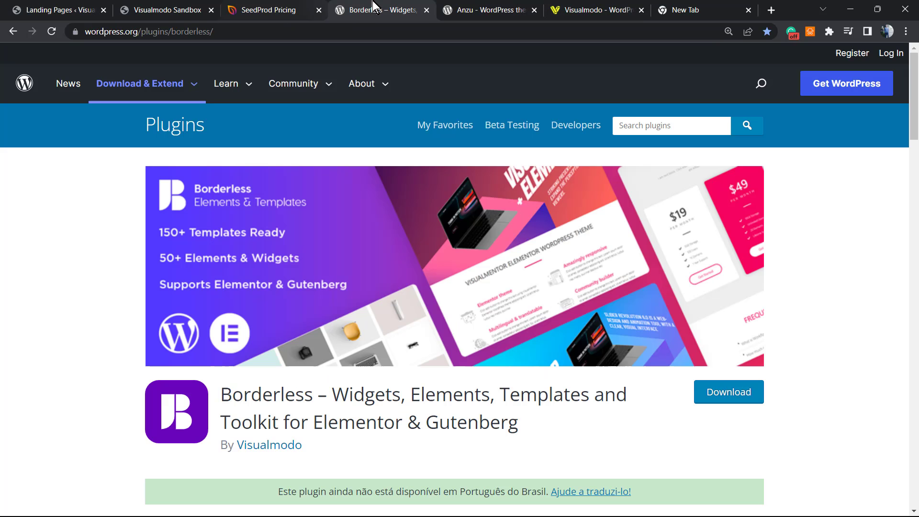
double_click(267, 394)
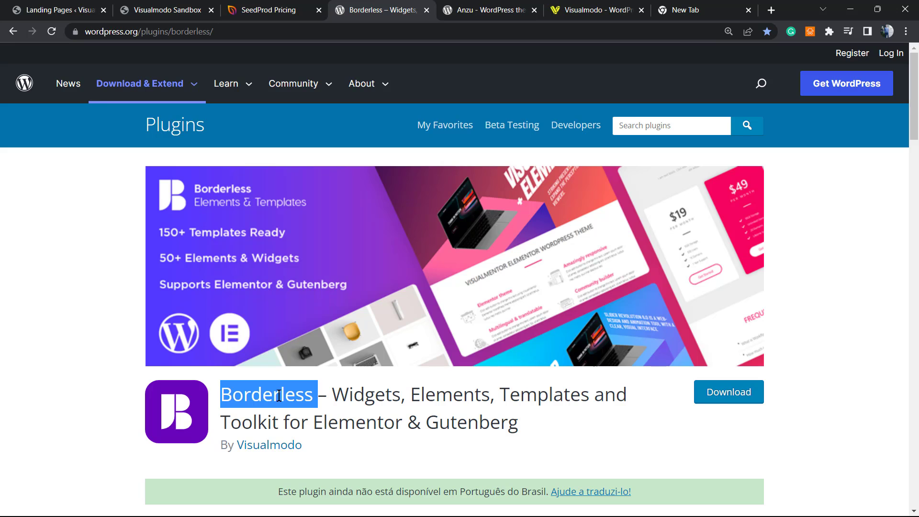
double_click(365, 393)
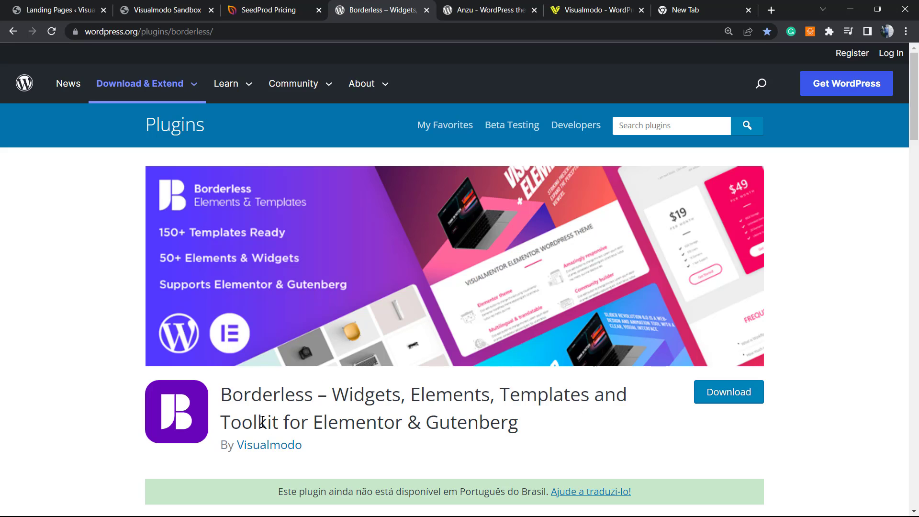
double_click(250, 422)
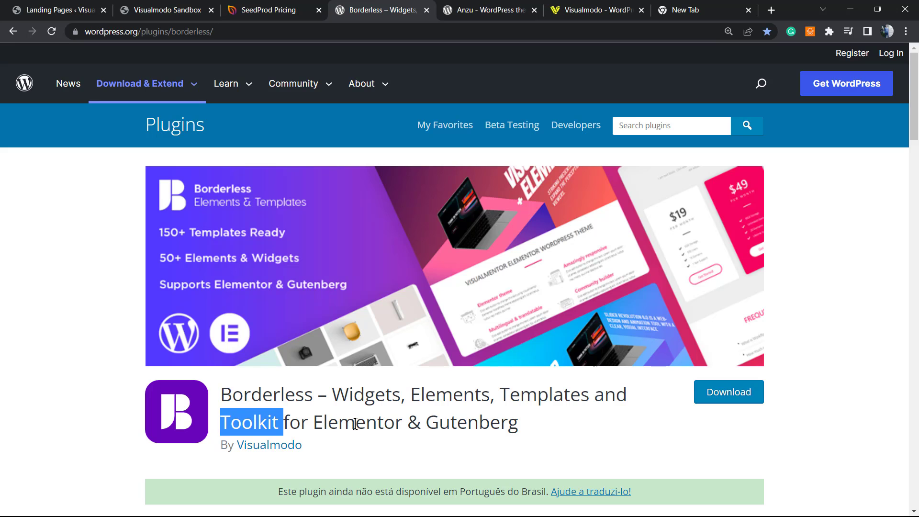
mouse_move(425, 371)
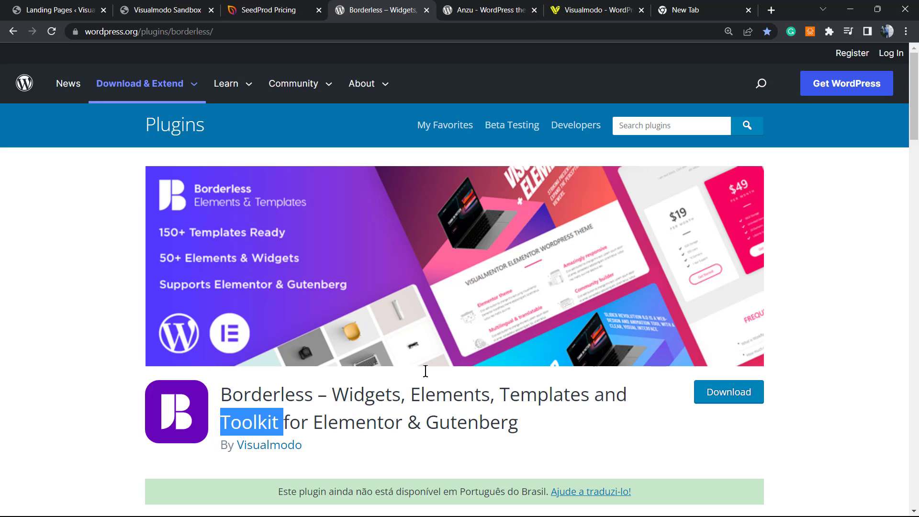
Bring up the Anzu theme page by Visualmodo showing version 1.1.0 and download details.
left_click(489, 9)
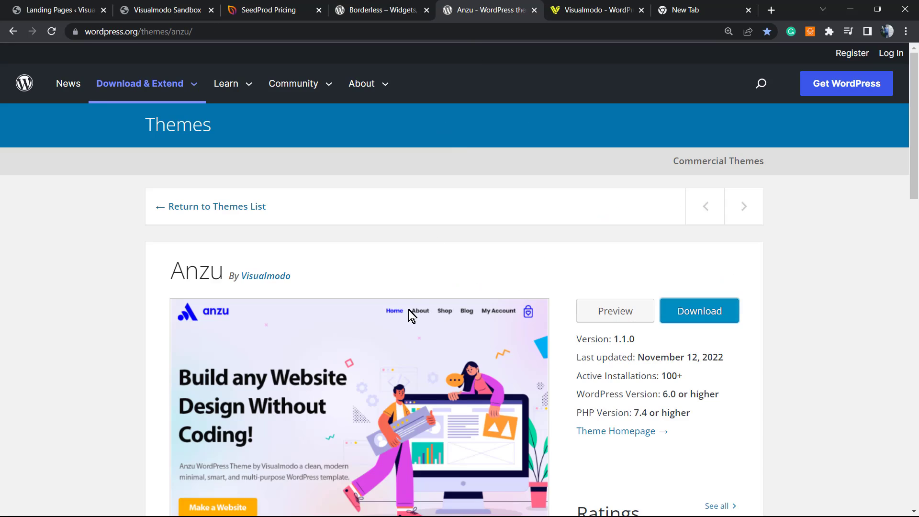
mouse_move(400, 362)
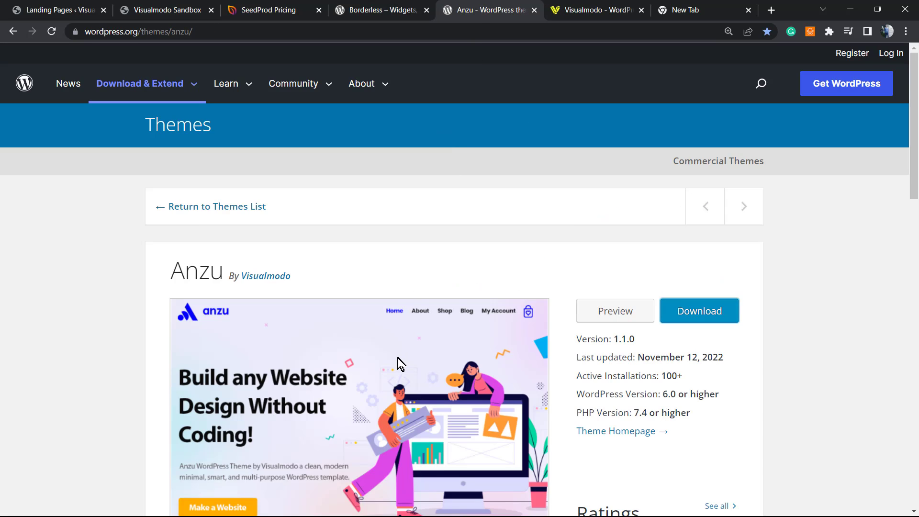
mouse_move(473, 257)
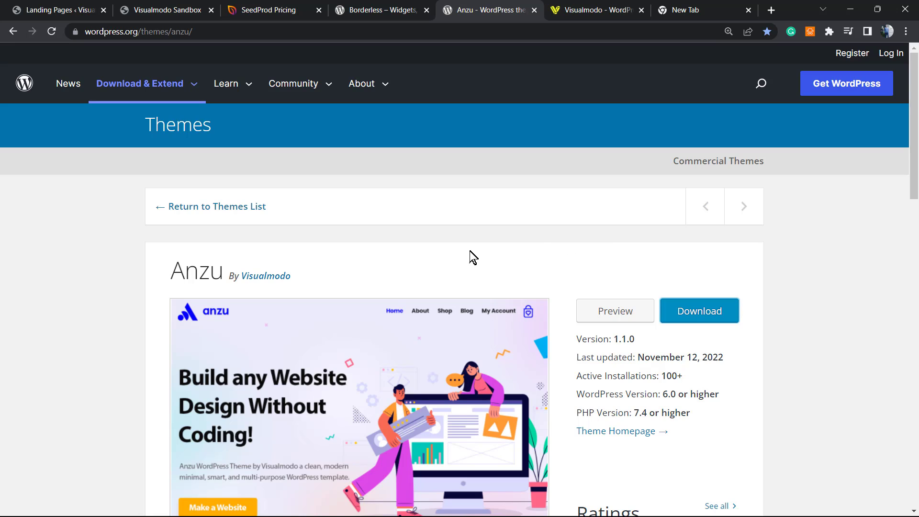
mouse_move(449, 244)
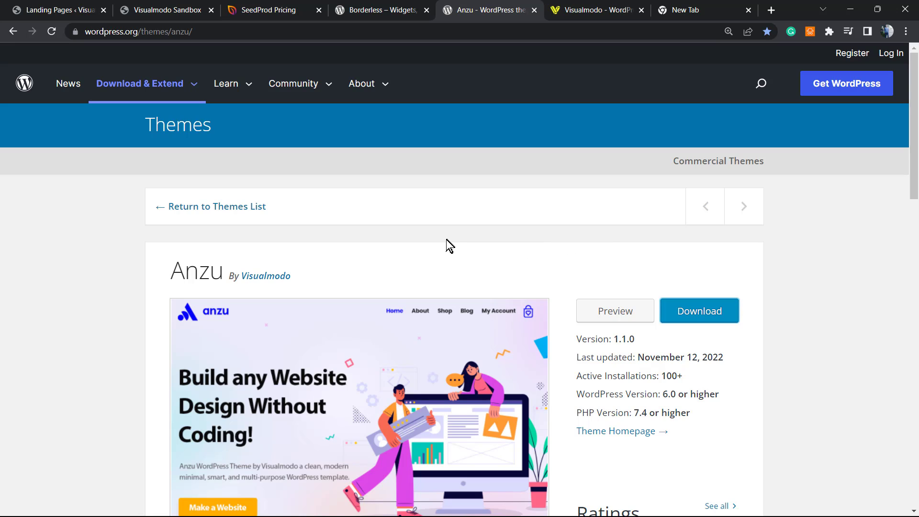
mouse_move(445, 246)
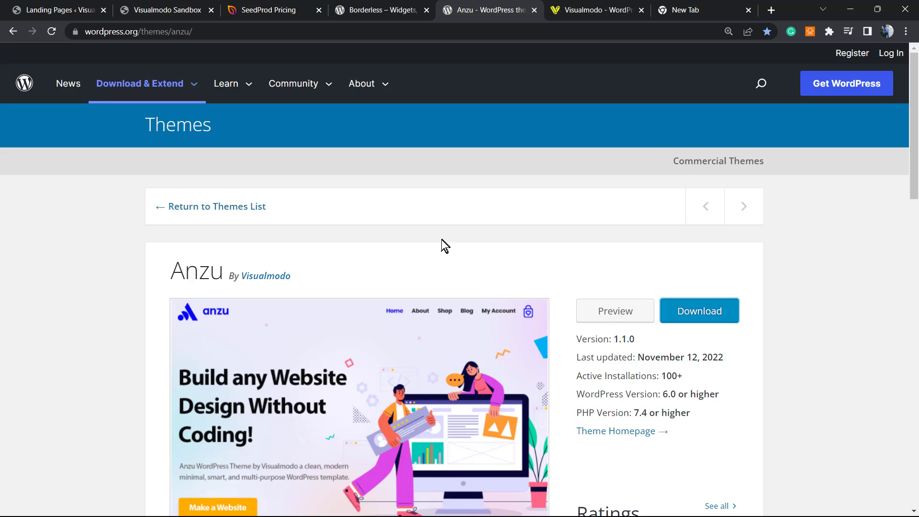
mouse_move(207, 259)
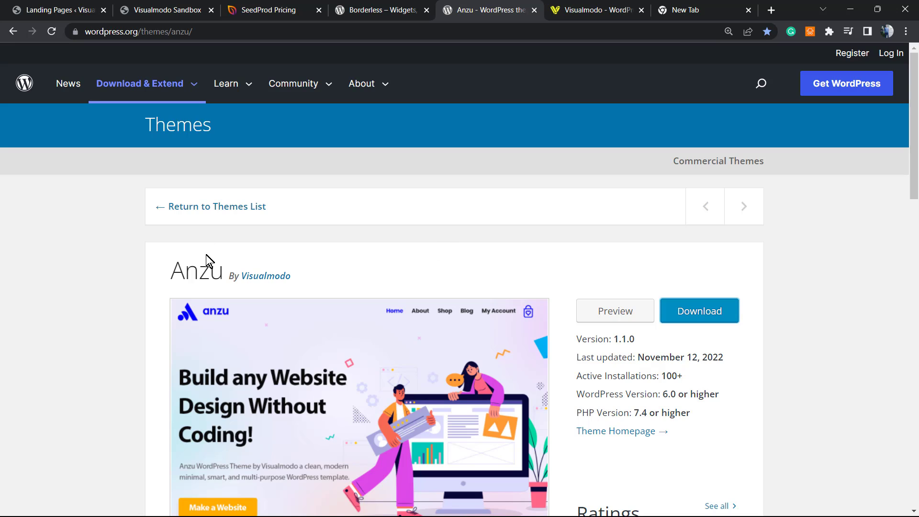
mouse_move(422, 271)
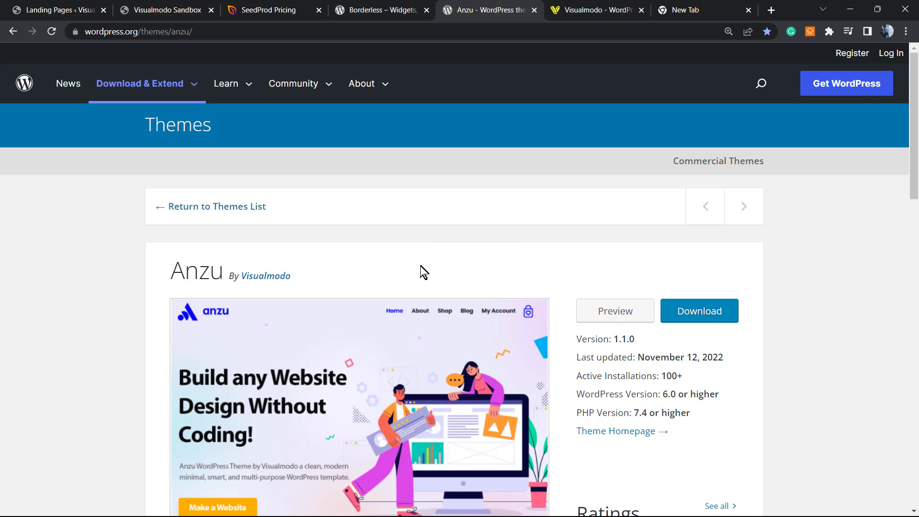
mouse_move(417, 271)
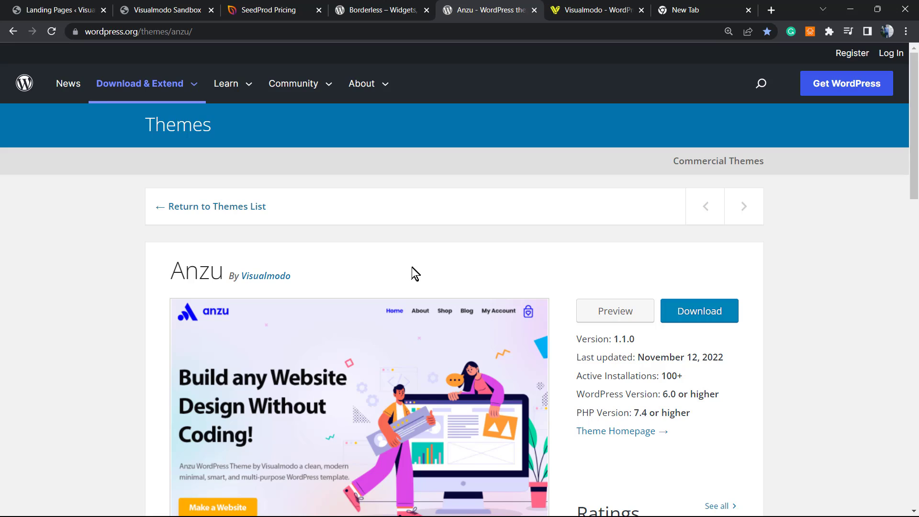
mouse_move(409, 276)
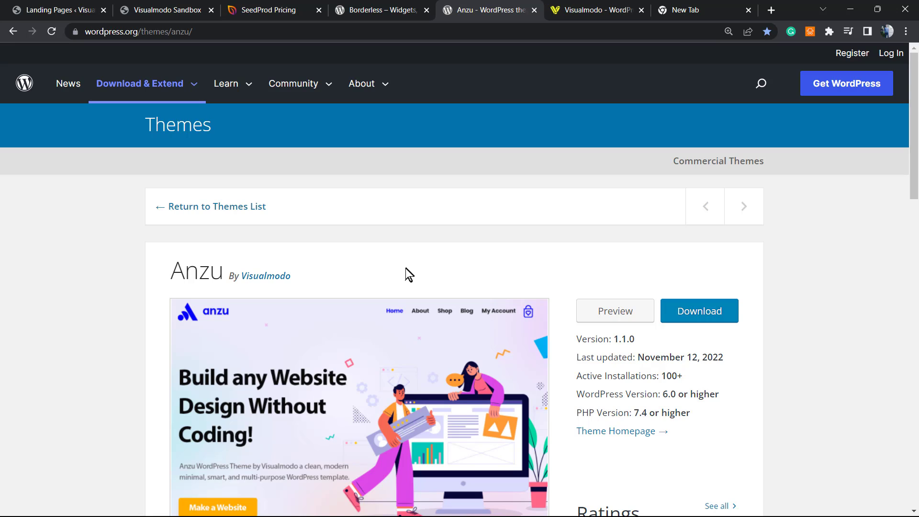
mouse_move(402, 278)
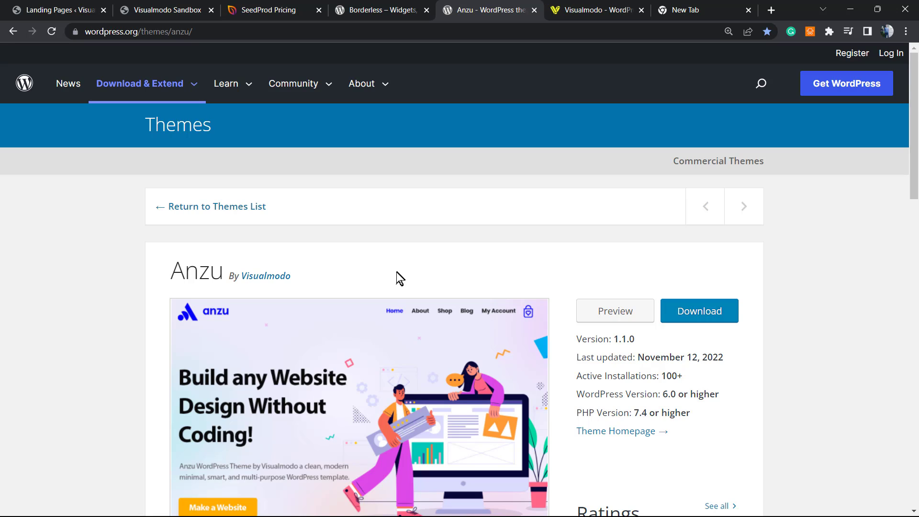
mouse_move(545, 64)
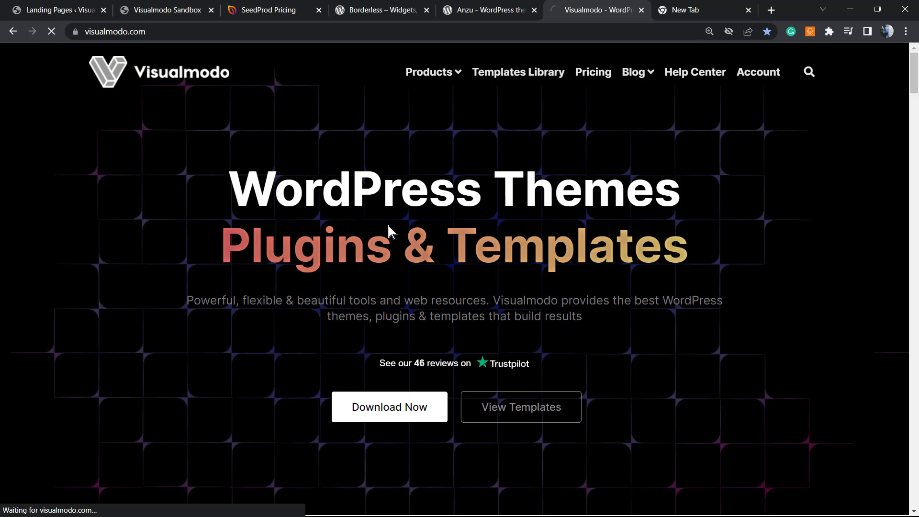
Browse the Templates Library grid past designs like Herbal, Cakes, Security, Ballet and Crossfit.
left_click(518, 71)
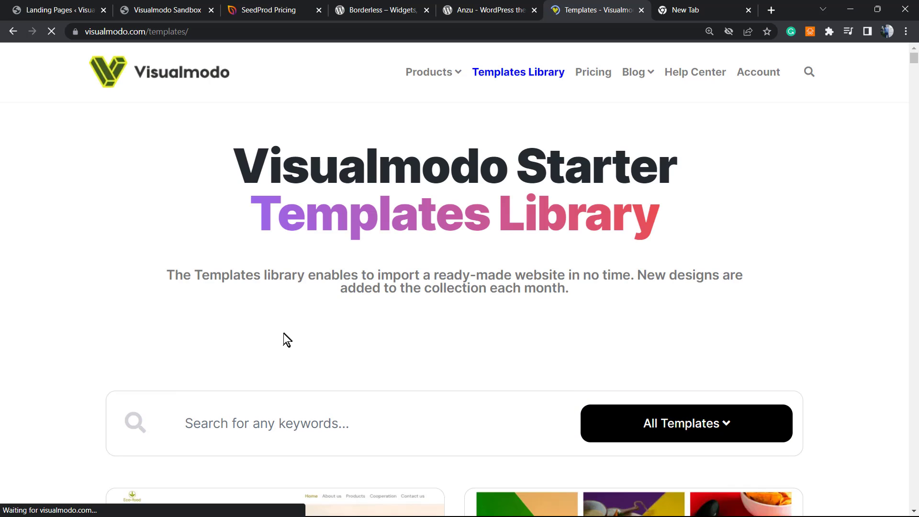
scroll("down", 3)
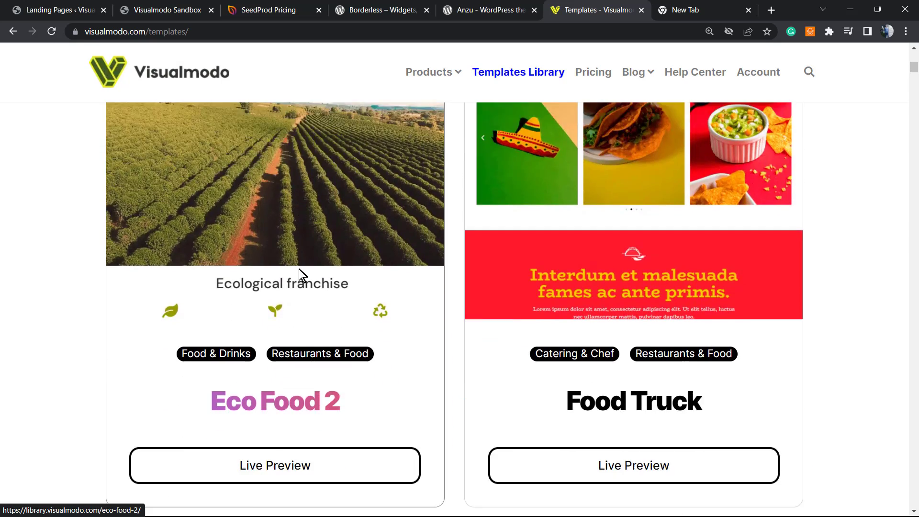
scroll("down", 3)
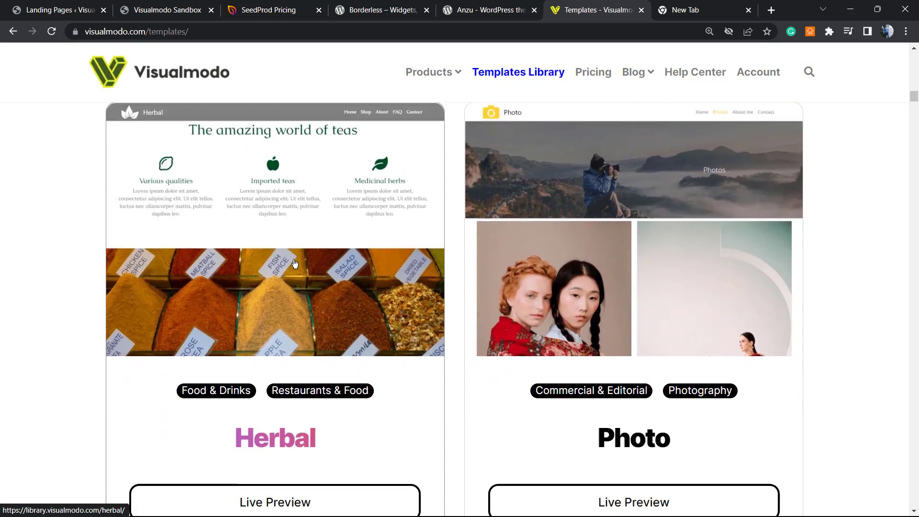
scroll("down", 3)
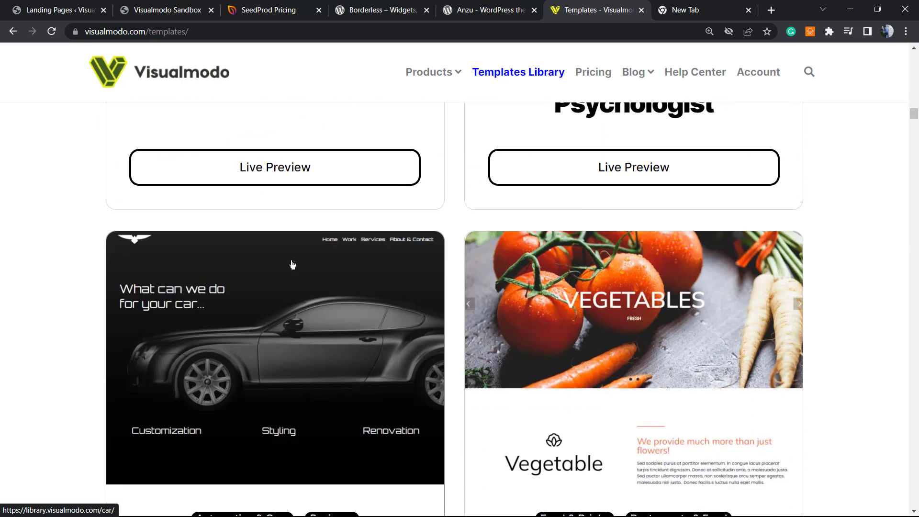
scroll("down", 3)
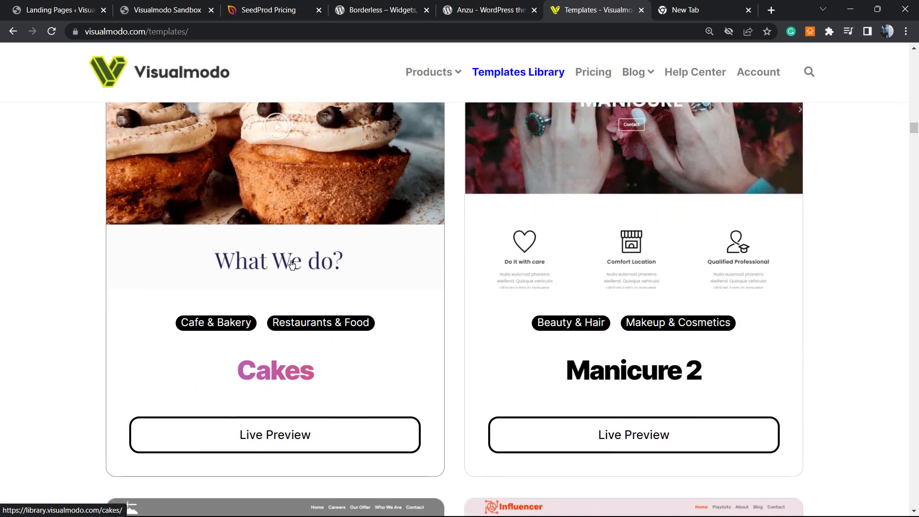
scroll("down", 3)
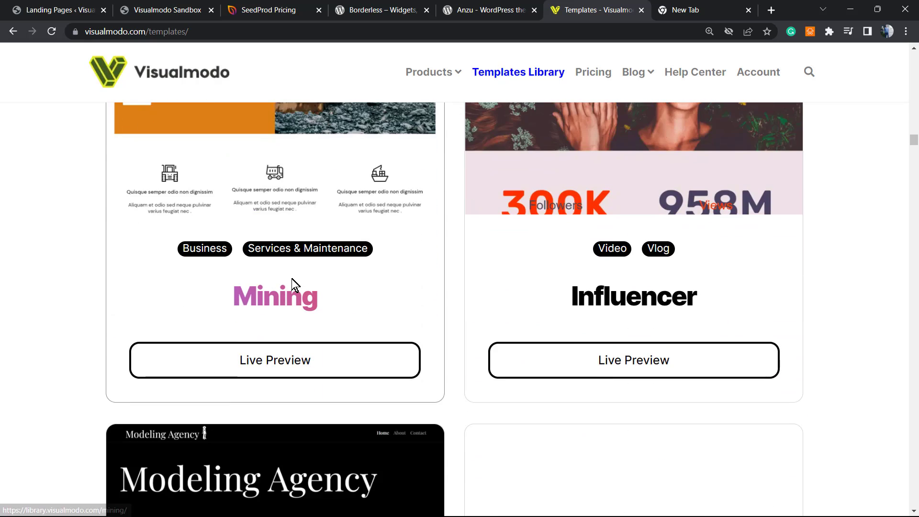
scroll("down", 3)
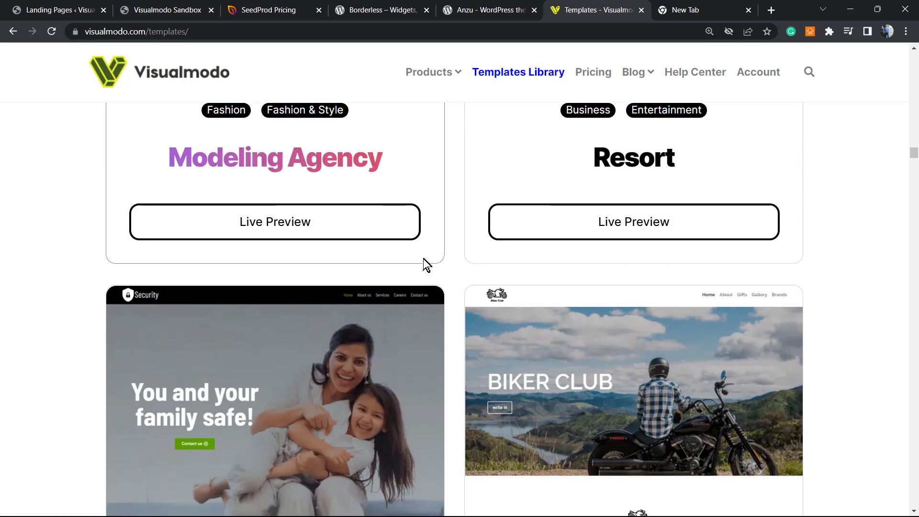
scroll("down", 3)
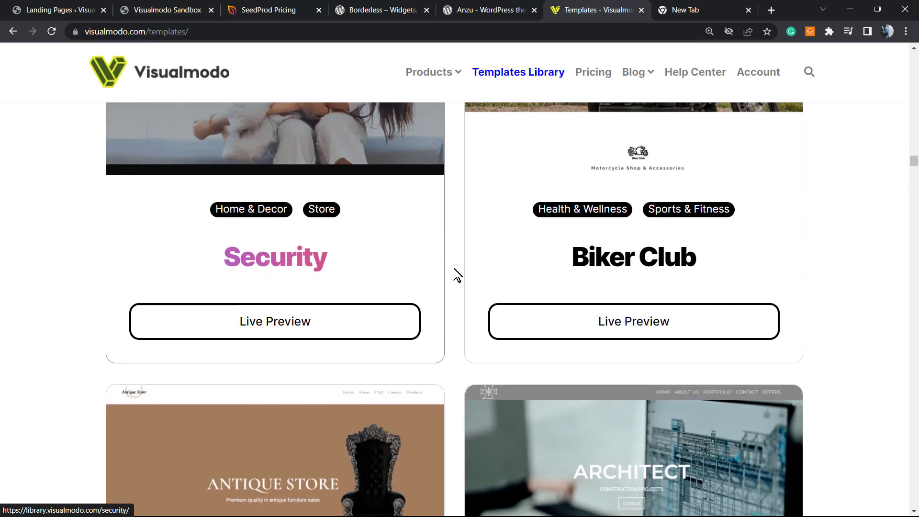
scroll("down", 3)
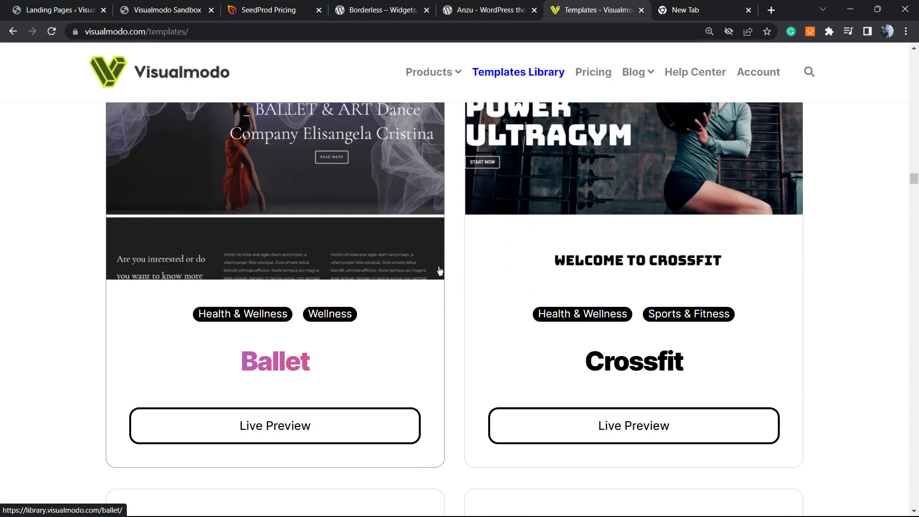
scroll("down", 3)
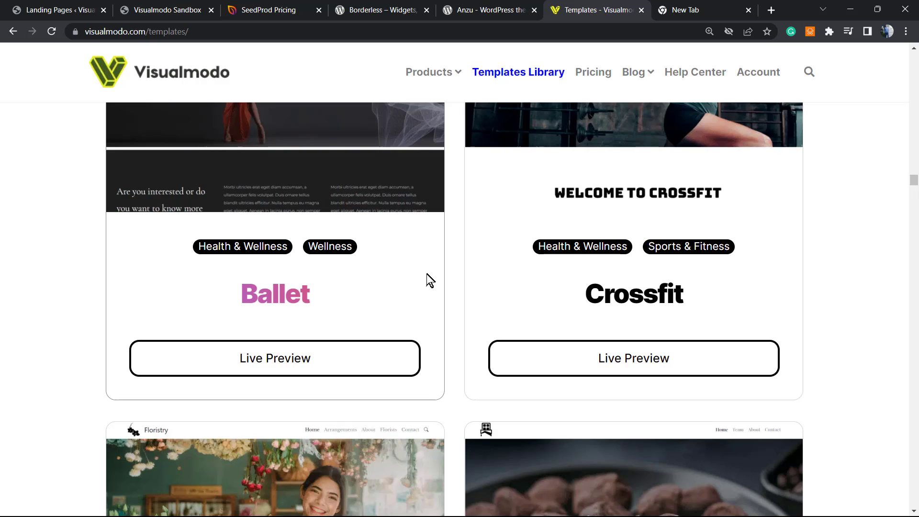